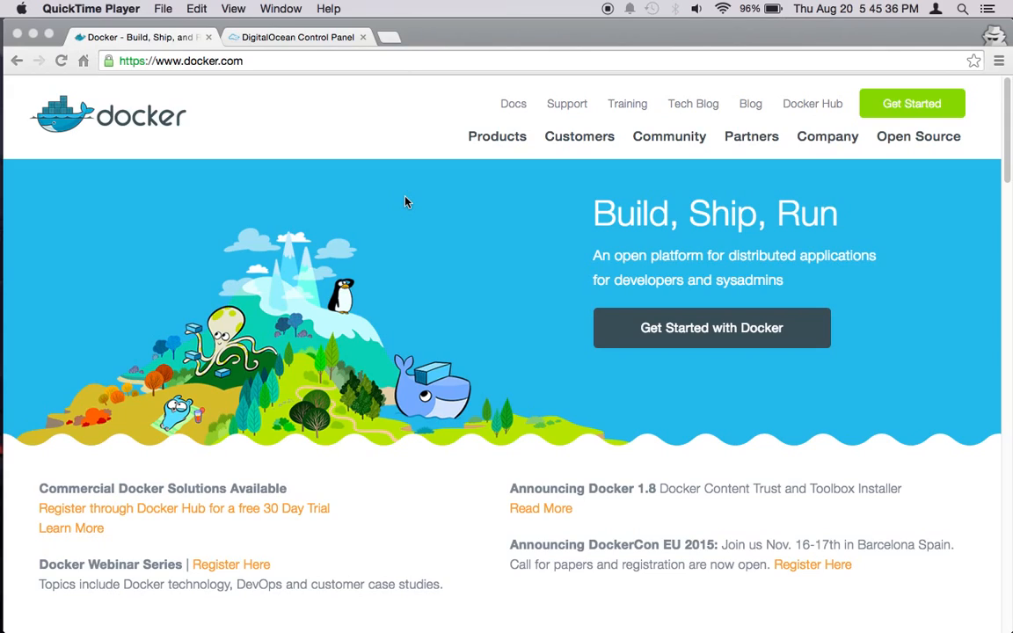
{"action": "mouse_move", "coordinate": [395, 187]}
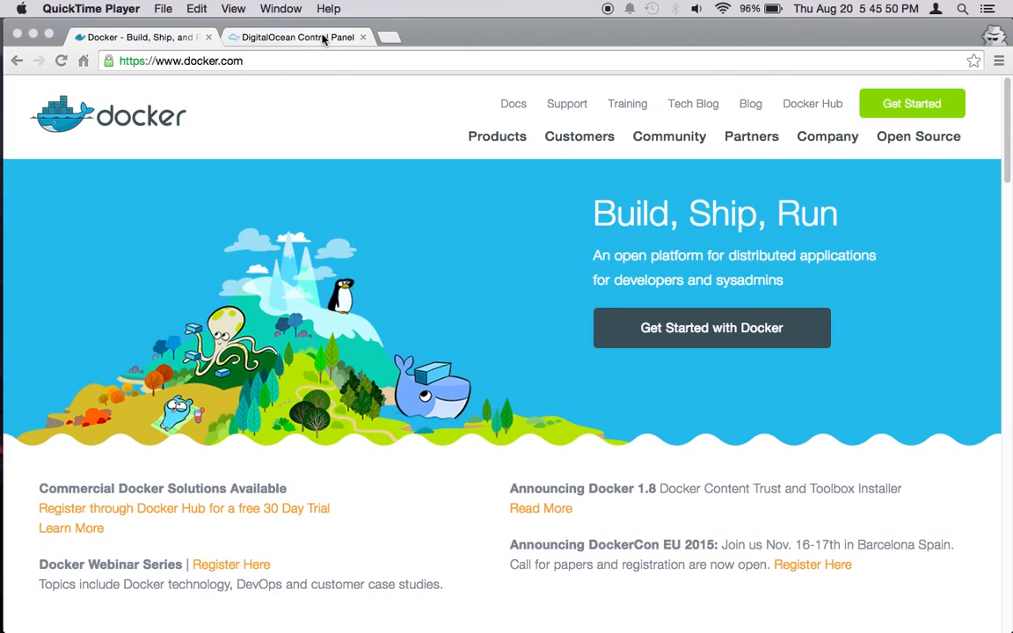
- Switch to the DigitalOcean Control Panel to view the Droplets list
{"action": "left_click", "coordinate": [295, 37]}
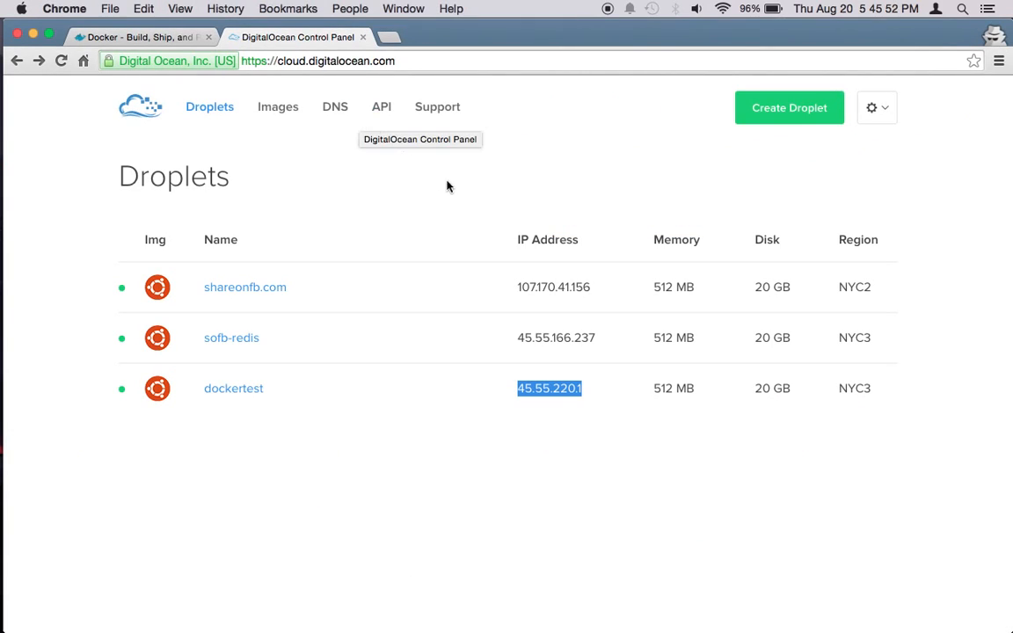
{"action": "mouse_move", "coordinate": [318, 238]}
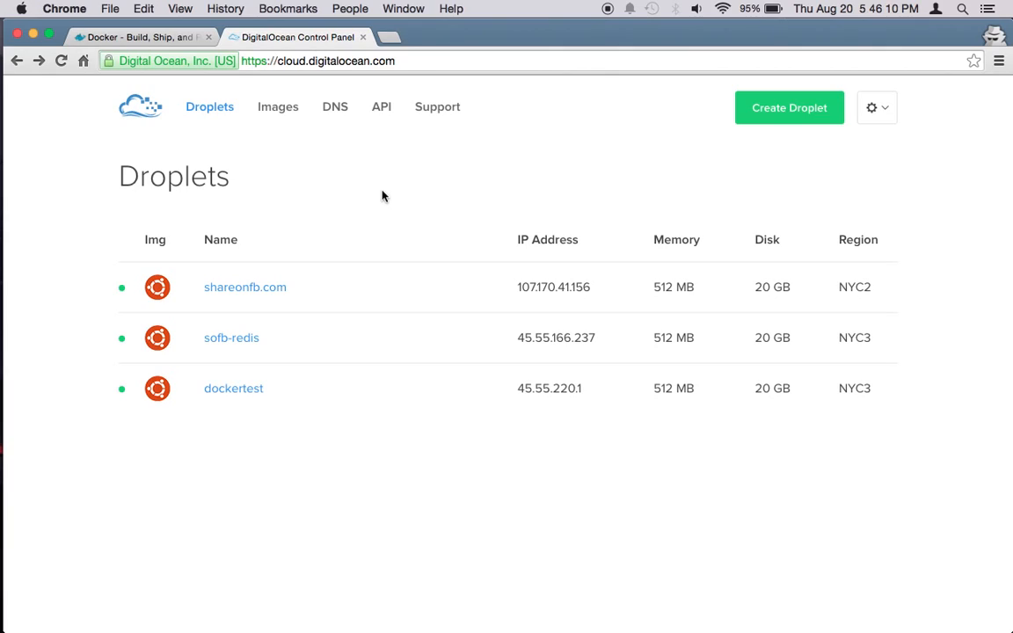
{"action": "mouse_move", "coordinate": [698, 176]}
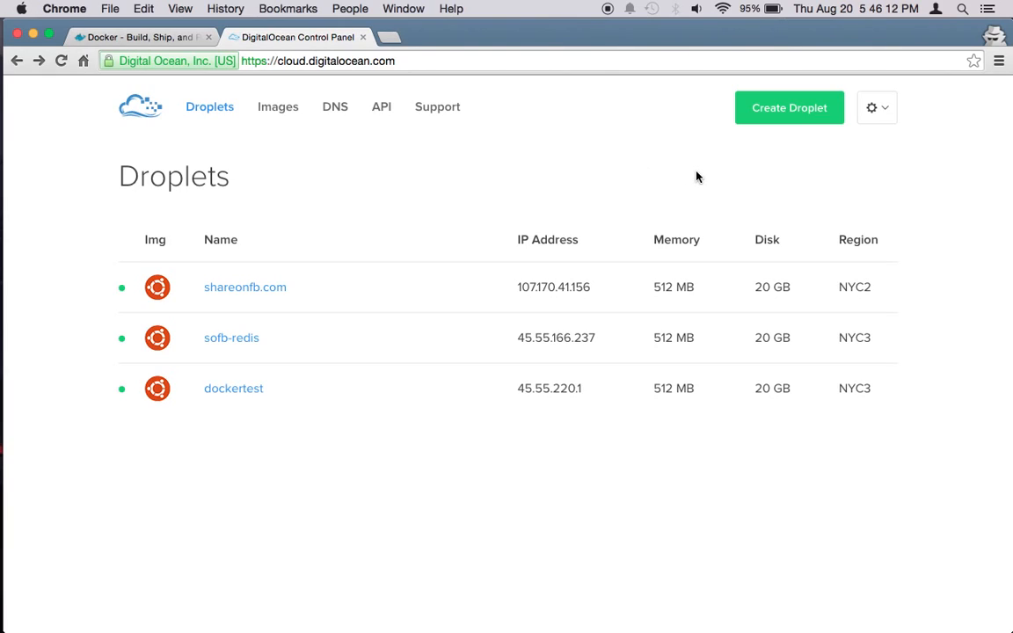
{"action": "mouse_move", "coordinate": [628, 136]}
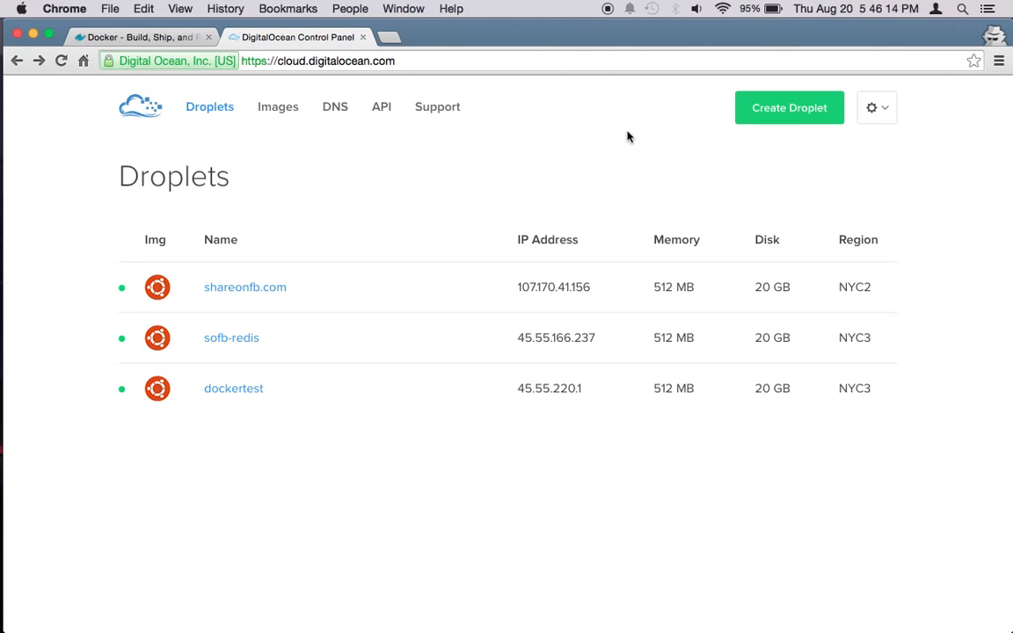
{"action": "mouse_move", "coordinate": [789, 108]}
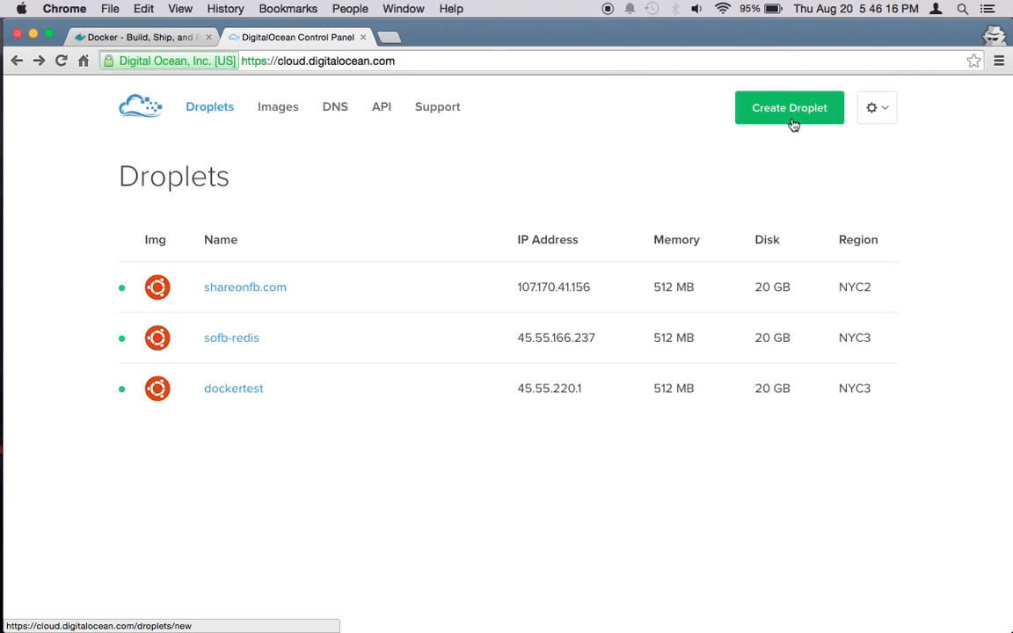
- Start a new droplet with hostname mytestserver on the $5/mo size
{"action": "left_click", "coordinate": [789, 107]}
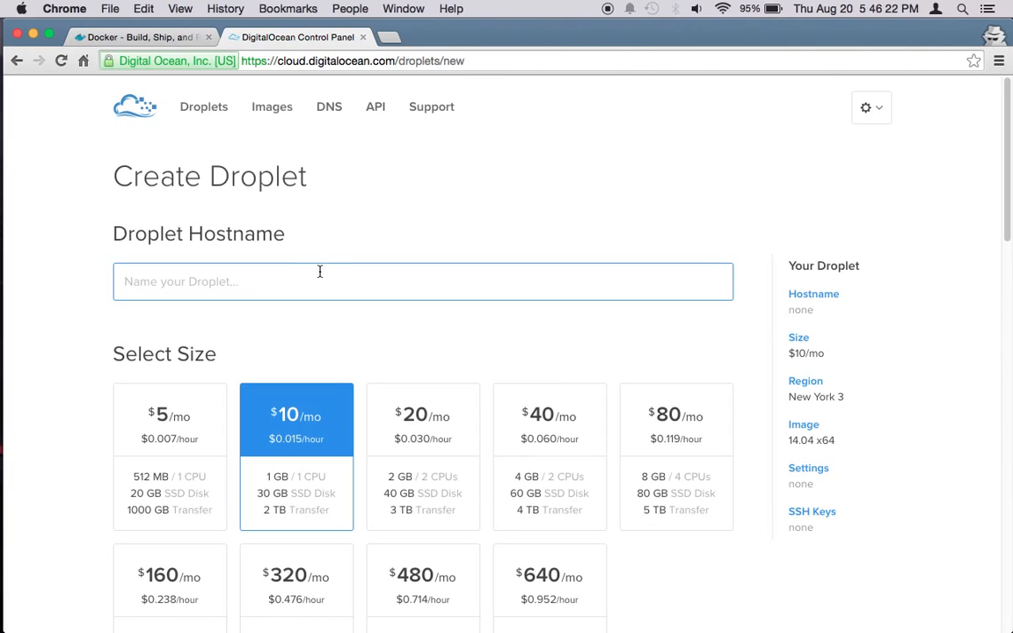
{"action": "type", "text": "m"}
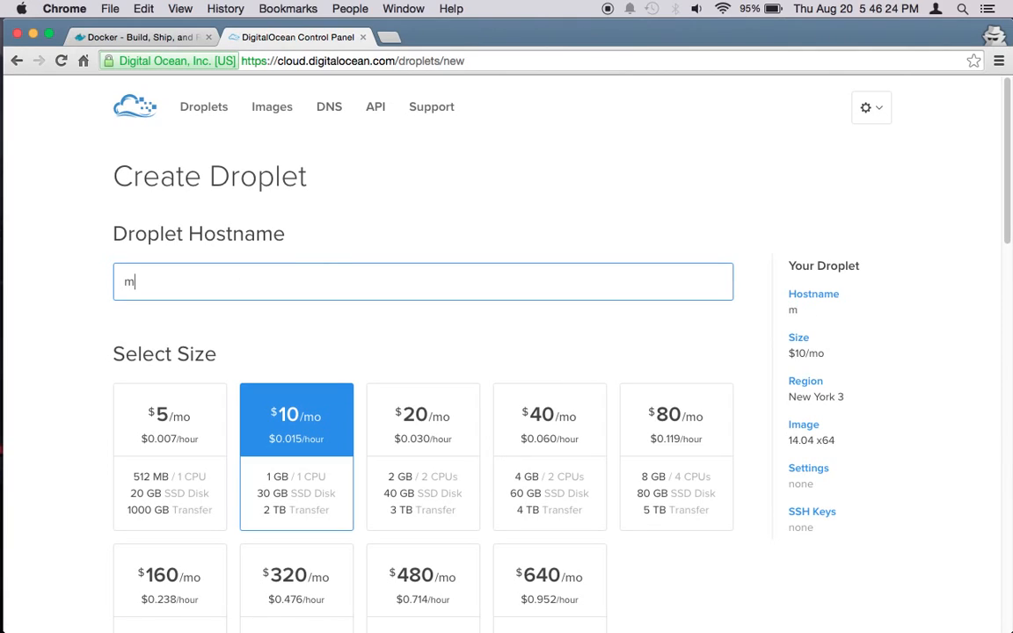
{"action": "type", "text": "ytestserver"}
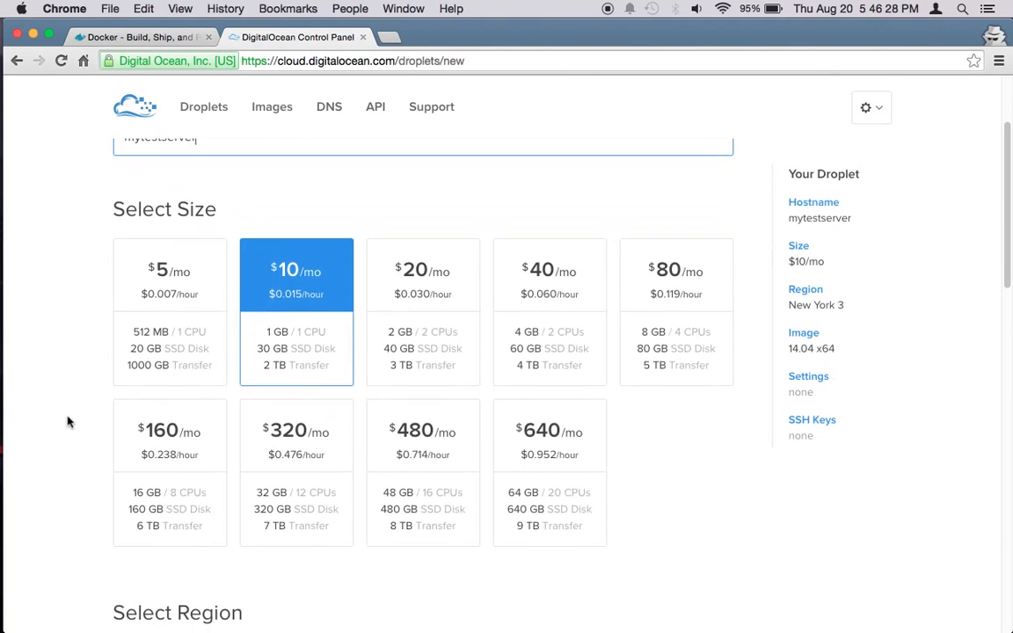
{"action": "scroll", "scroll_direction": "down", "scroll_amount": 3}
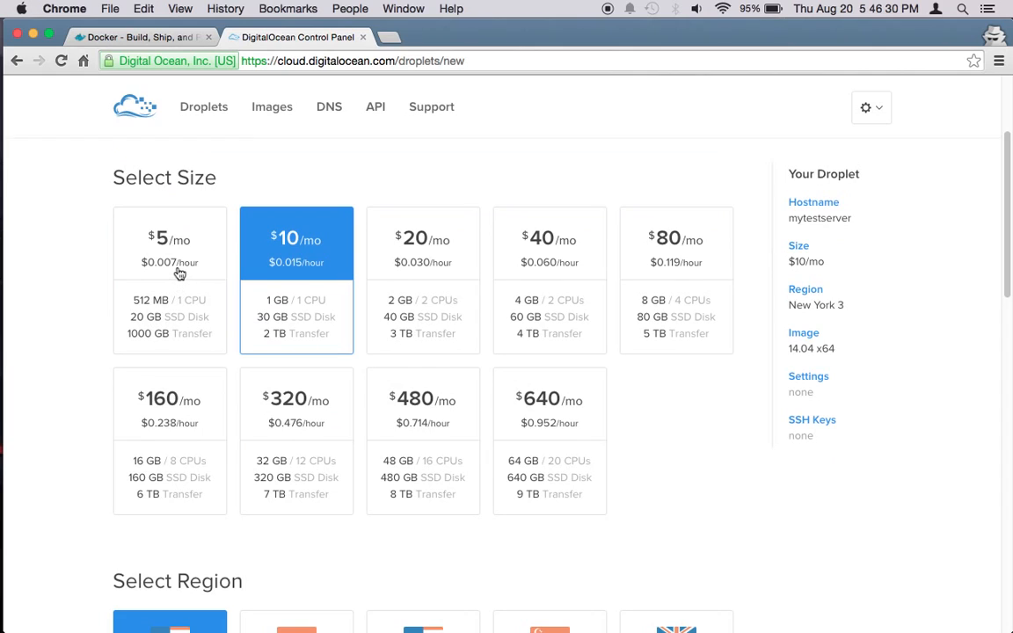
{"action": "left_click", "coordinate": [170, 244]}
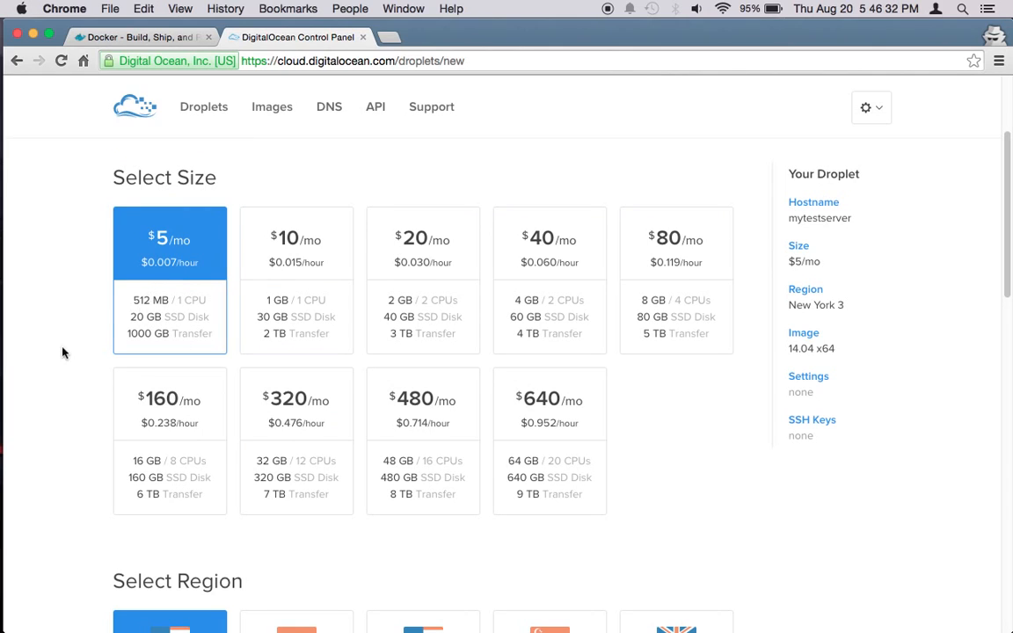
{"action": "scroll", "scroll_direction": "down", "scroll_amount": 3}
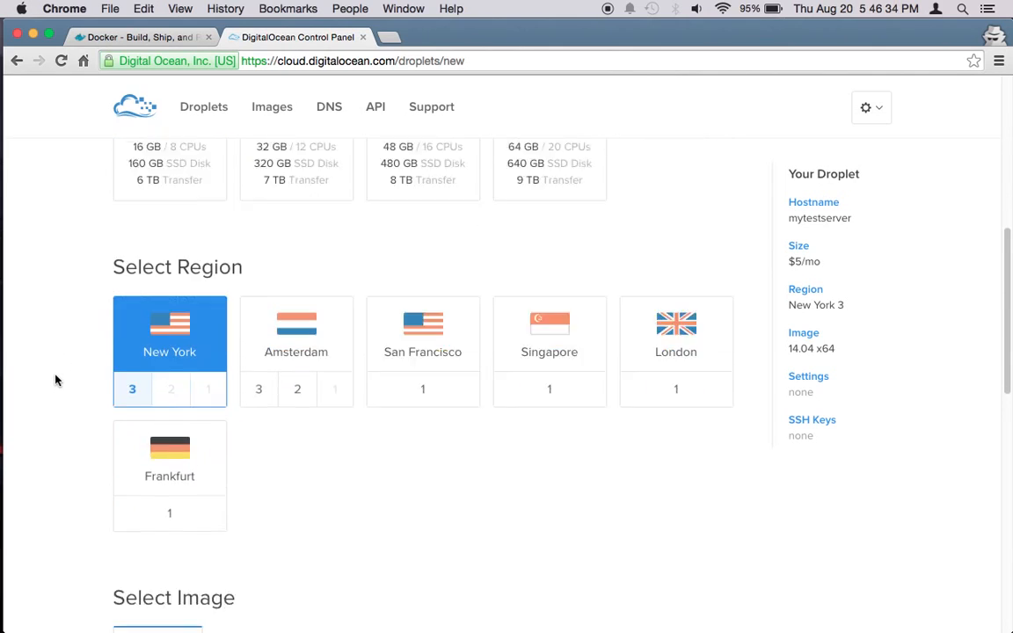
{"action": "scroll", "scroll_direction": "down", "scroll_amount": 3}
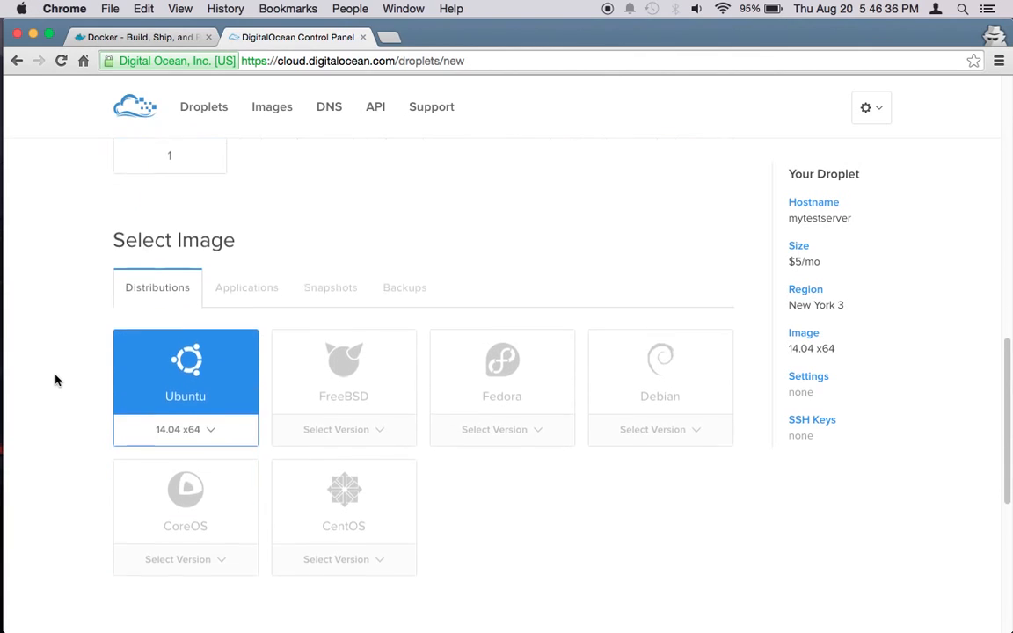
{"action": "scroll", "scroll_direction": "down", "scroll_amount": 3}
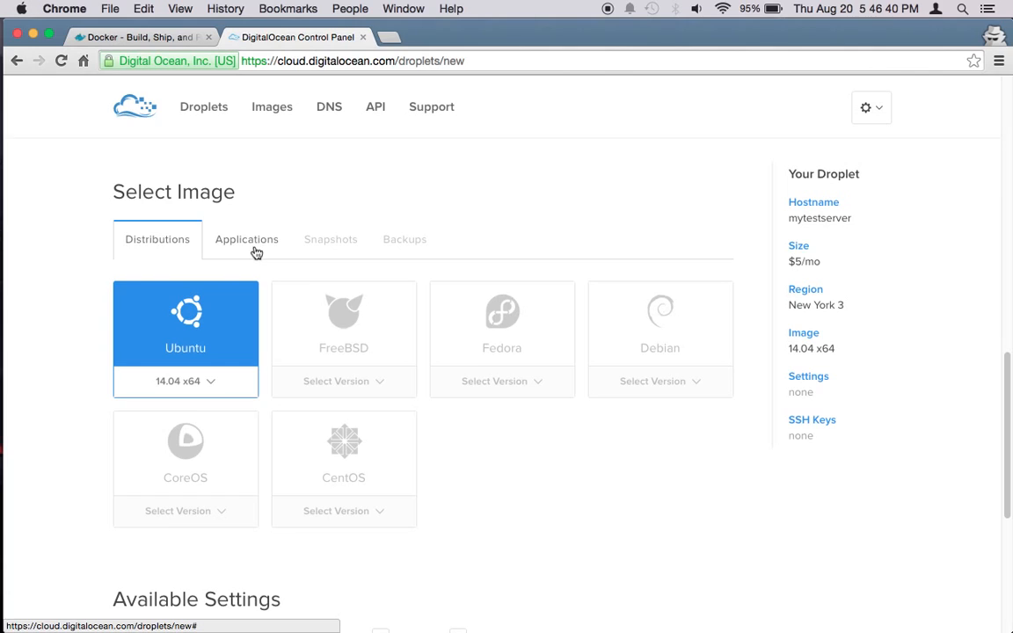
- Choose the Docker 1.8.1 on 14.04 application image and the Work OSX SSH key
{"action": "left_click", "coordinate": [246, 239]}
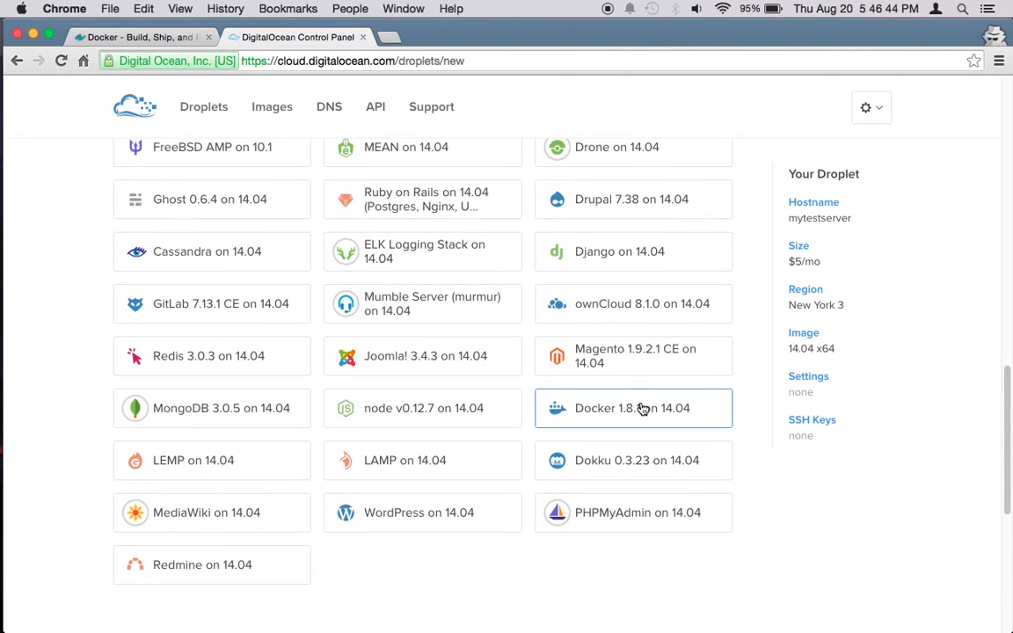
{"action": "mouse_move", "coordinate": [687, 425]}
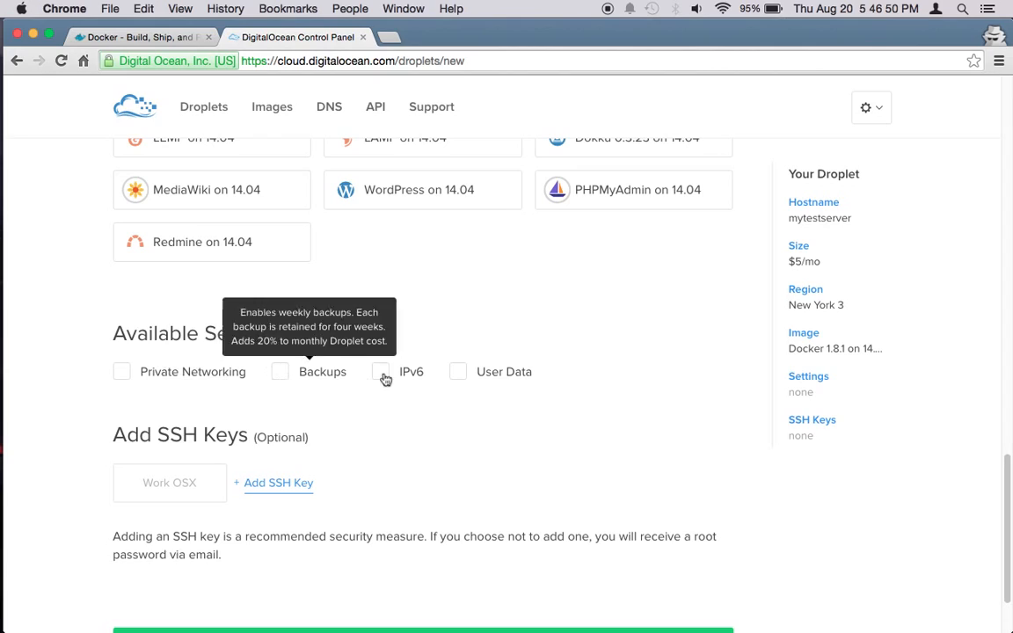
{"action": "left_click", "coordinate": [168, 482]}
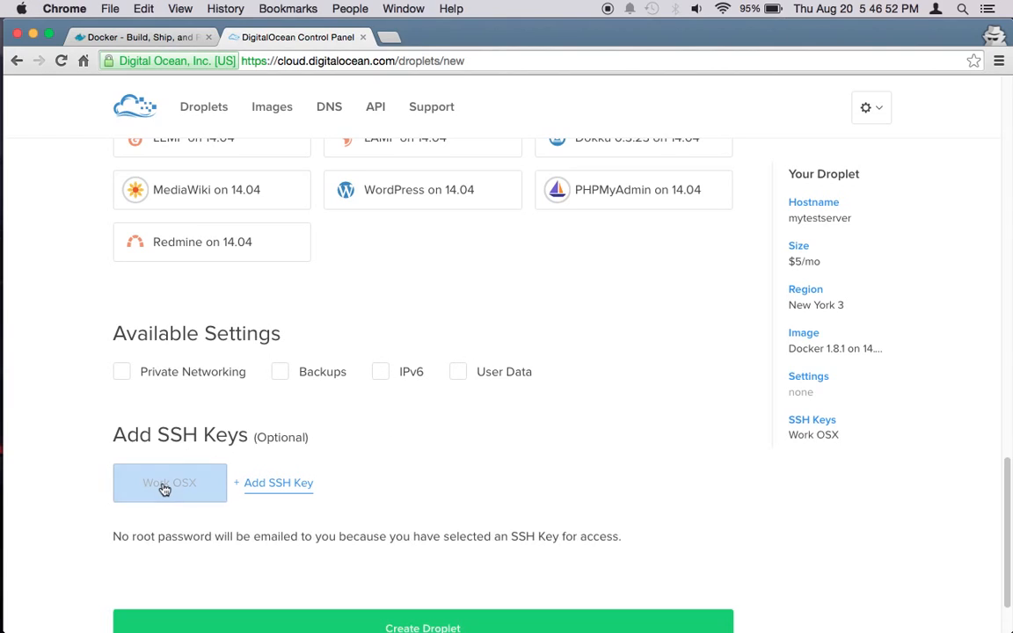
{"action": "left_click", "coordinate": [168, 482]}
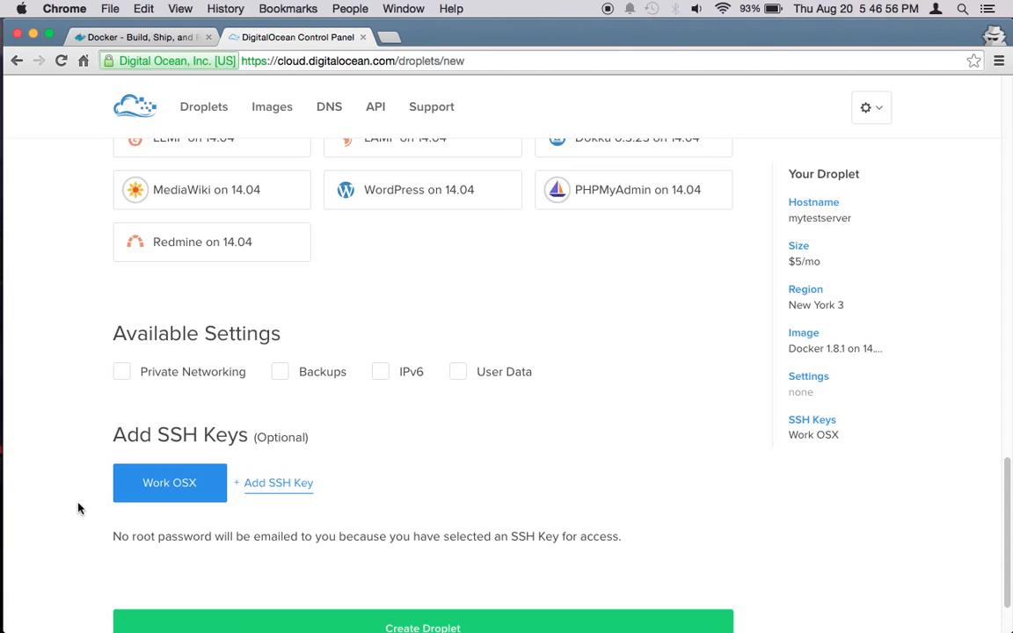
{"action": "scroll", "scroll_direction": "down", "scroll_amount": 3}
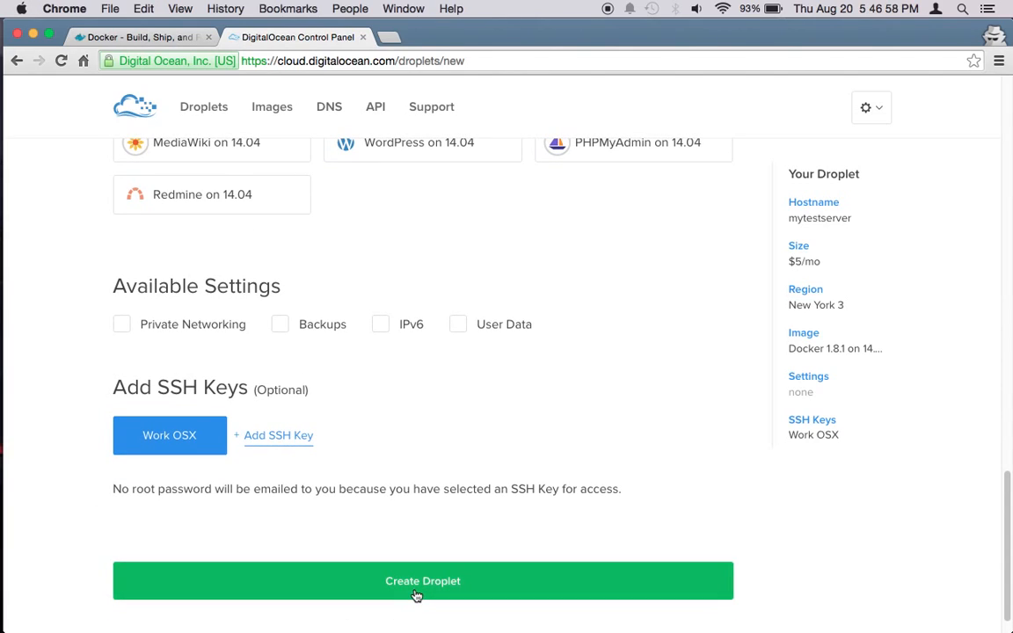
{"action": "mouse_move", "coordinate": [525, 121]}
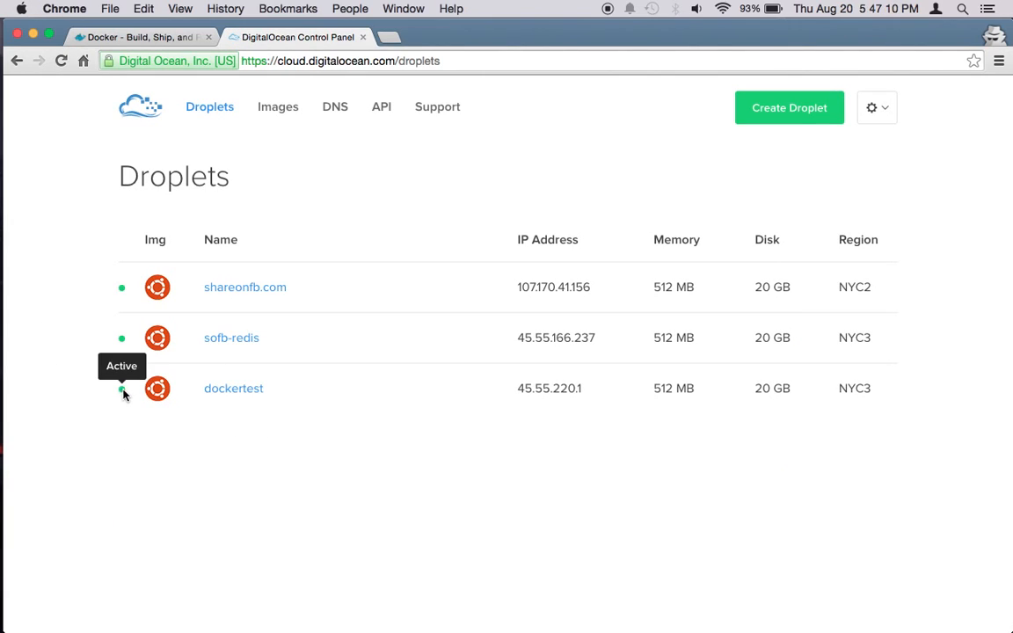
- Select and copy the dockertest droplet's IP address, 45.55.220.1
{"action": "double_click", "coordinate": [554, 387]}
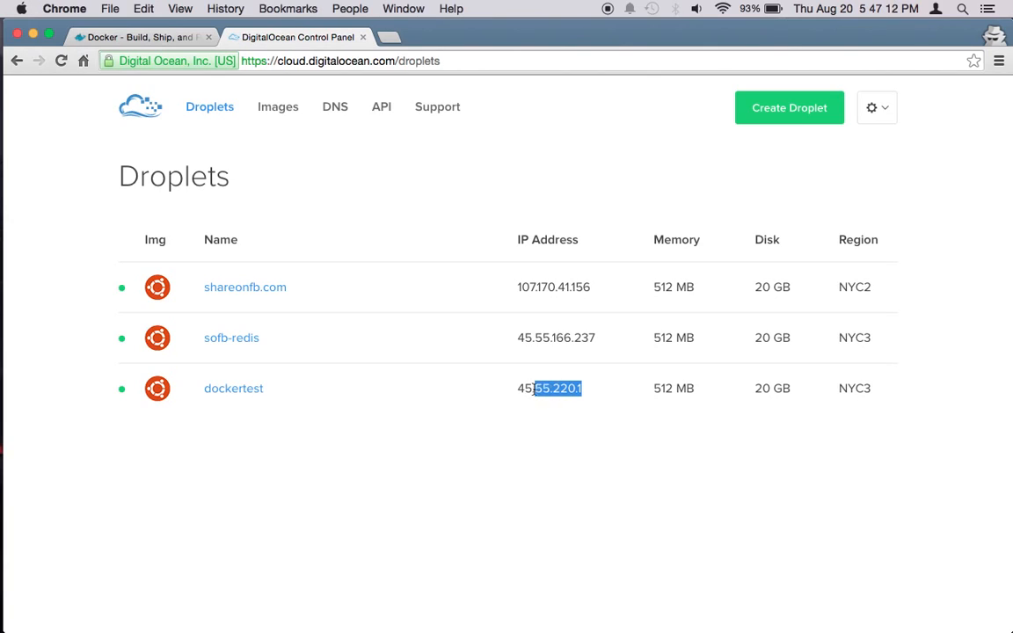
{"action": "double_click", "coordinate": [549, 388]}
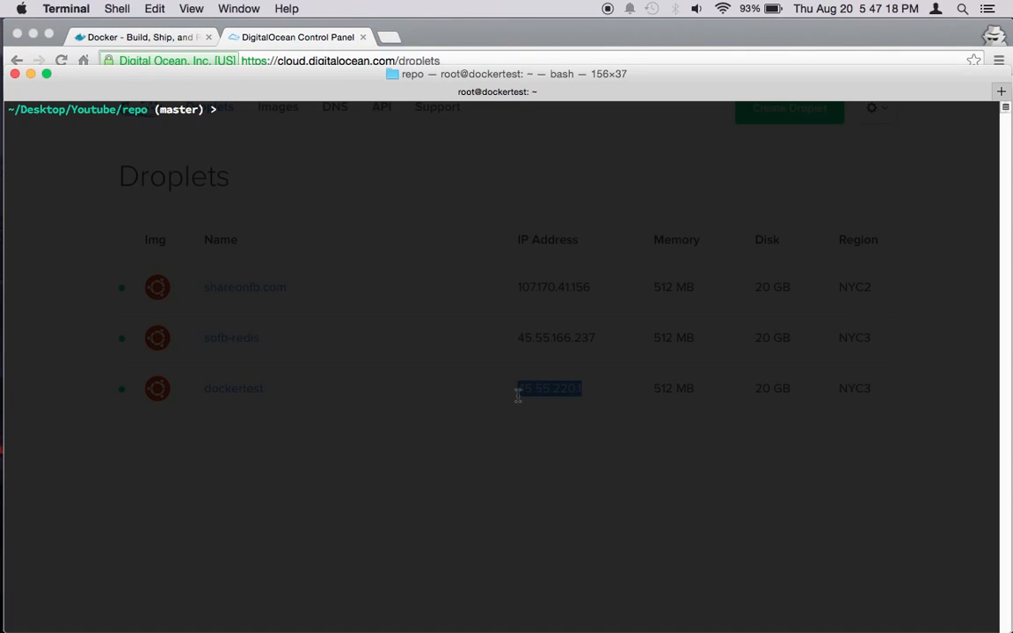
- SSH into the dockertest droplet as root and list the apache and nodejs folders
{"action": "type", "text": "ssh root"}
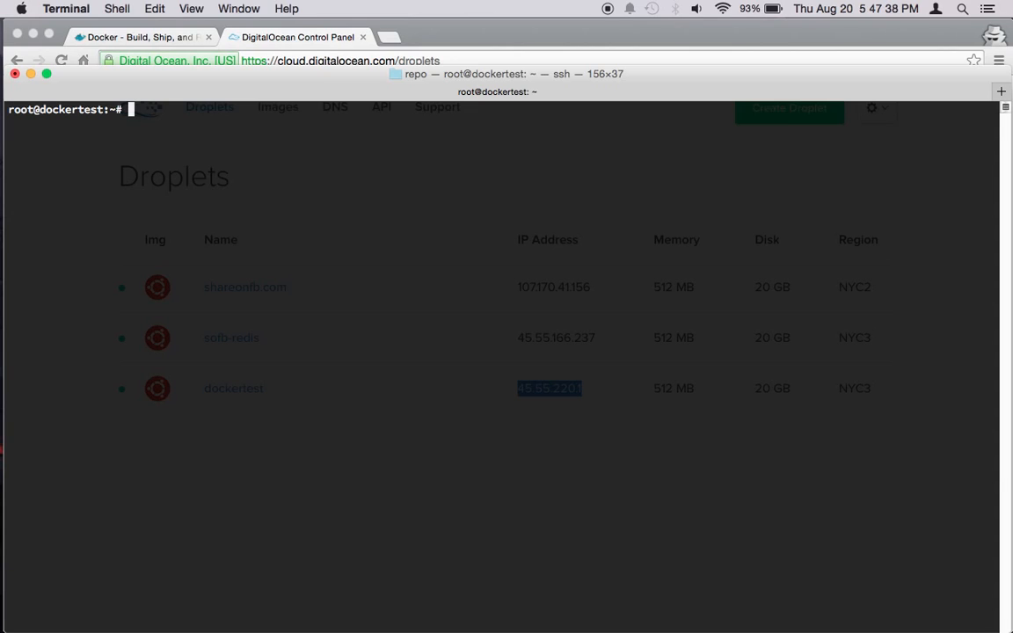
{"action": "type", "text": "ls"}
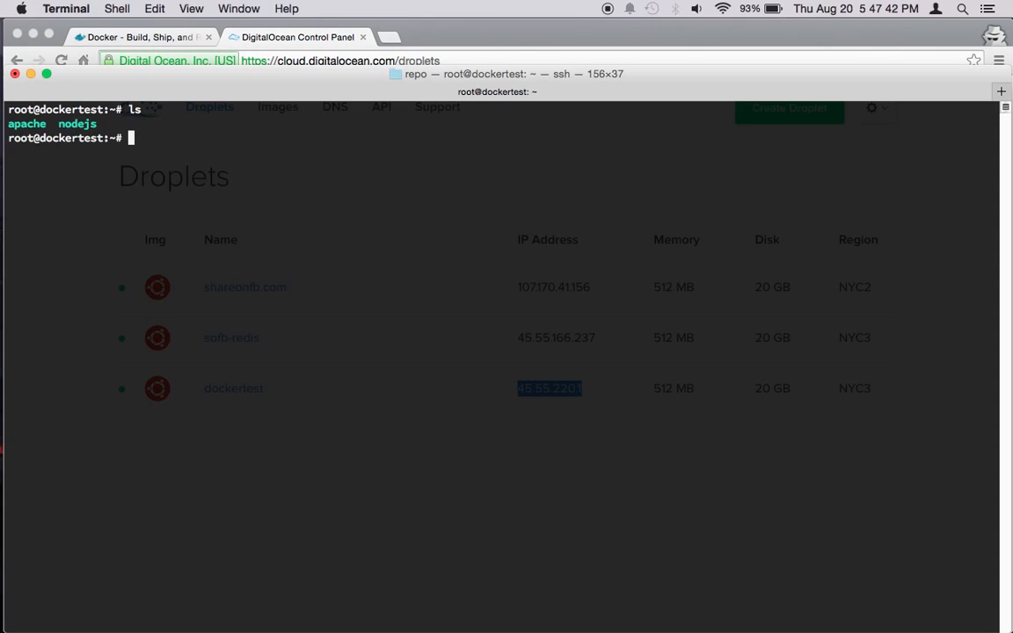
- Enter the apache folder and print its Dockerfile
{"action": "type", "text": "apache"}
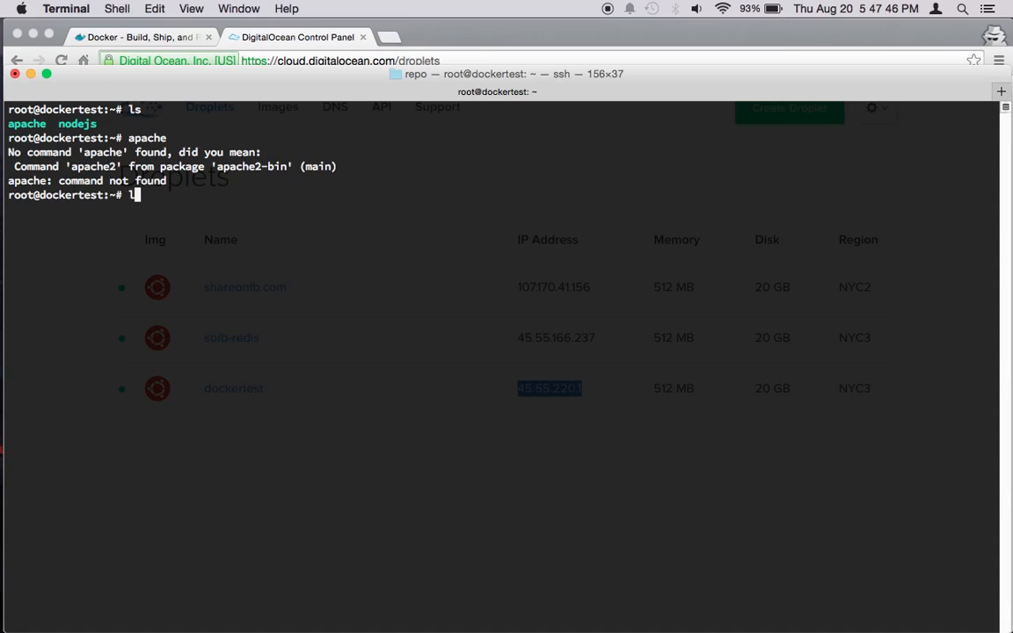
{"action": "type", "text": "cd apache"}
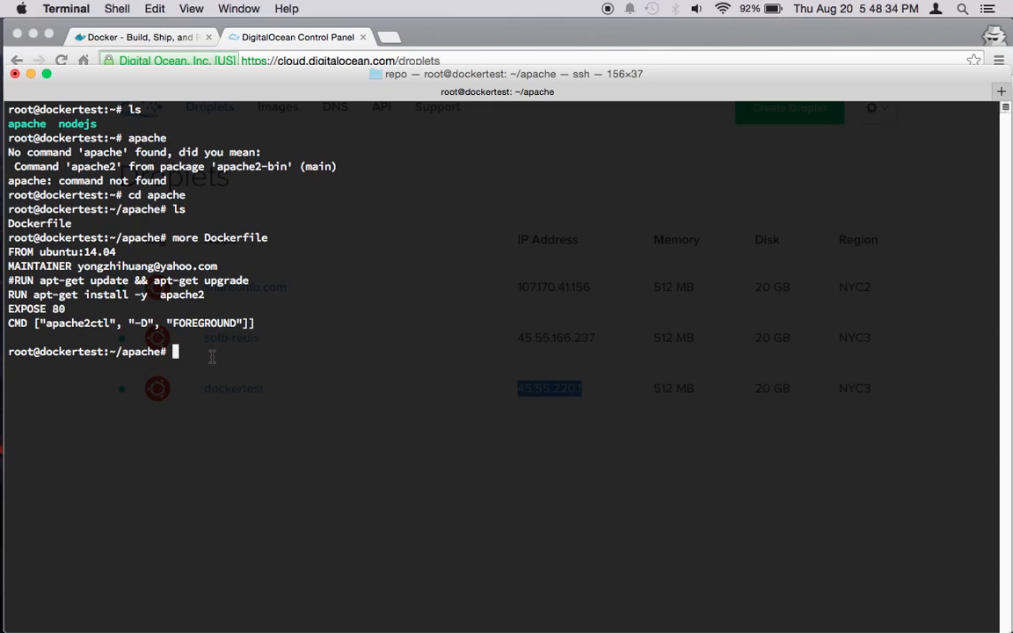
{"action": "mouse_move", "coordinate": [158, 320]}
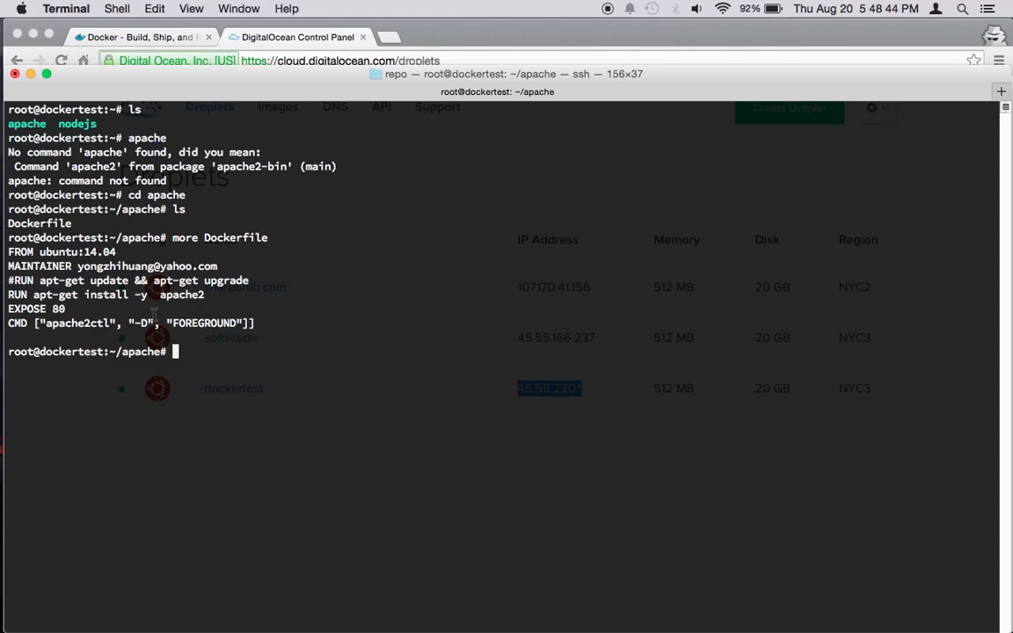
- Run docker build -t testapache:0.1 . on the apache Dockerfile
{"action": "type", "text": "docker build"}
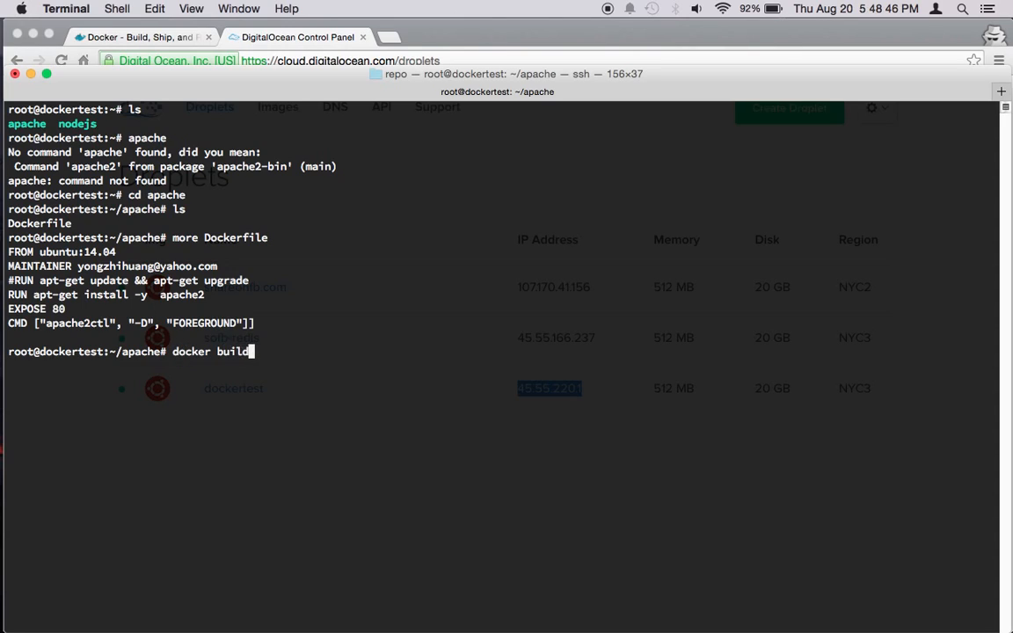
{"action": "type", "text": "-t"}
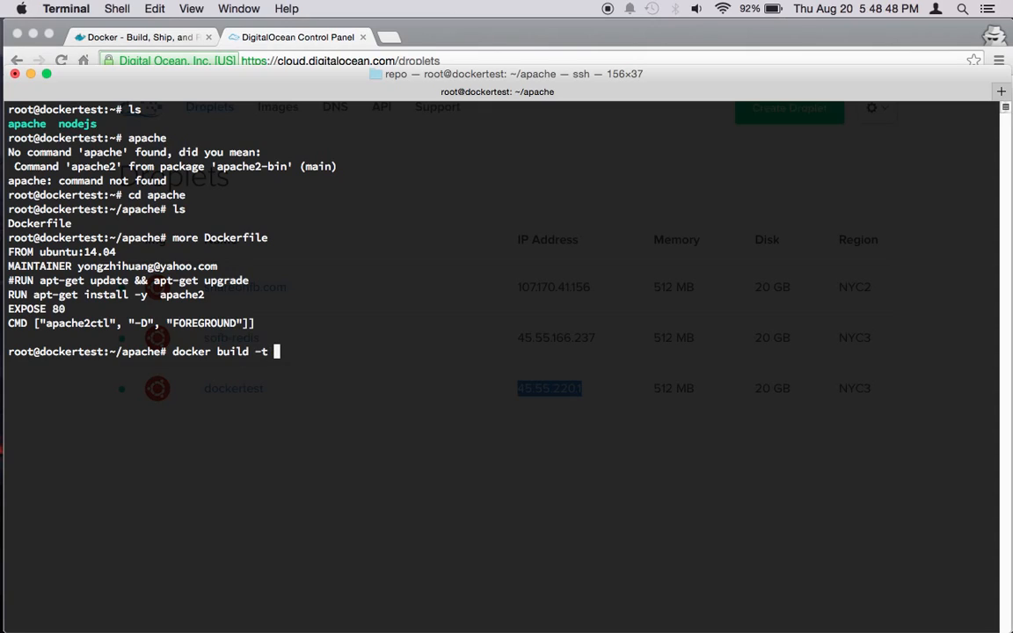
{"action": "type", "text": "test"}
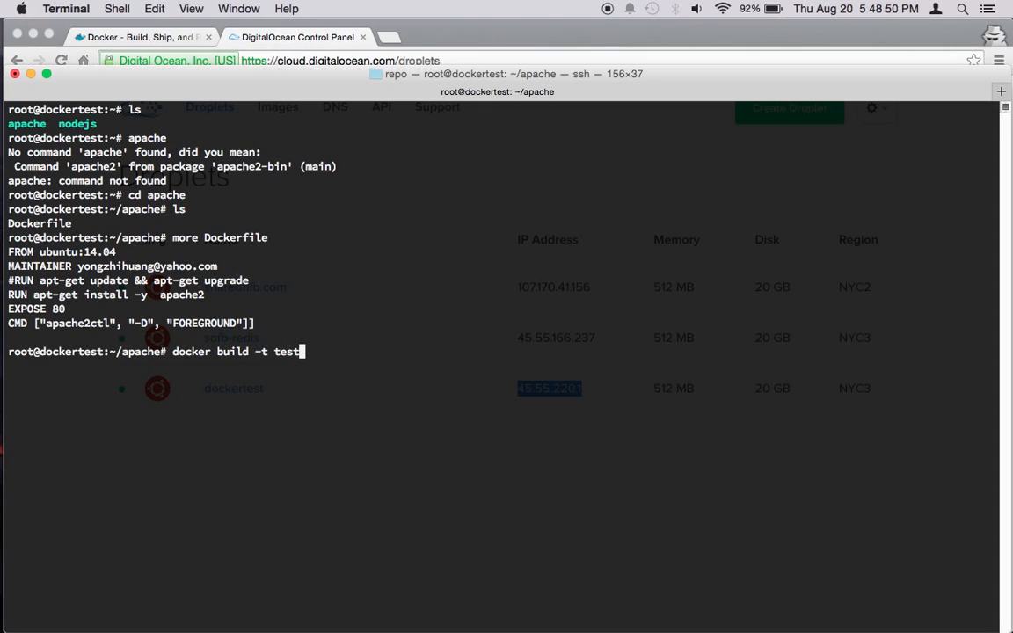
{"action": "type", "text": "apache:"}
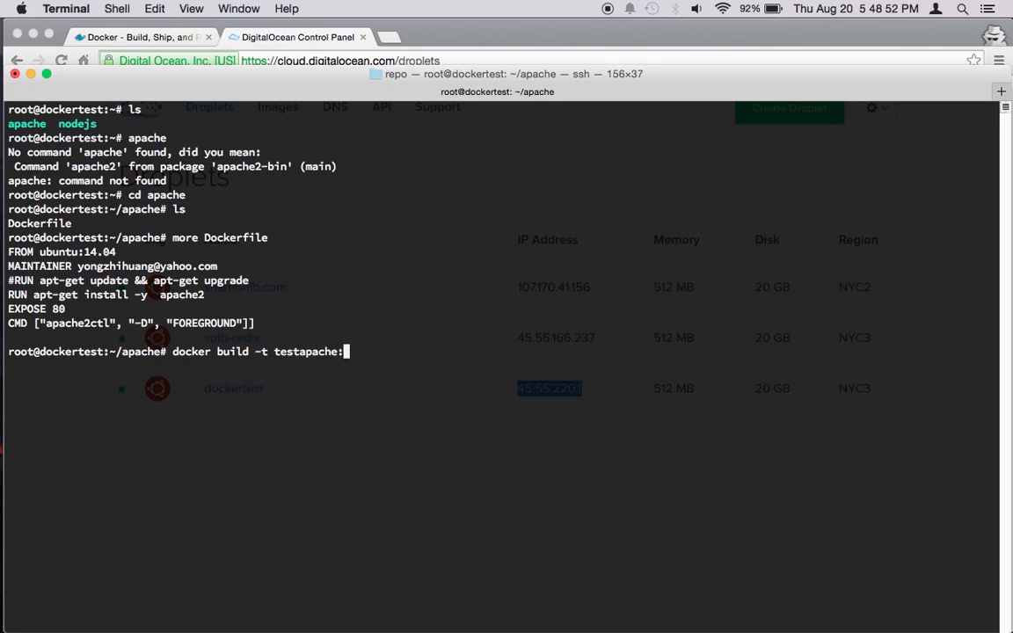
{"action": "type", "text": "0."}
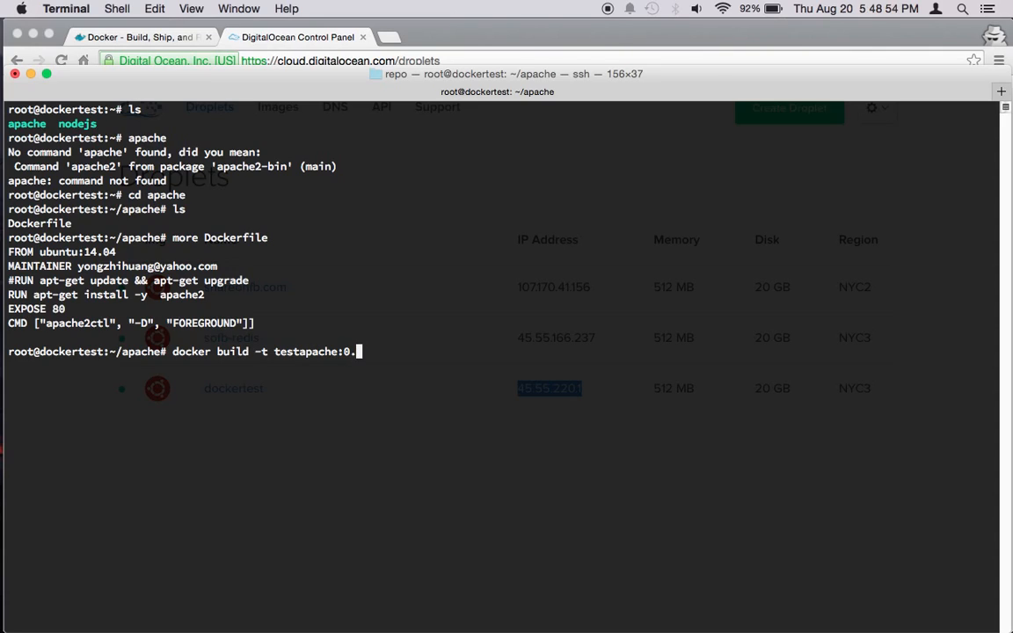
{"action": "type", "text": "1"}
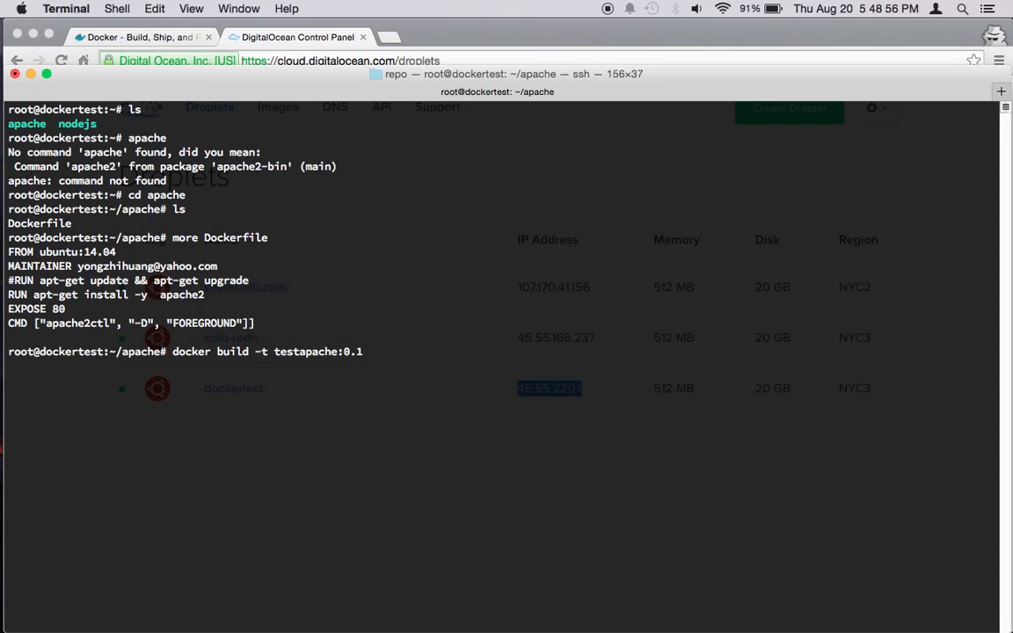
{"action": "type", "text": "."}
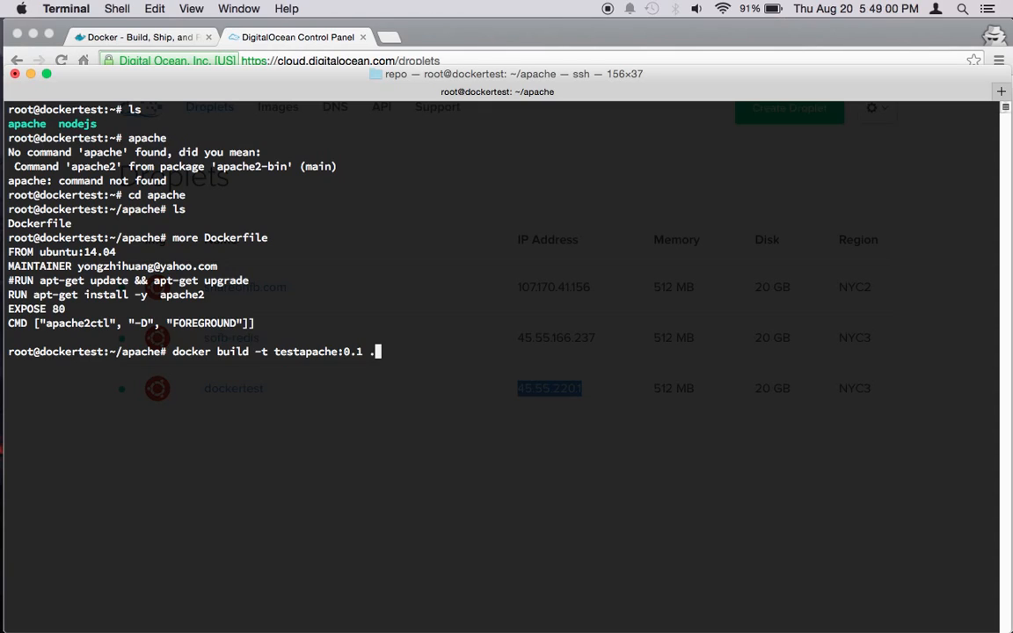
{"action": "key", "text": "Return"}
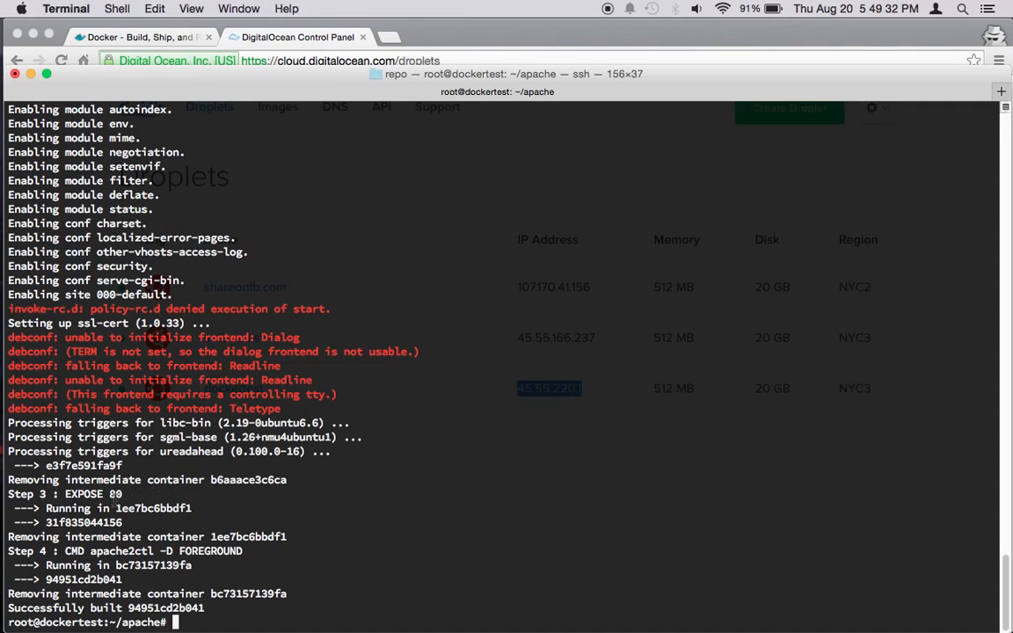
{"action": "mouse_move", "coordinate": [262, 604]}
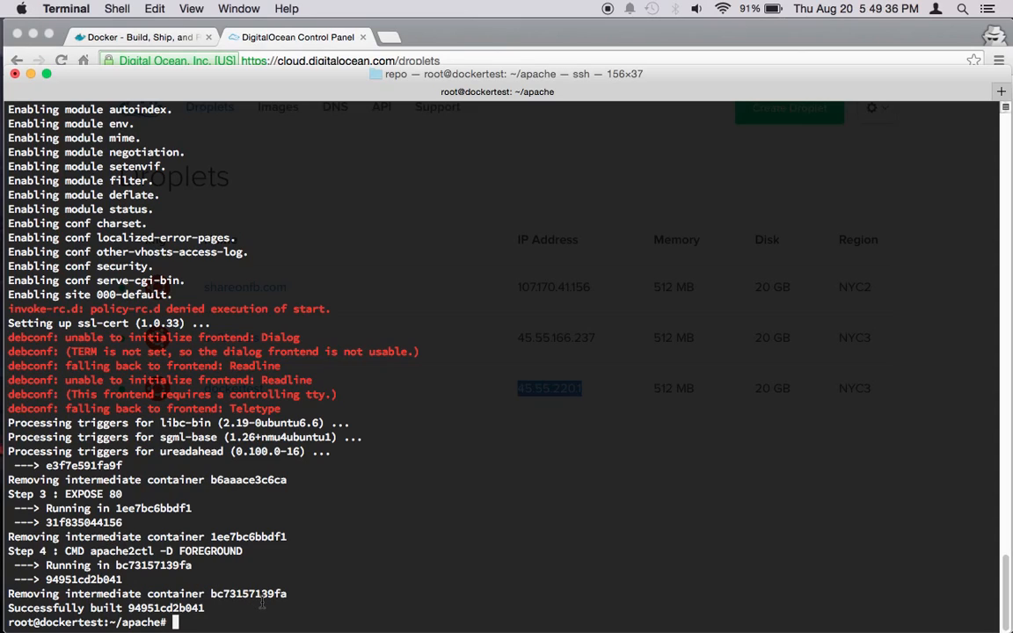
- Run docker images to see testapache 0.1 and ubuntu 14.04
{"action": "type", "text": "docker"}
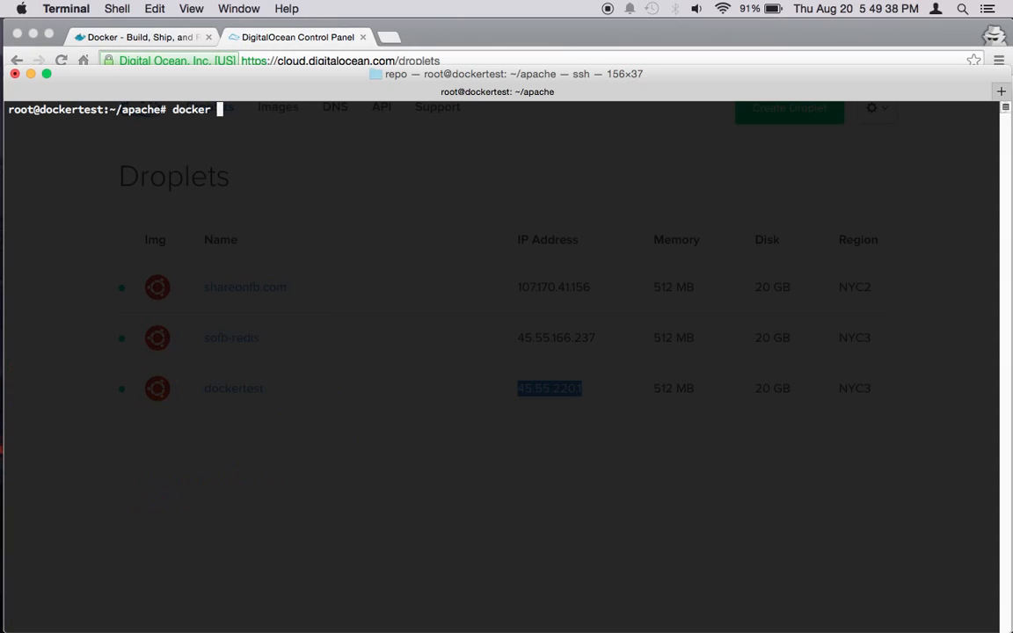
{"action": "type", "text": "images"}
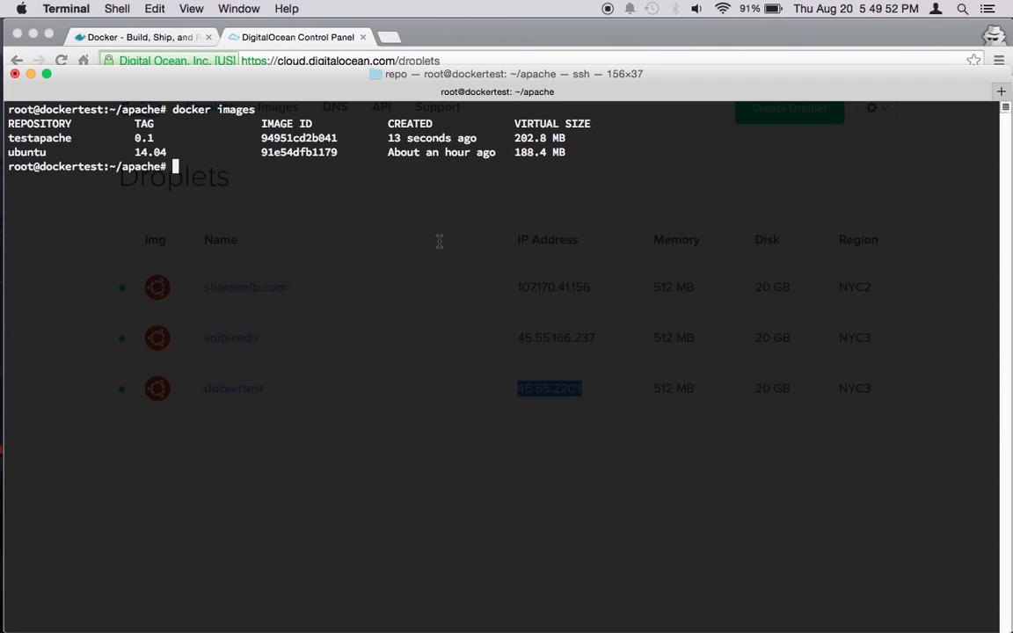
- Run detached my_apache_container from the new image mapping 1337:80, then check docker ps
{"action": "type", "text": "docker run"}
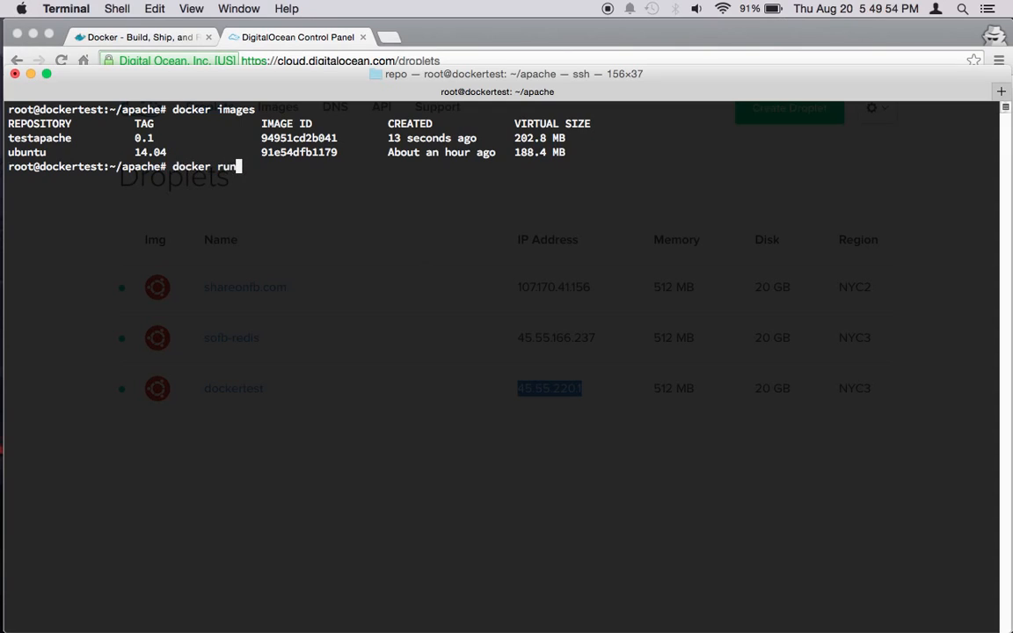
{"action": "type", "text": "-it"}
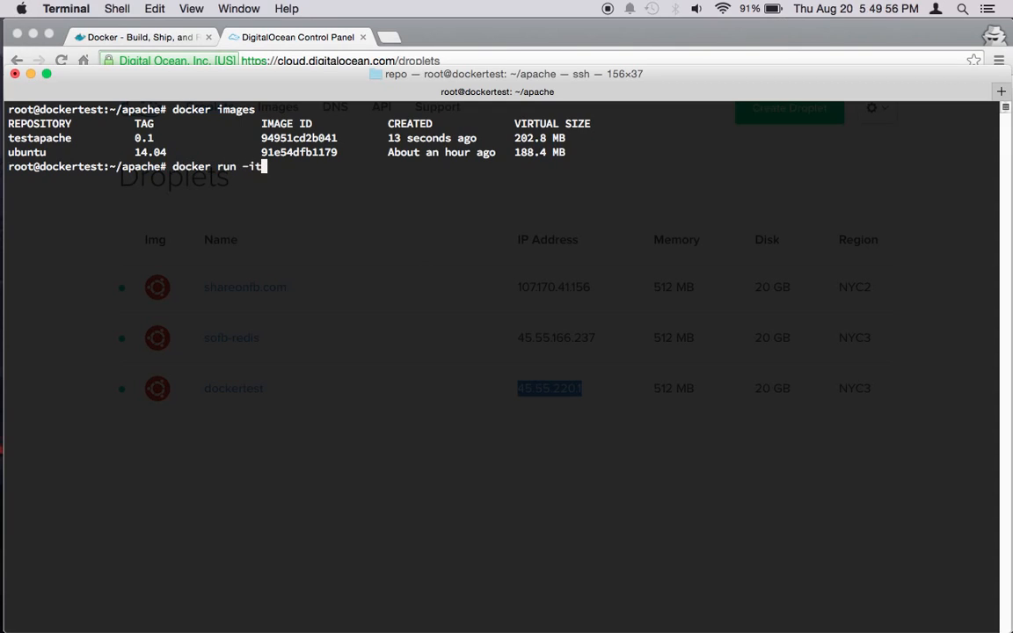
{"action": "type", "text": "--name"}
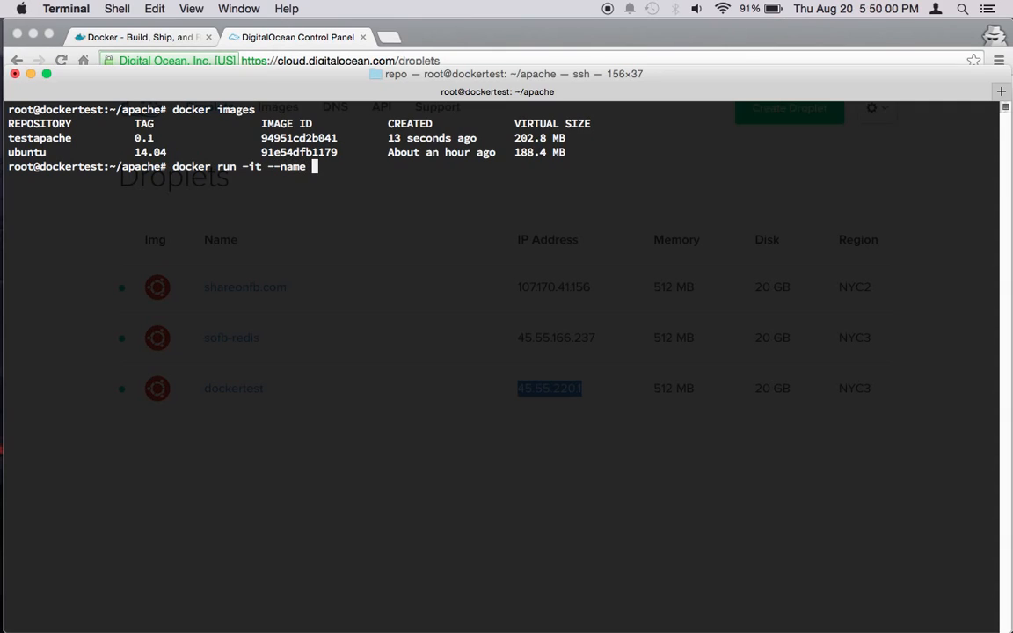
{"action": "type", "text": "my_"}
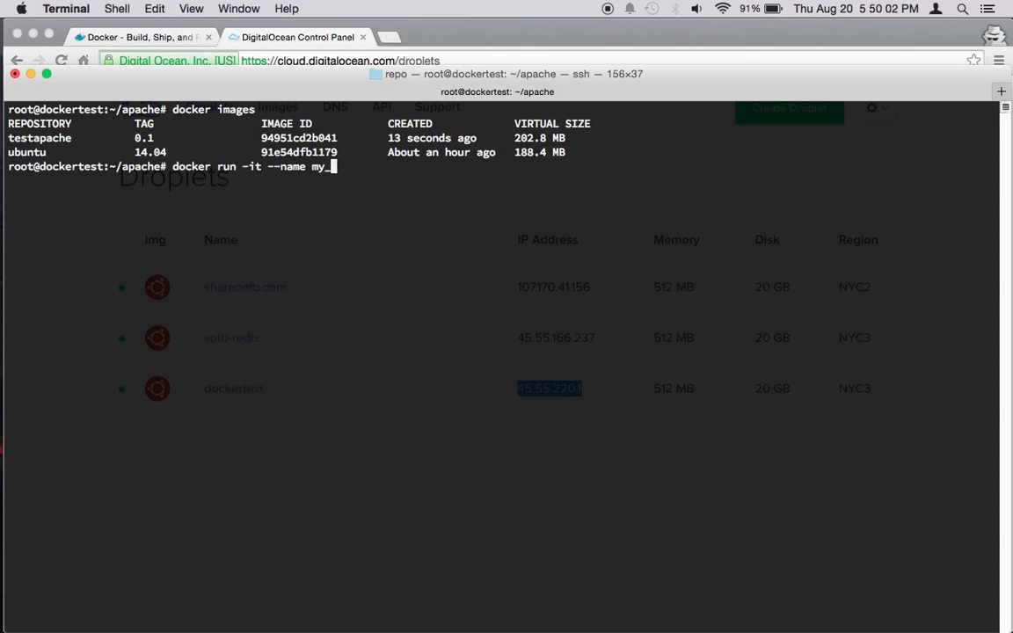
{"action": "type", "text": "apache_cont"}
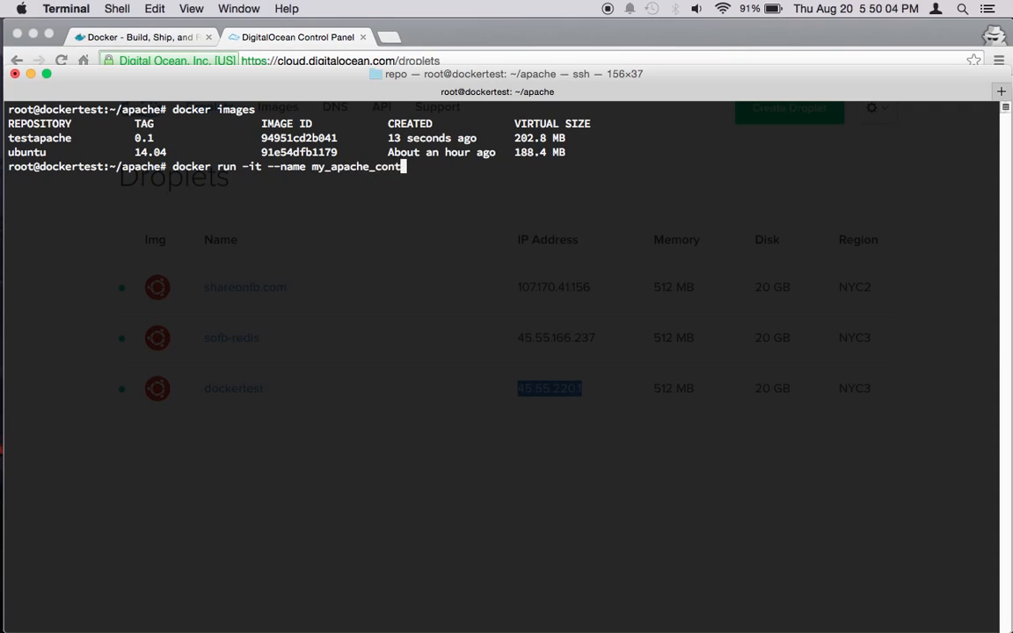
{"action": "type", "text": "ainer -d"}
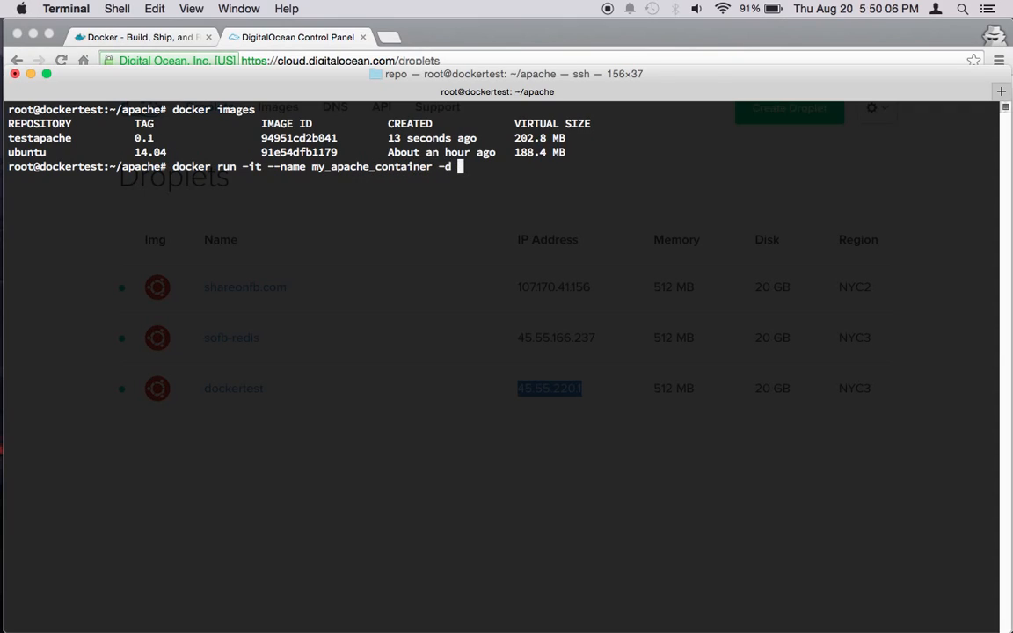
{"action": "type", "text": "-p"}
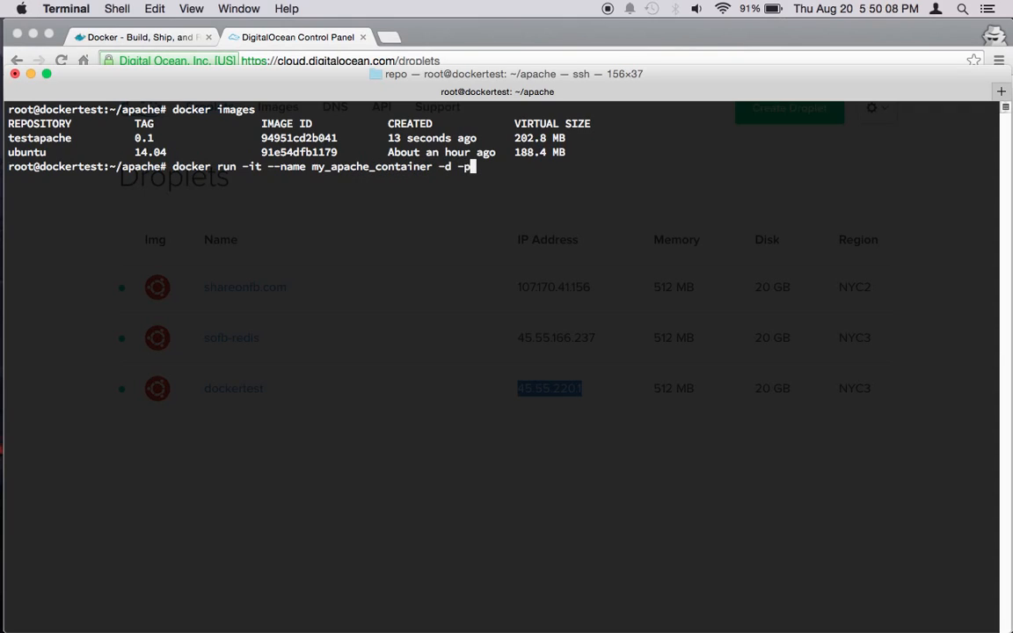
{"action": "type", "text": "1"}
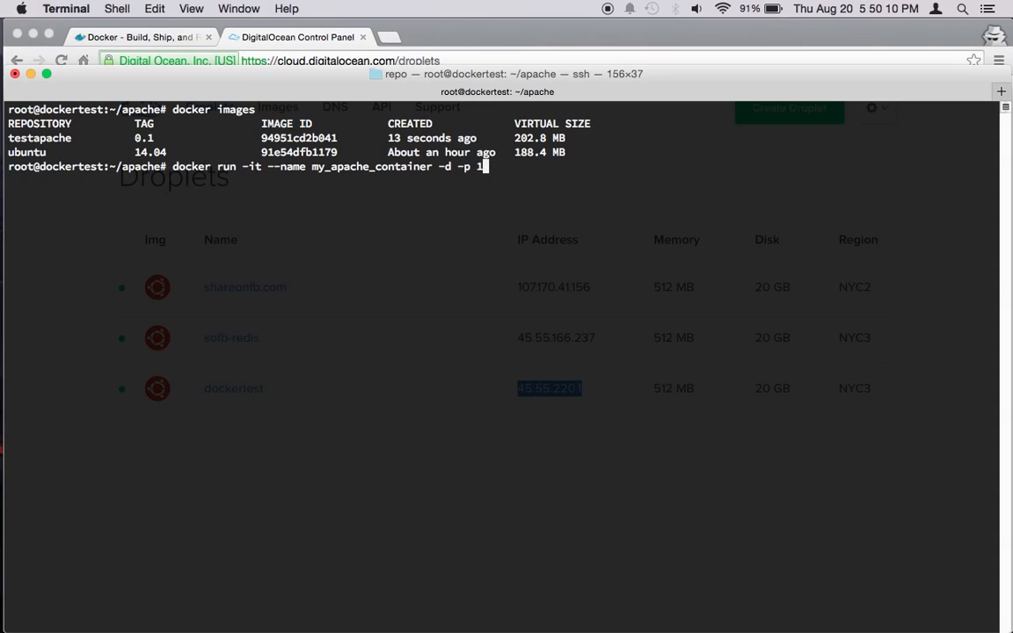
{"action": "type", "text": "33"}
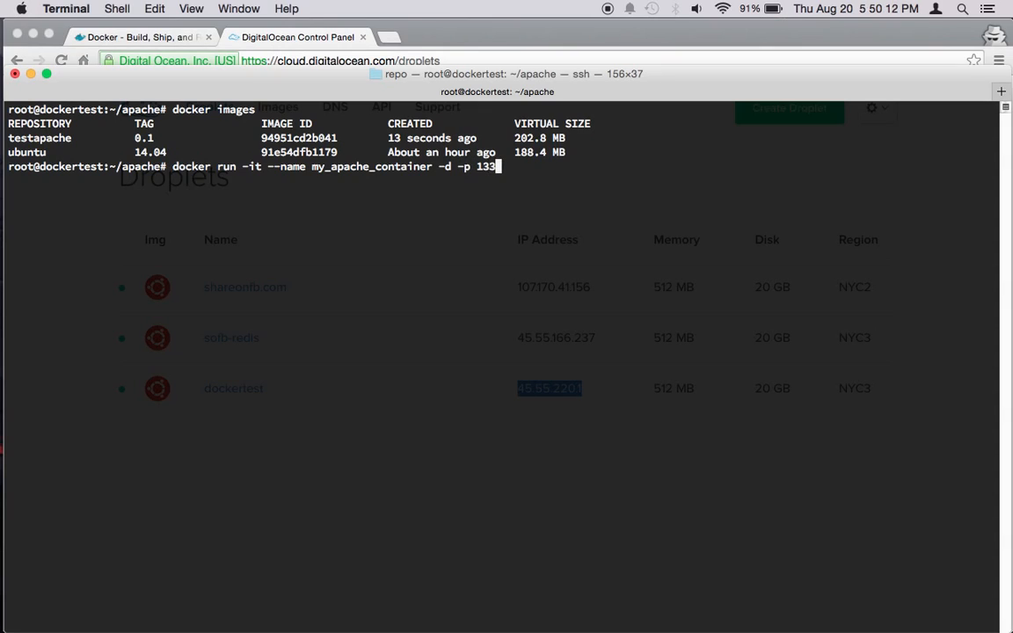
{"action": "type", "text": "7"}
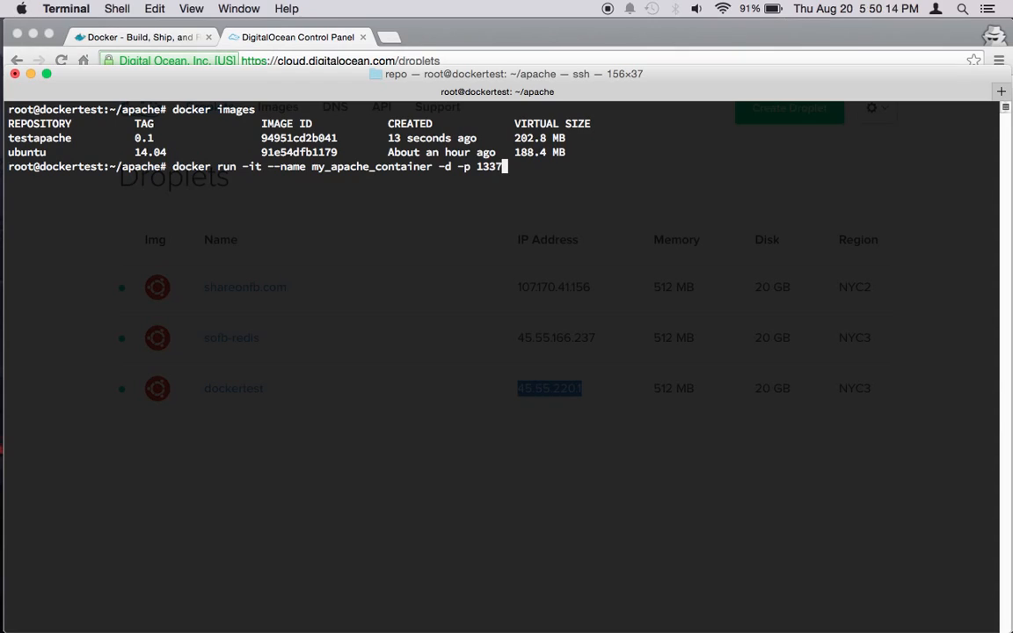
{"action": "type", "text": ":80"}
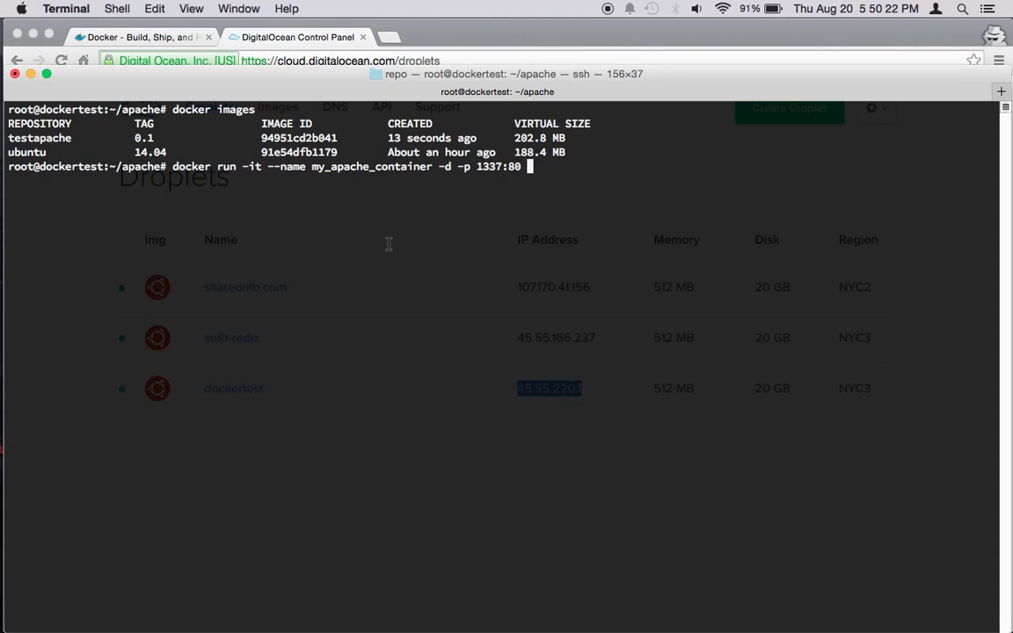
{"action": "double_click", "coordinate": [298, 138]}
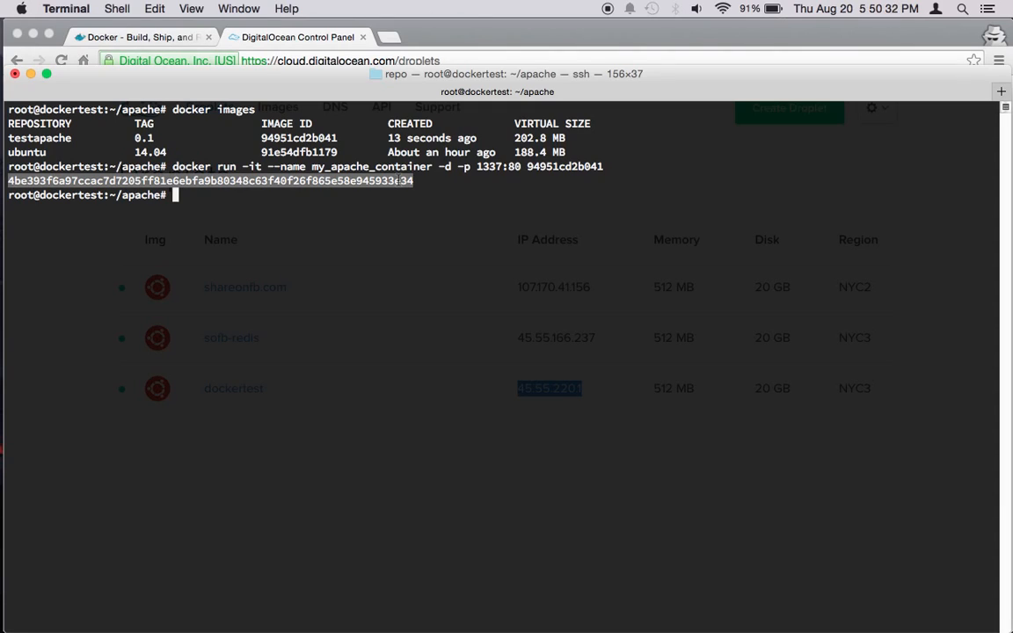
{"action": "type", "text": "docker ps"}
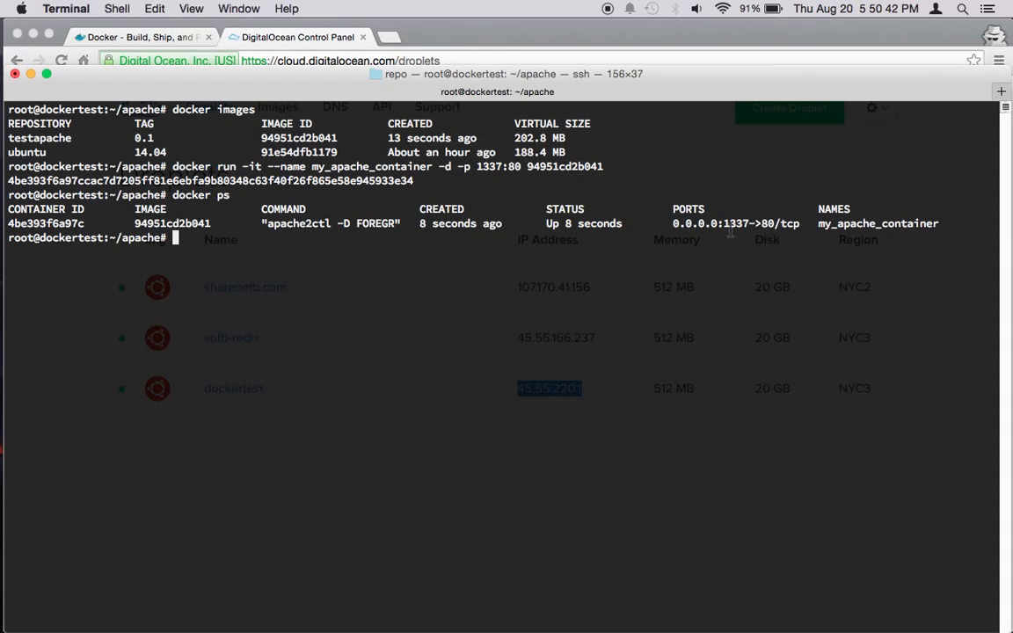
{"action": "mouse_move", "coordinate": [578, 48]}
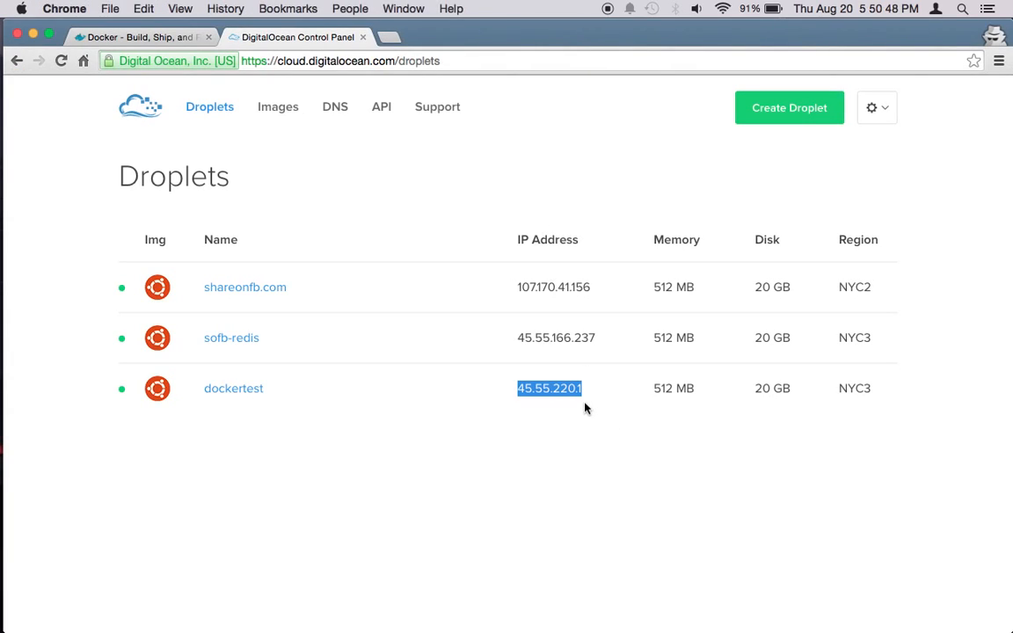
- Load 45.55.220.1:1337 in Chrome to see the Apache default page, then return to Terminal
{"action": "type", "text": "45.55.220.1:1337"}
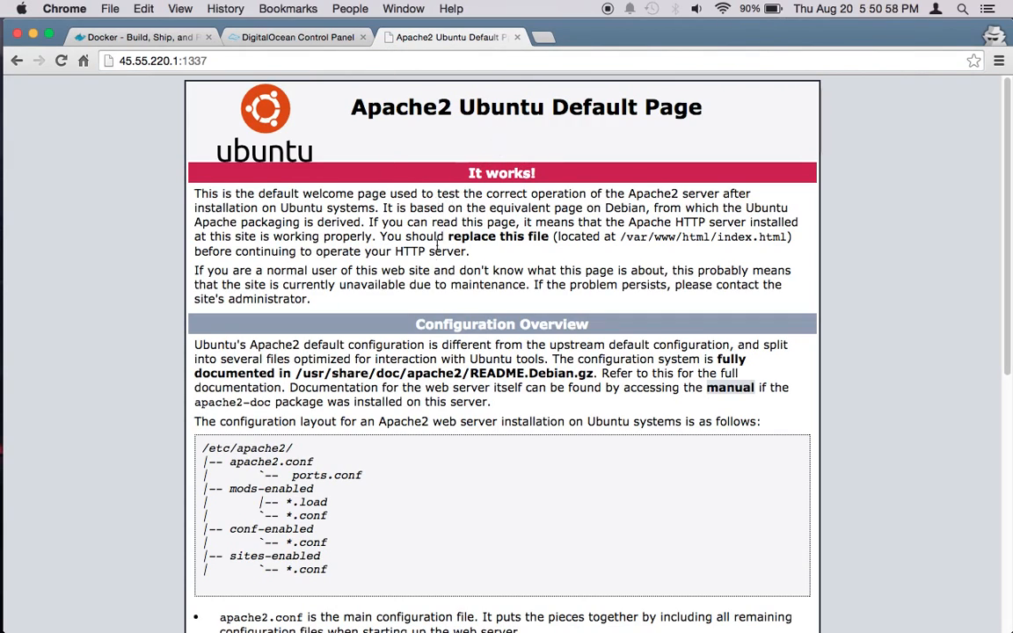
{"action": "key", "text": "cmd+tab"}
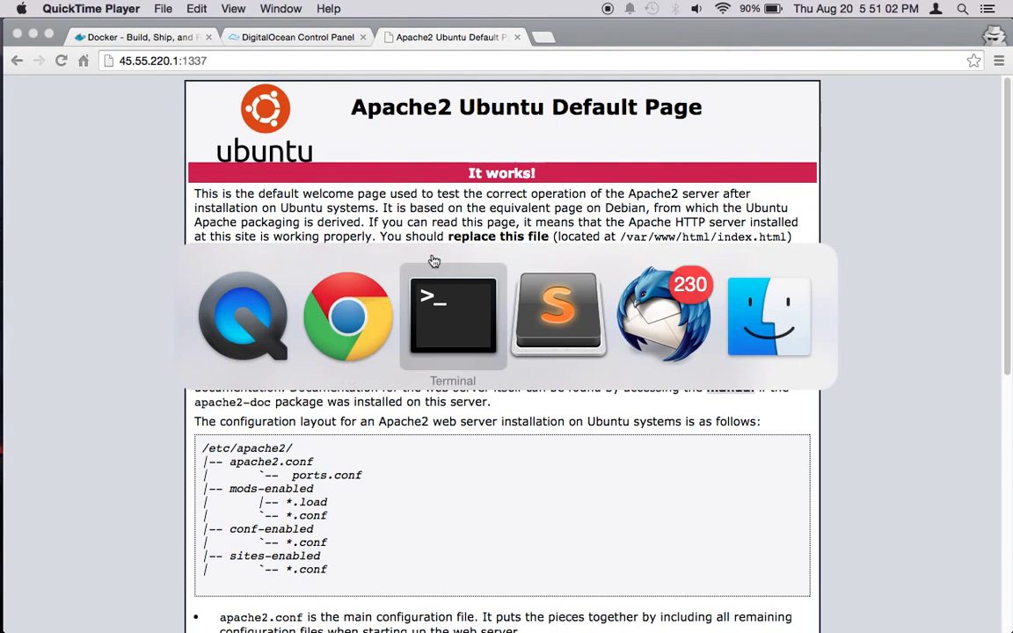
{"action": "left_click", "coordinate": [451, 315]}
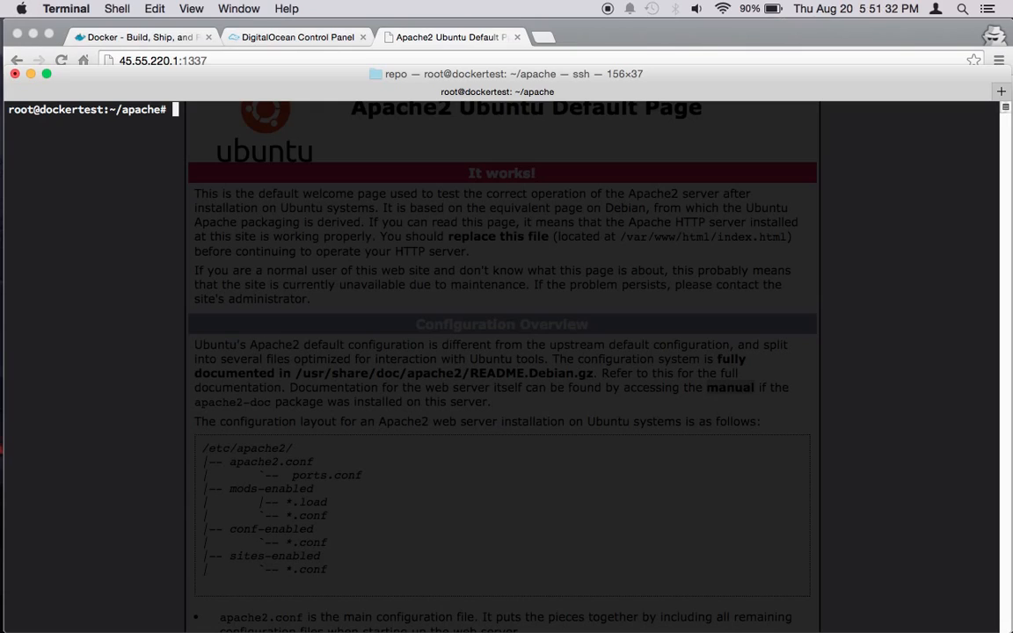
- Run my_nginx_container detached on port 1338:80, then list images to confirm nginx was pulled
{"action": "type", "text": "doc"}
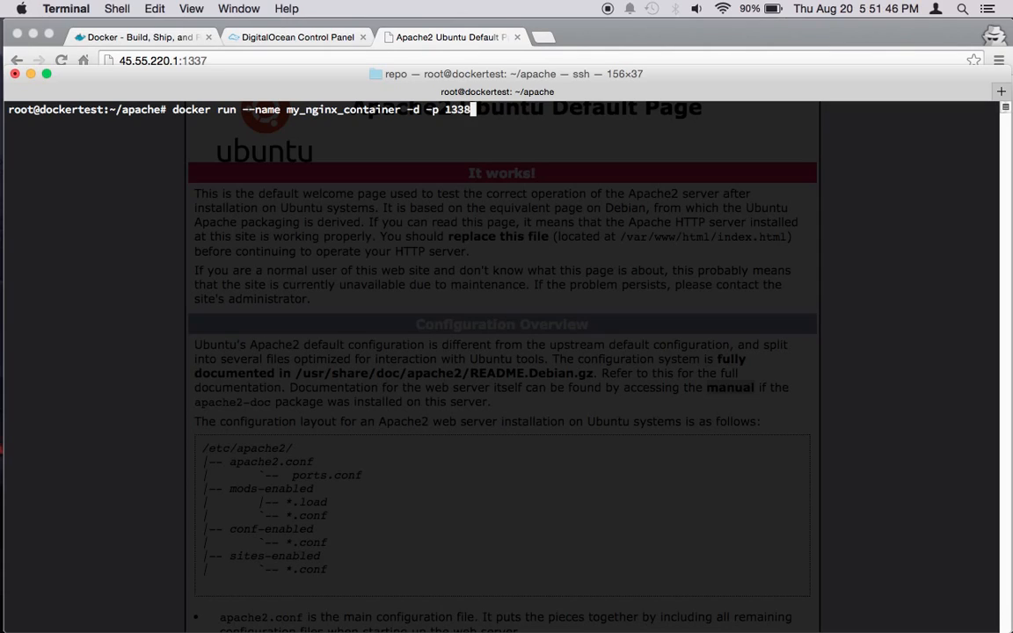
{"action": "type", "text": ":80 nginx"}
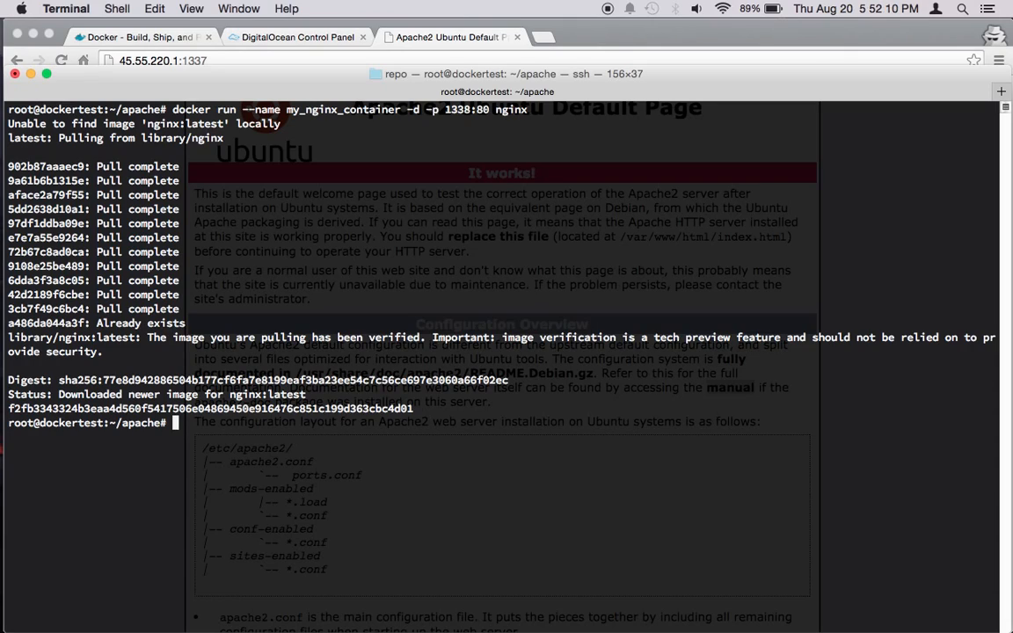
{"action": "type", "text": "docker images"}
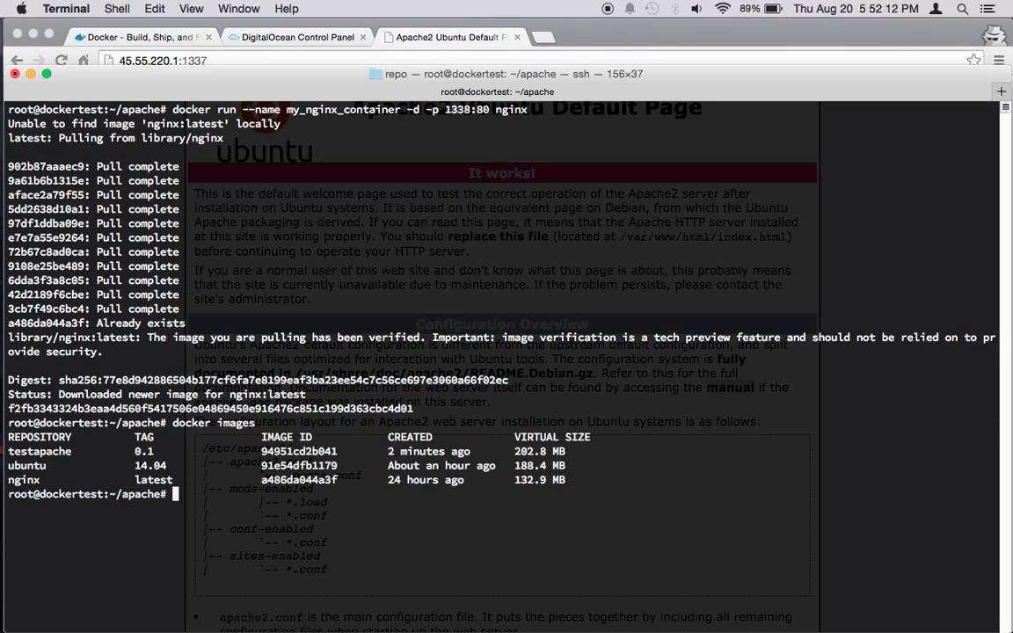
{"action": "mouse_move", "coordinate": [251, 341]}
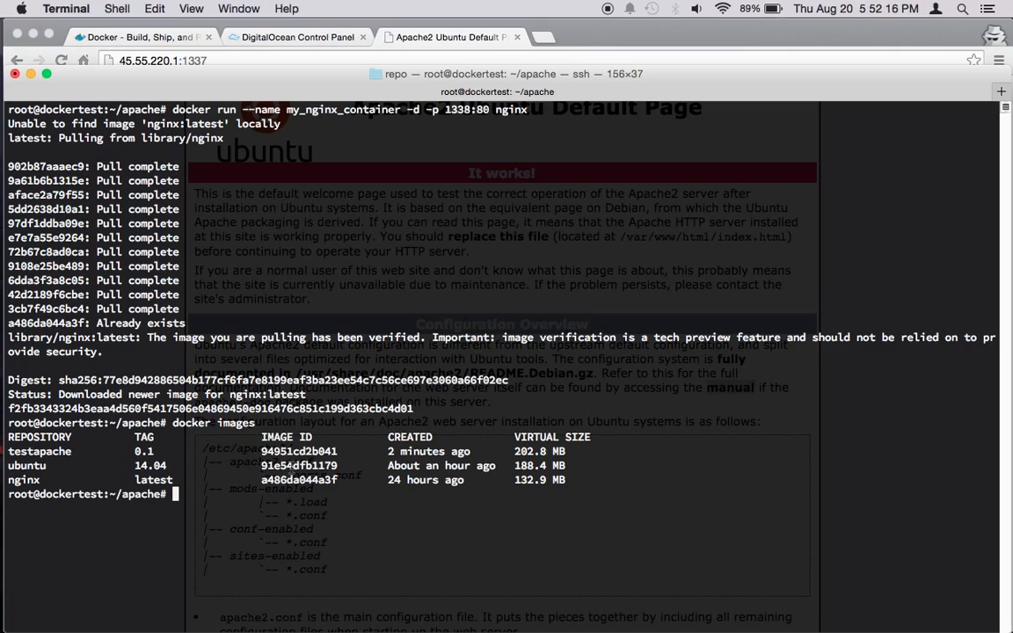
{"action": "double_click", "coordinate": [299, 465]}
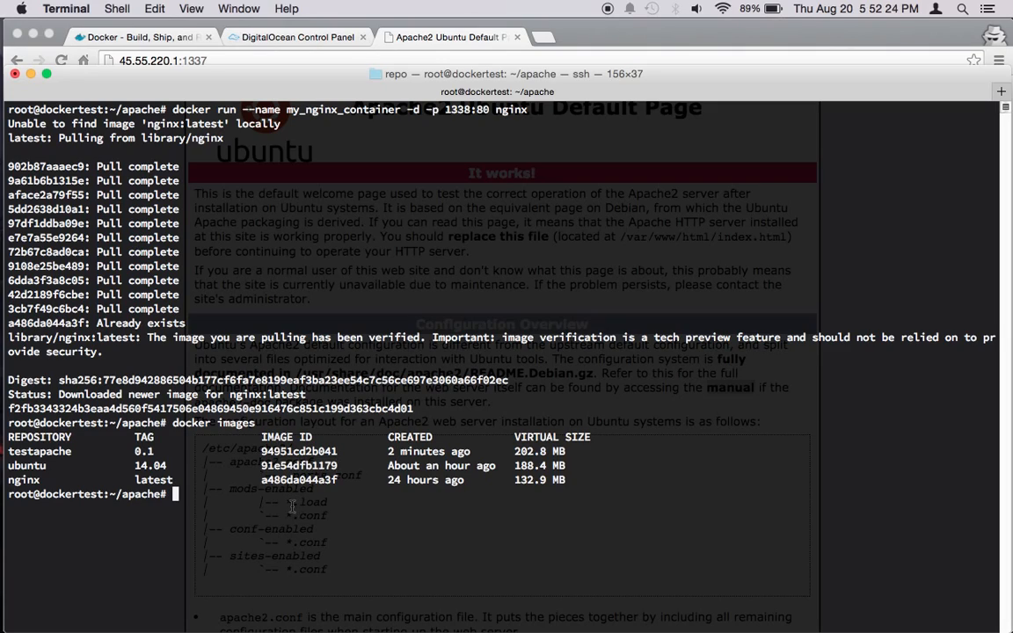
{"action": "type", "text": "docker p"}
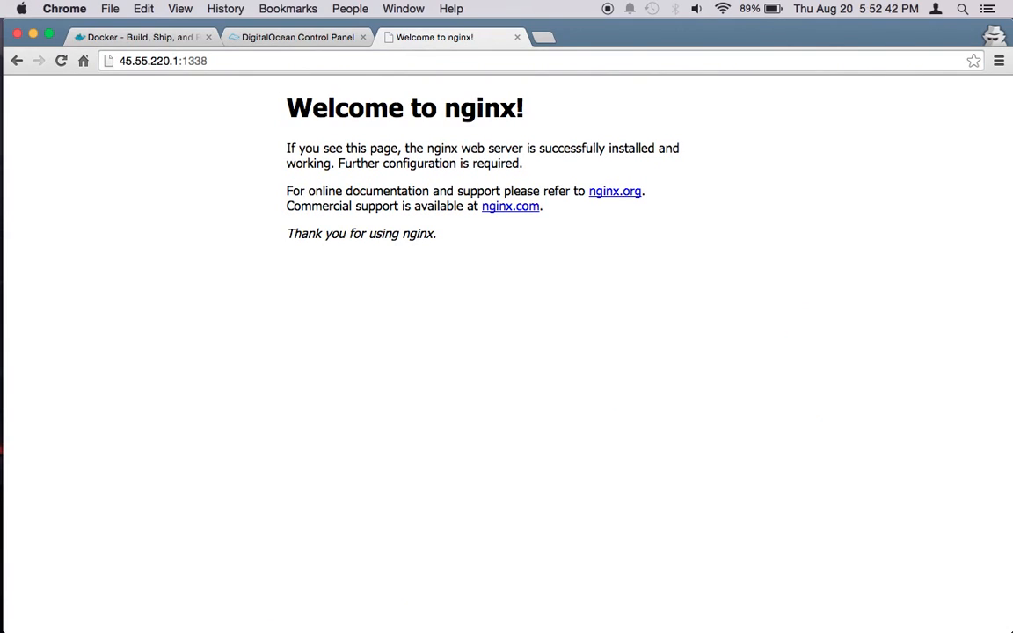
- Switch the Chrome URL to the droplet's IP on port 1338 to view Welcome to nginx!
{"action": "double_click", "coordinate": [193, 60]}
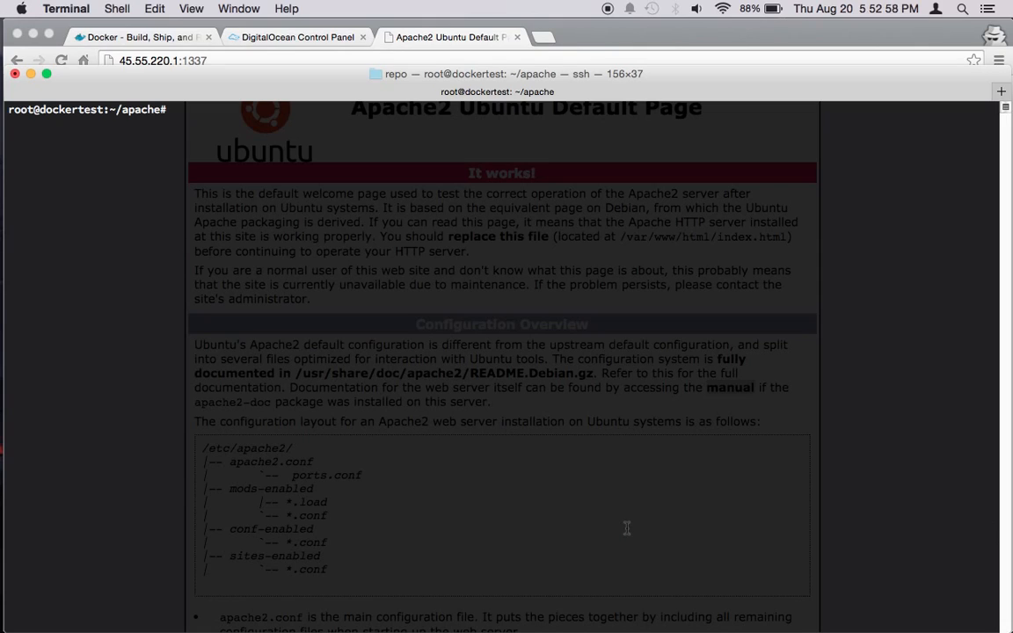
- Pull the tutum/wordpress image onto the droplet with docker pull
{"action": "type", "text": "docker"}
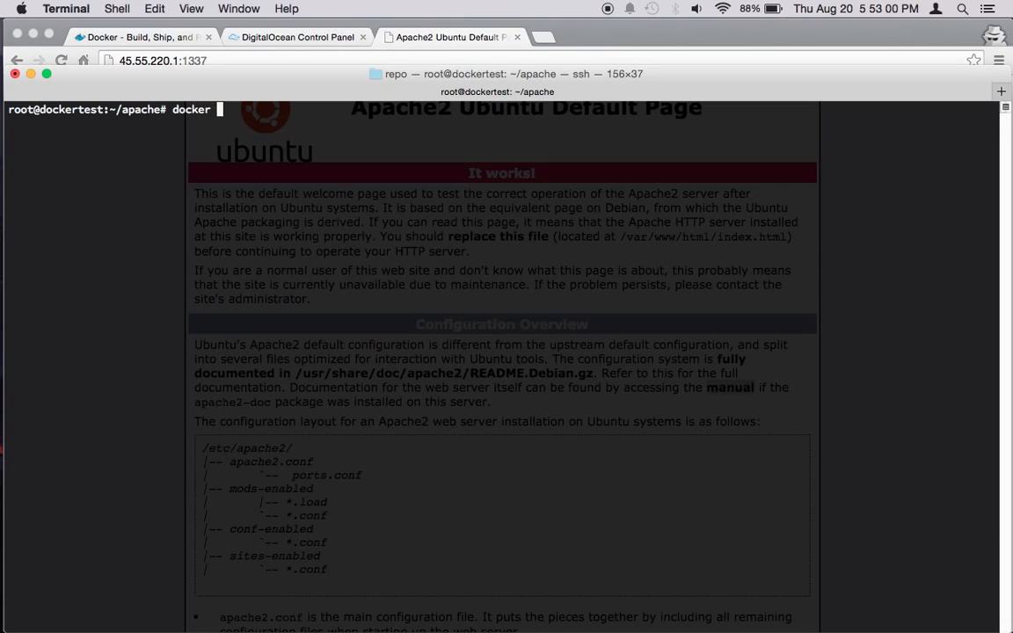
{"action": "type", "text": "pull tutm"}
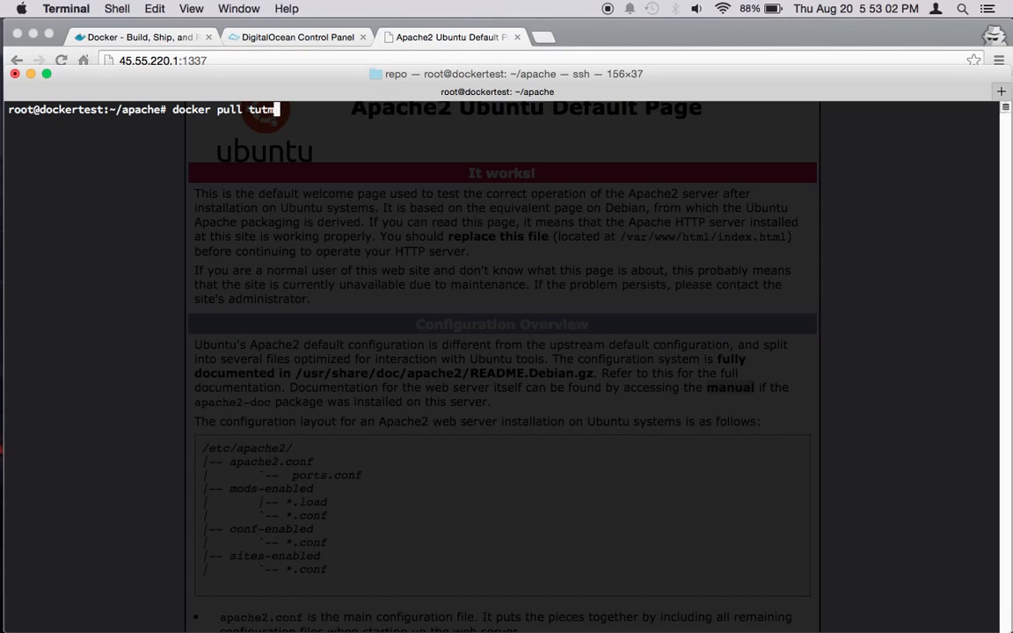
{"action": "key", "text": "Backspace"}
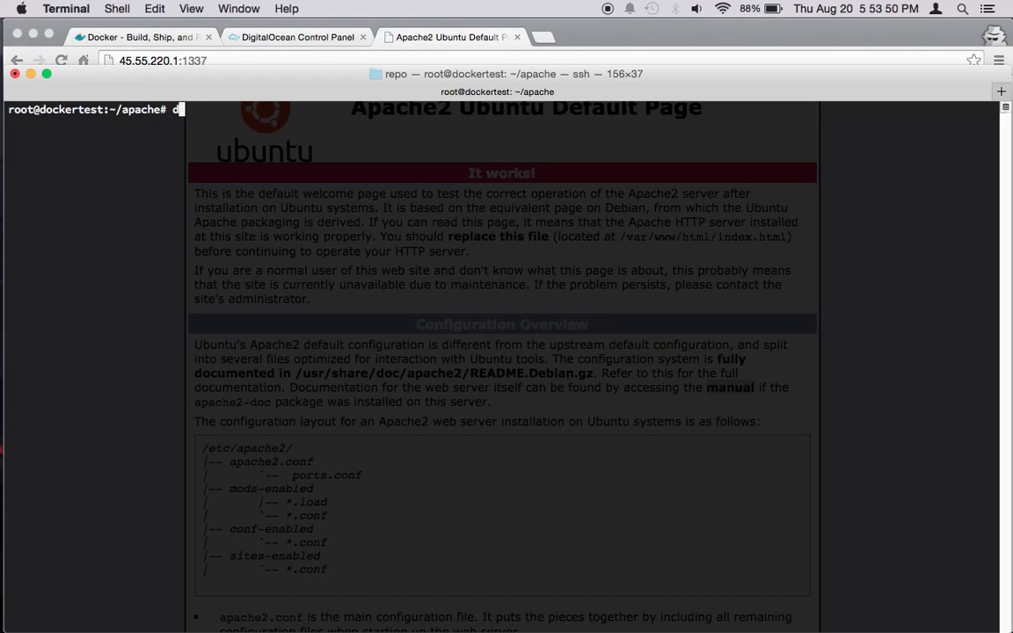
- List images, then run my_wordpress_container interactively from tutum/wordpress on port 80:80
{"action": "type", "text": "docker images"}
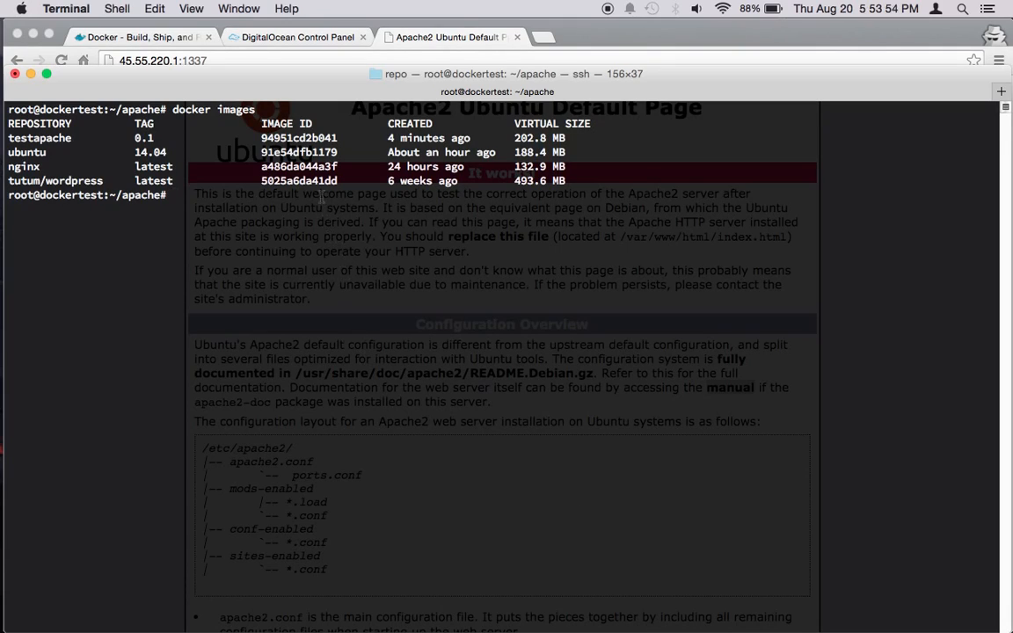
{"action": "double_click", "coordinate": [298, 180]}
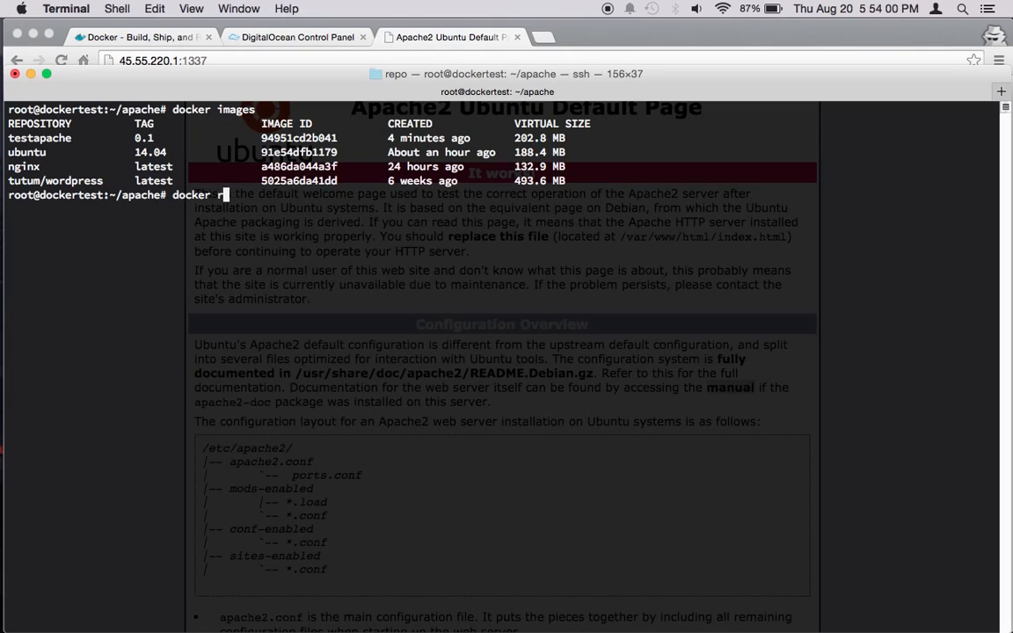
{"action": "type", "text": "un -it"}
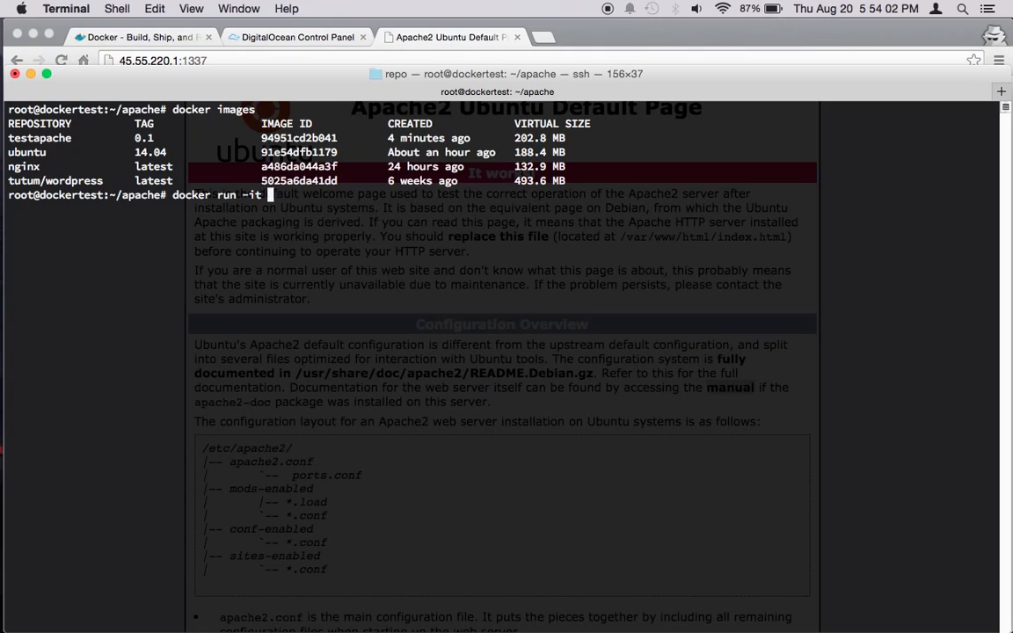
{"action": "type", "text": "--name my_wordpre"}
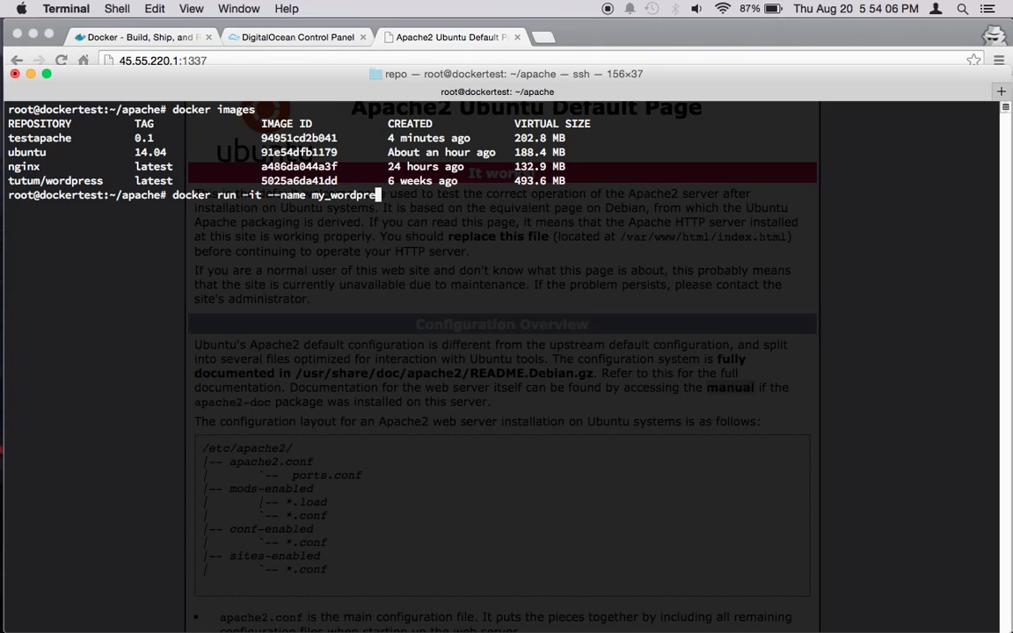
{"action": "type", "text": "s_container"}
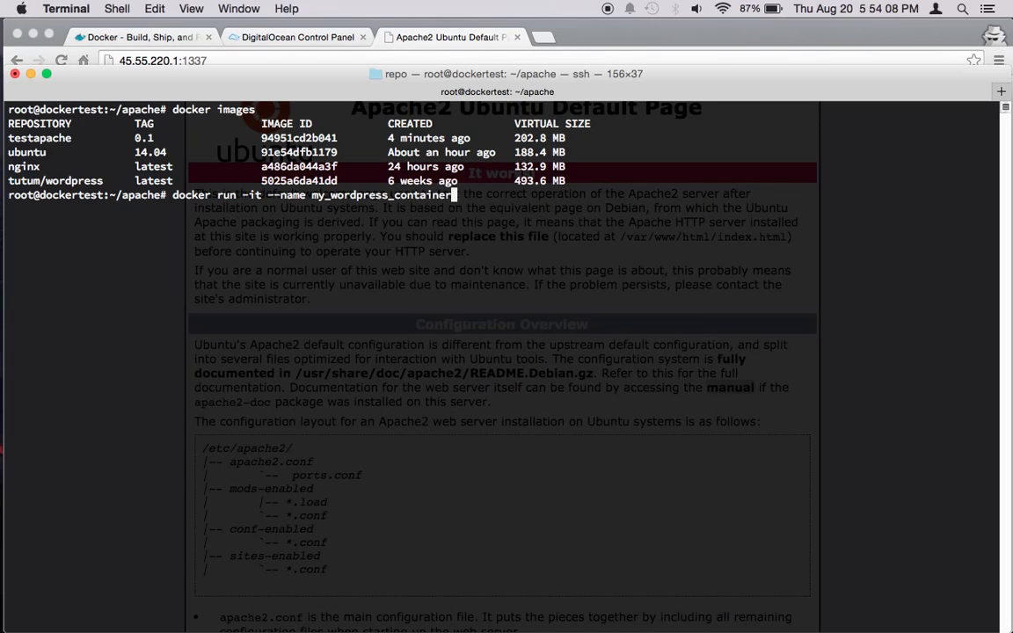
{"action": "type", "text": "-p"}
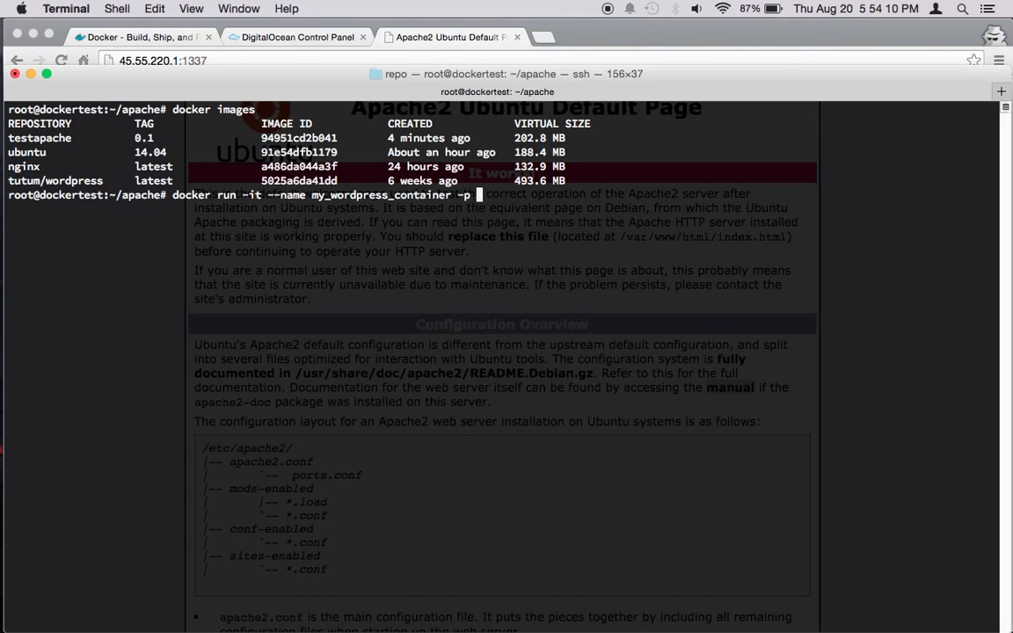
{"action": "type", "text": "80"}
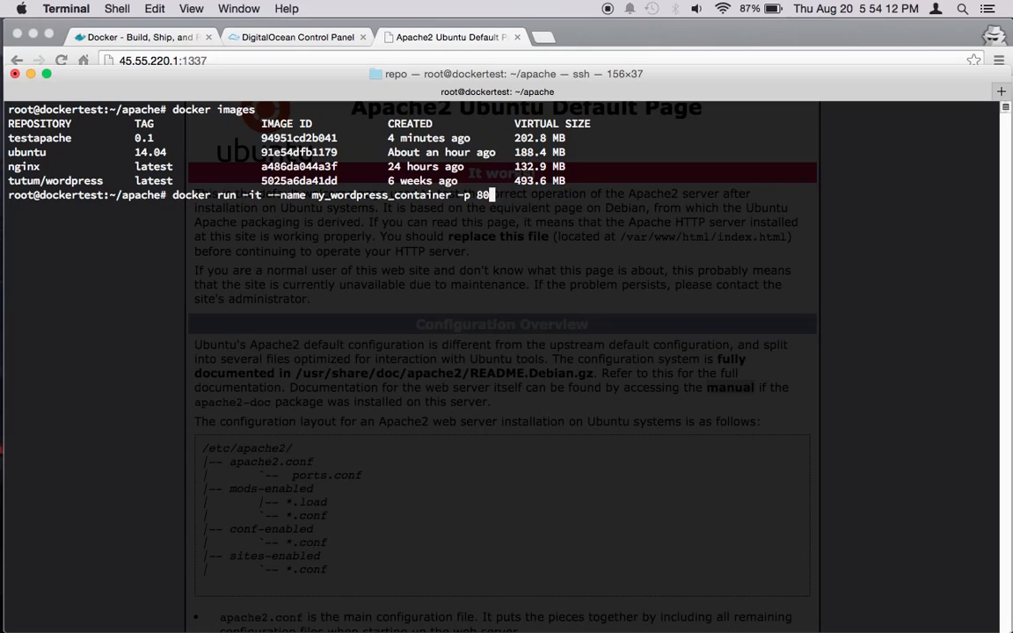
{"action": "type", "text": ":80"}
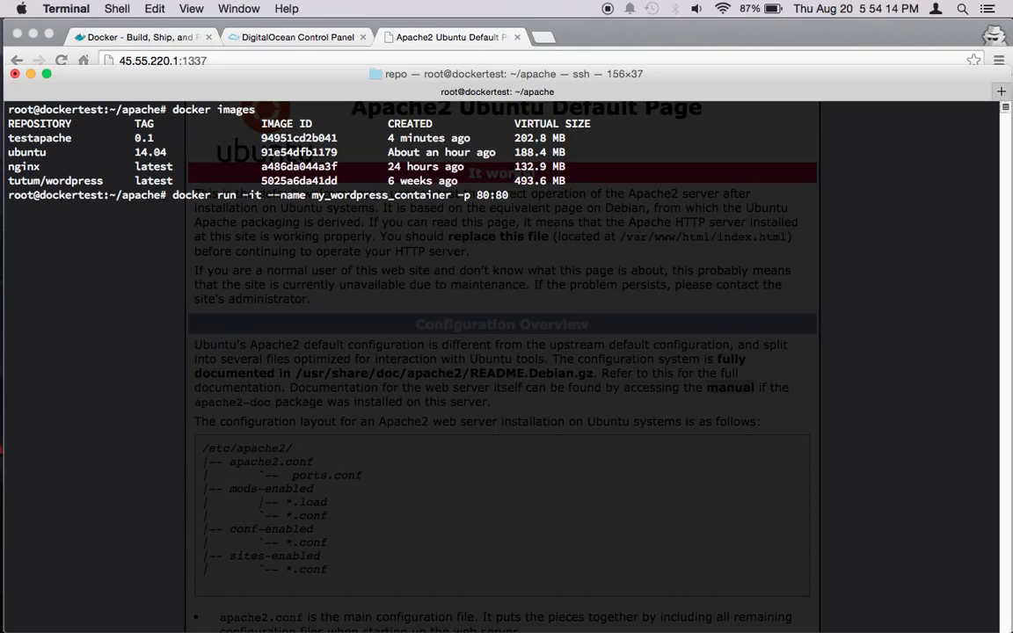
{"action": "type", "text": "tutum/wor"}
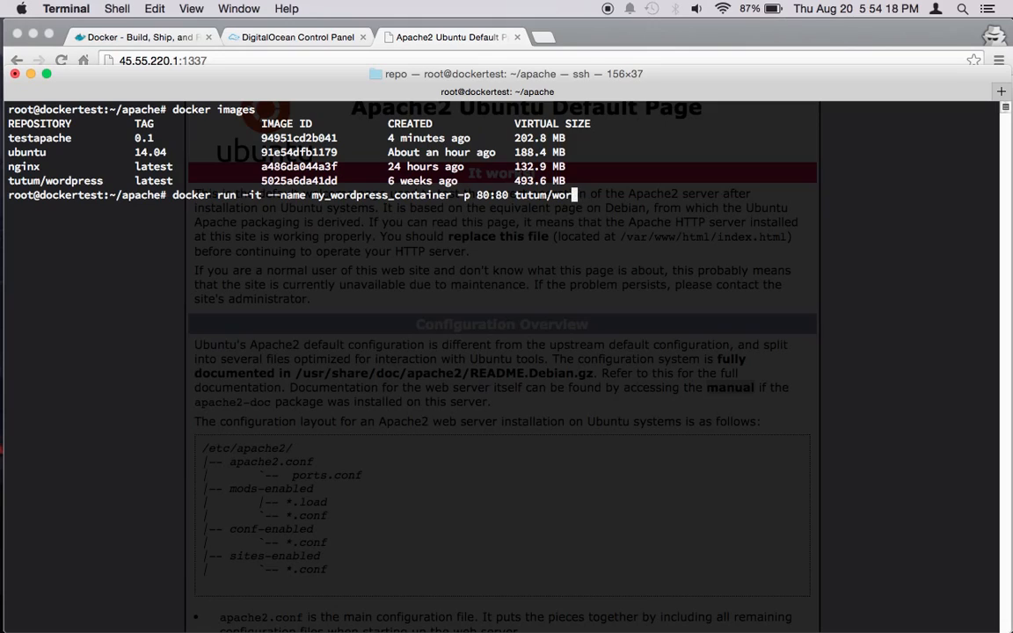
{"action": "type", "text": "dpre"}
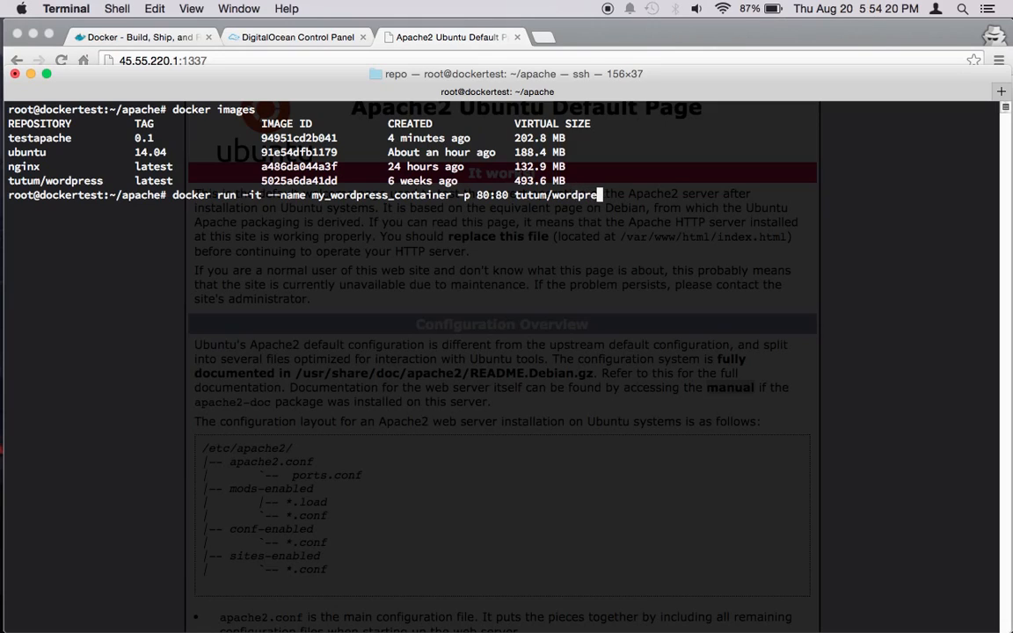
{"action": "type", "text": "ss"}
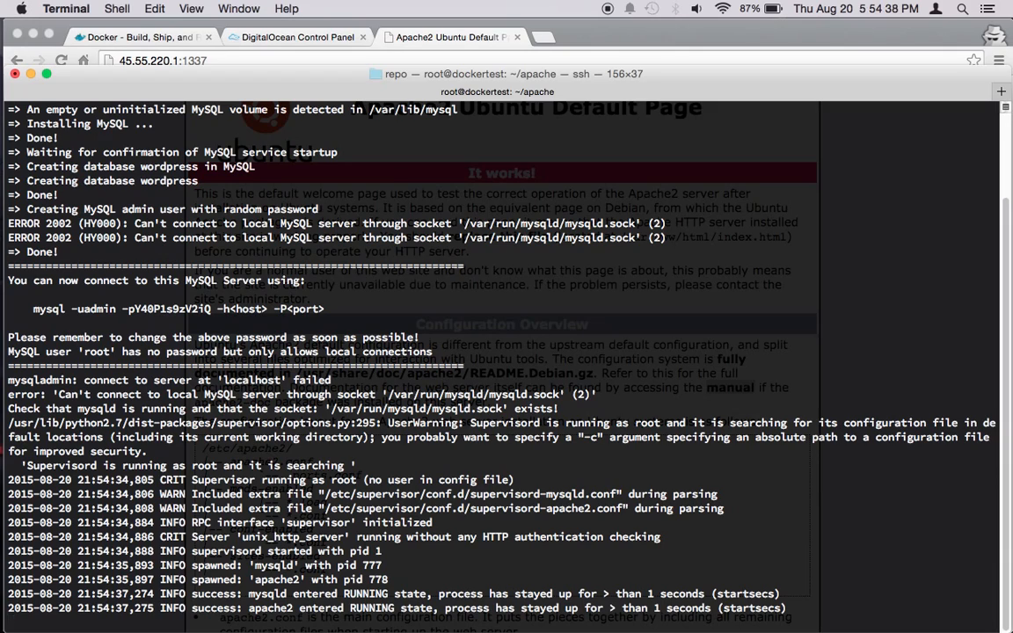
{"action": "mouse_move", "coordinate": [561, 43]}
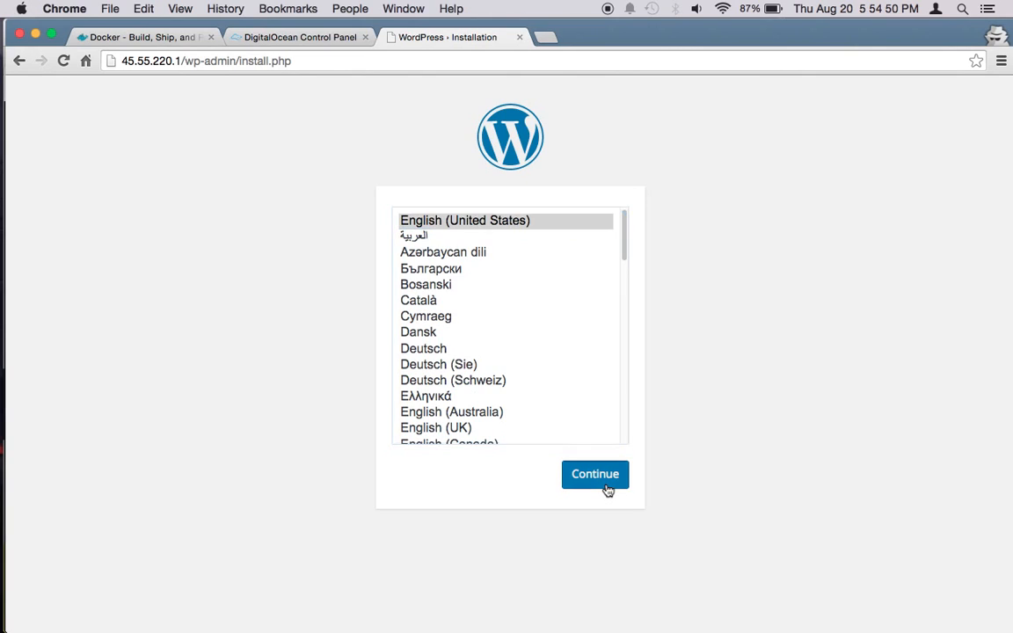
- Install WordPress in English with site title 'hi world', user admin and a test@test email
{"action": "left_click", "coordinate": [594, 474]}
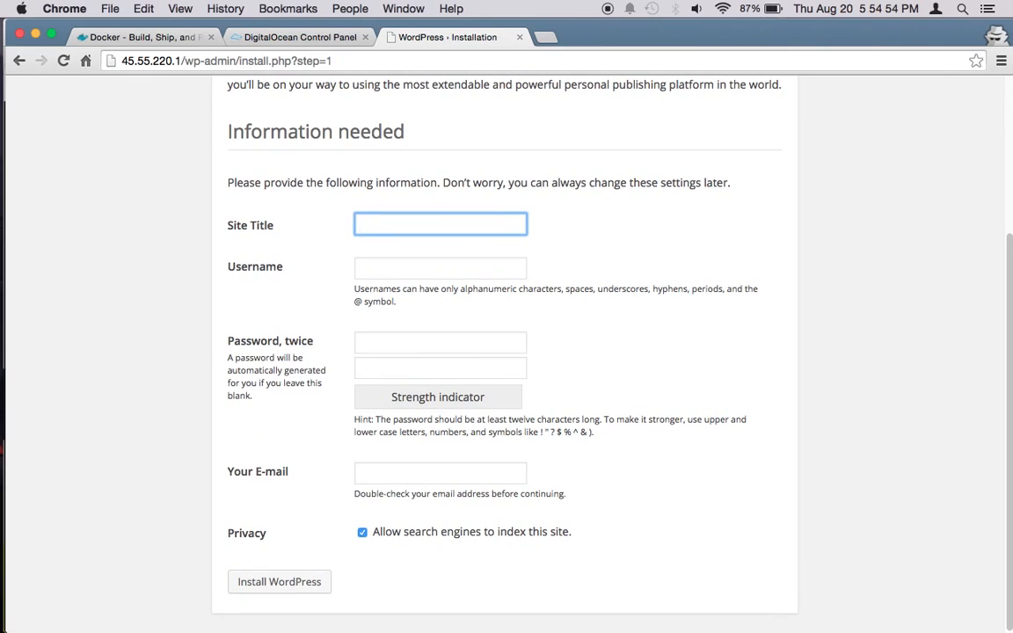
{"action": "type", "text": "hi world"}
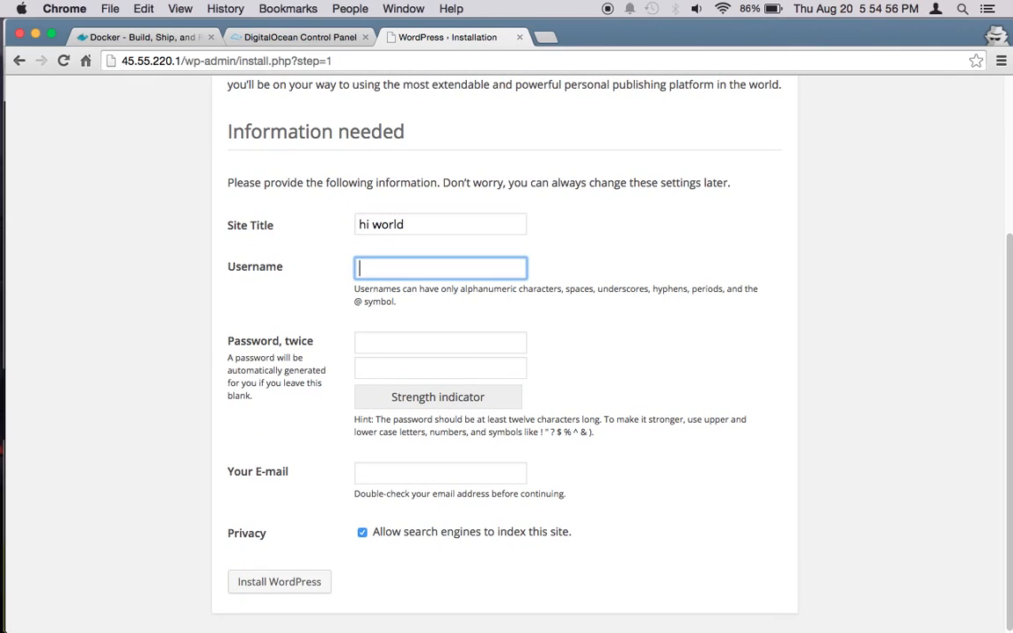
{"action": "type", "text": "admin"}
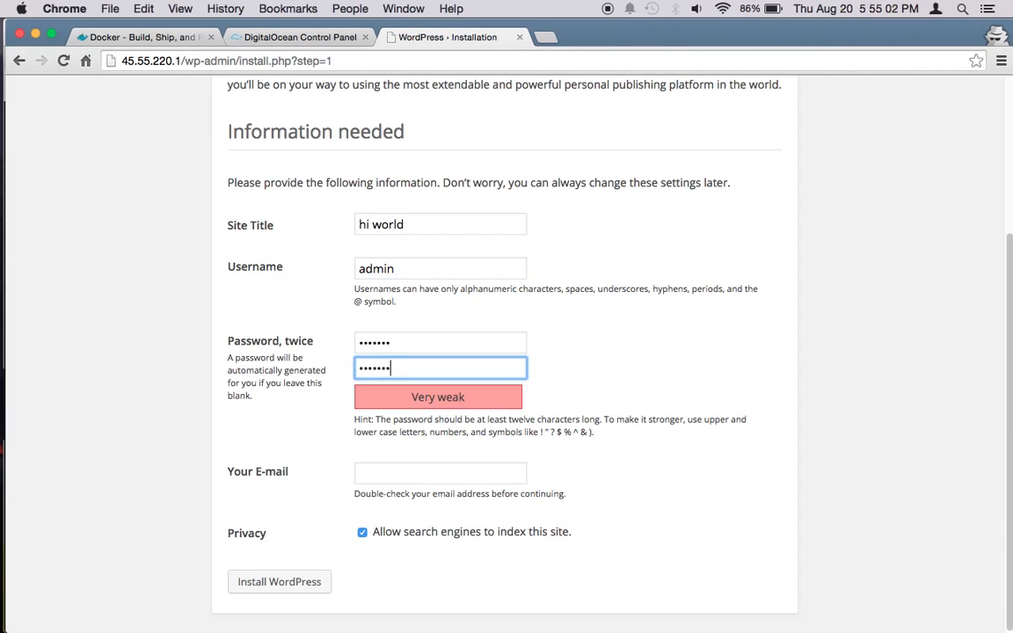
{"action": "left_click", "coordinate": [278, 581]}
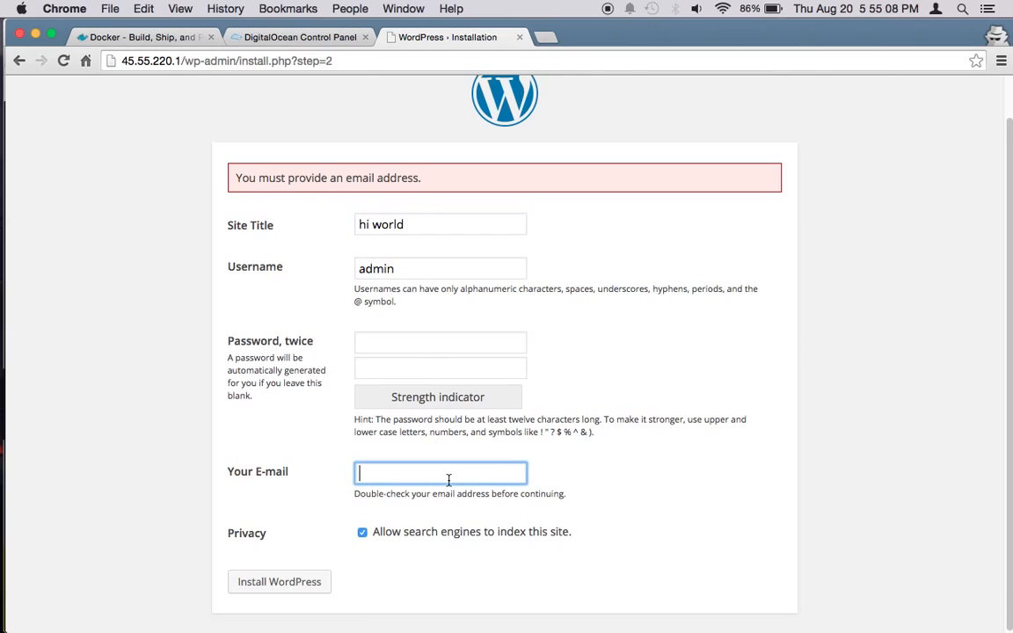
{"action": "type", "text": "test@test.com"}
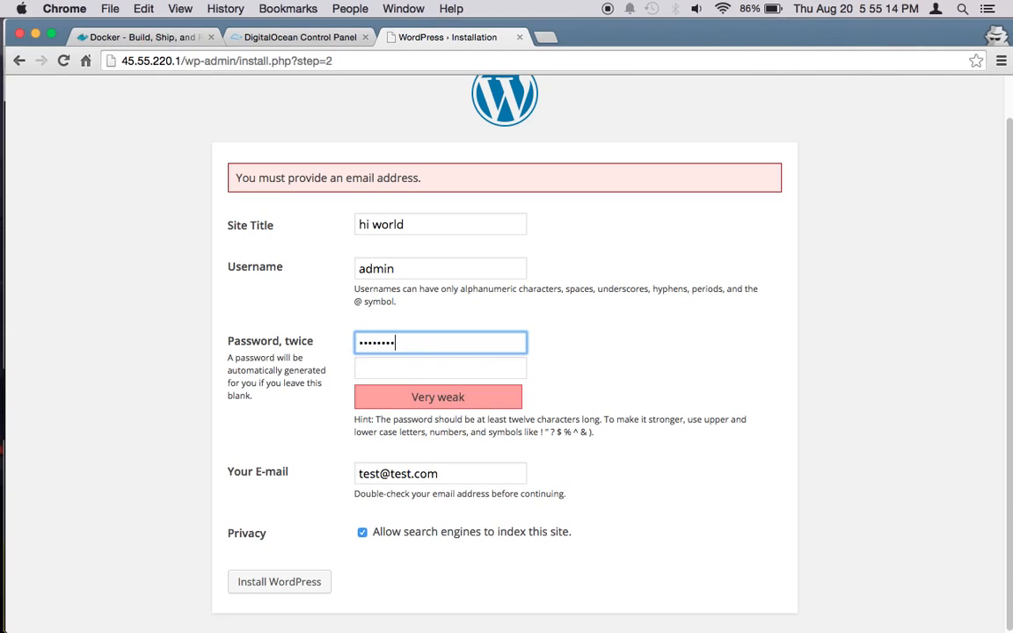
{"action": "type", "text": "•••"}
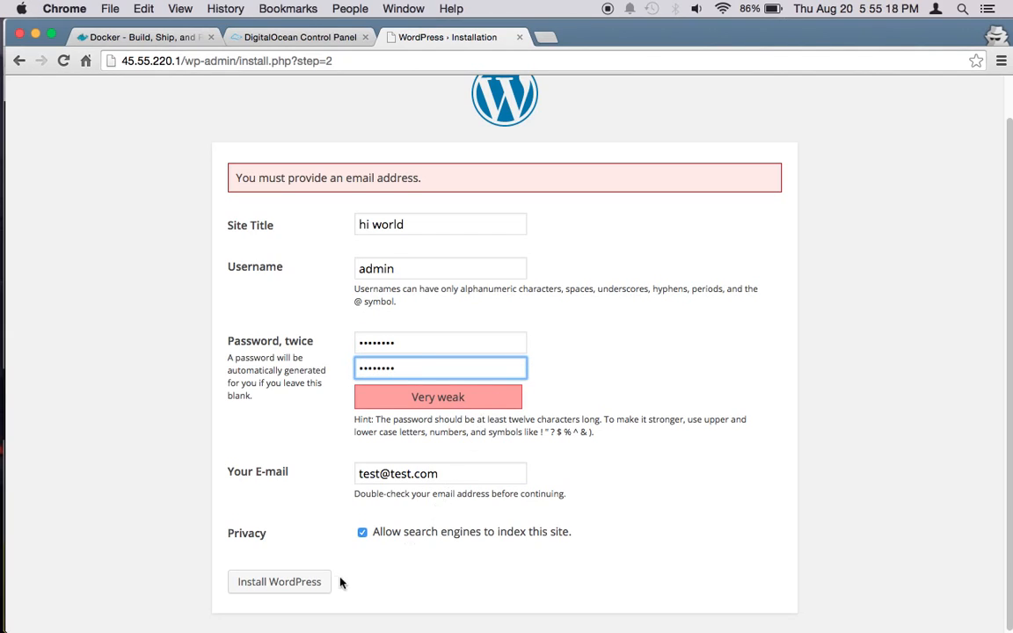
{"action": "left_click", "coordinate": [279, 581]}
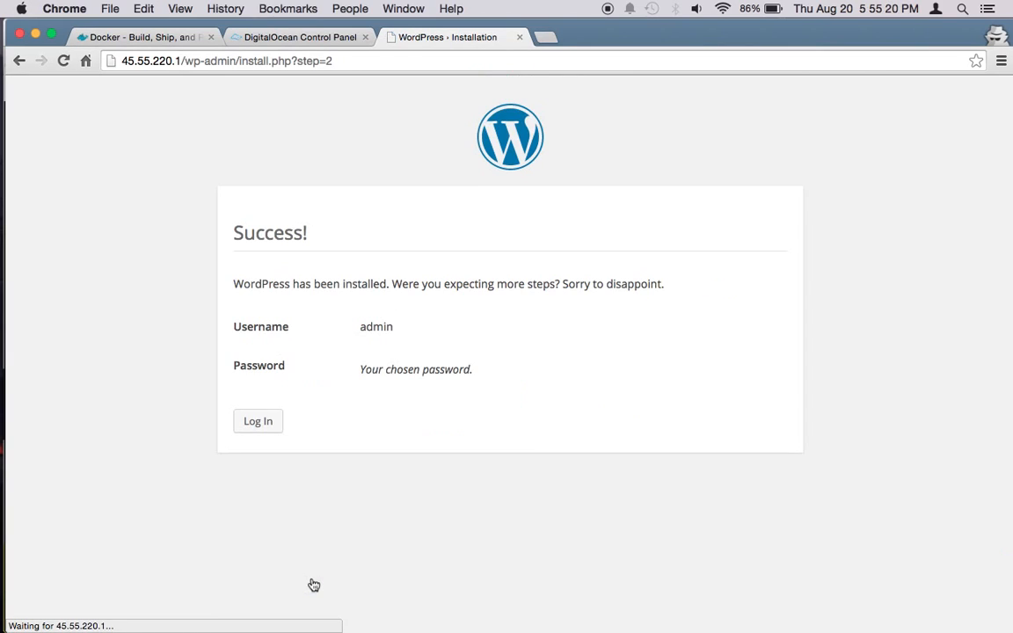
- Log in as admin and visit the public site showing the Hello world! post
{"action": "left_click", "coordinate": [257, 420]}
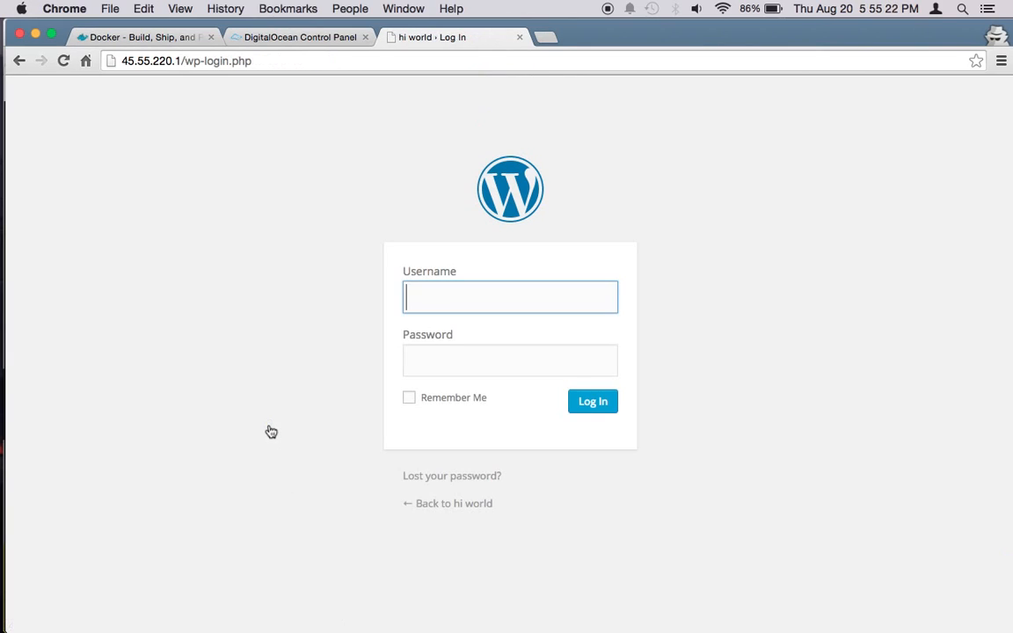
{"action": "type", "text": "admin"}
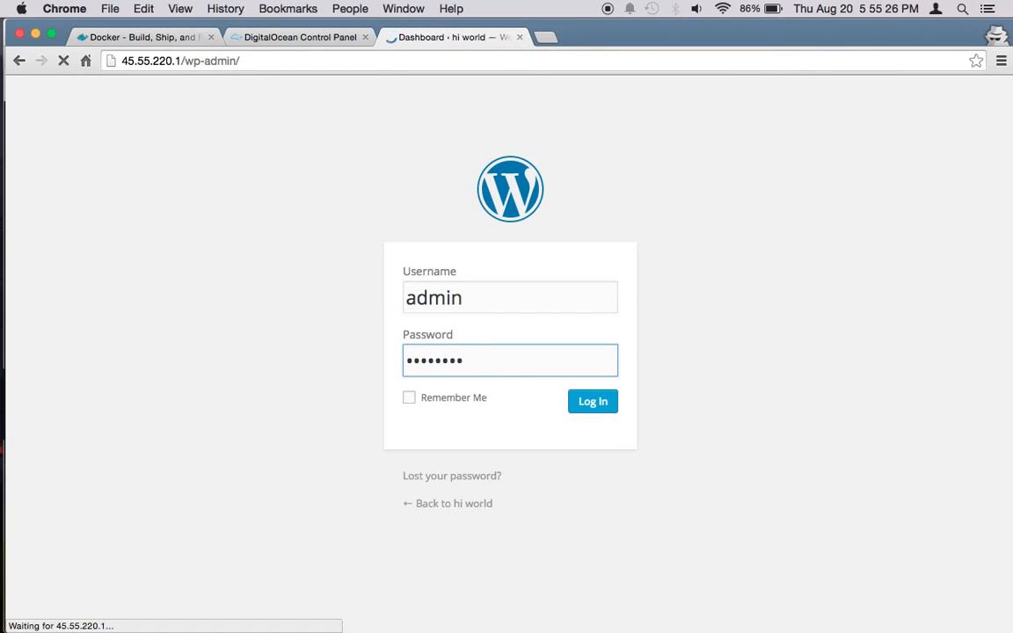
{"action": "left_click", "coordinate": [592, 401]}
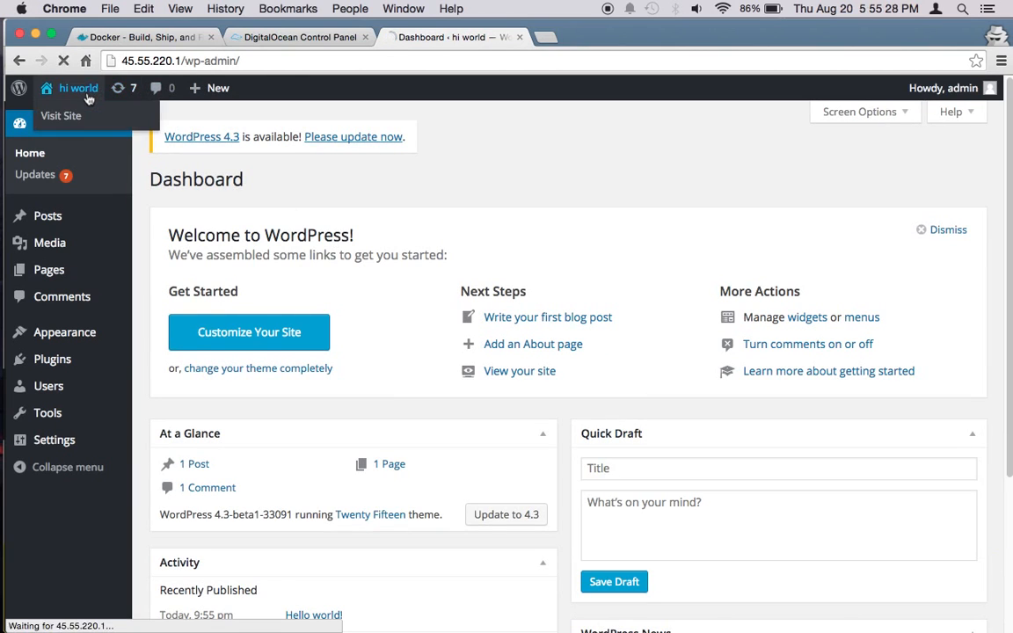
{"action": "left_click", "coordinate": [60, 115]}
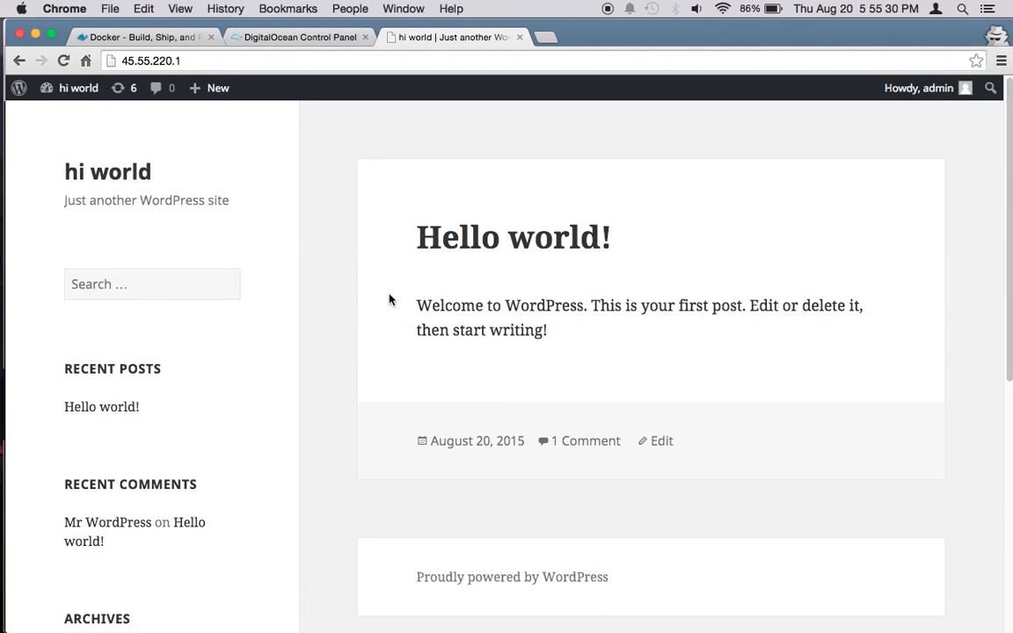
{"action": "mouse_move", "coordinate": [338, 168]}
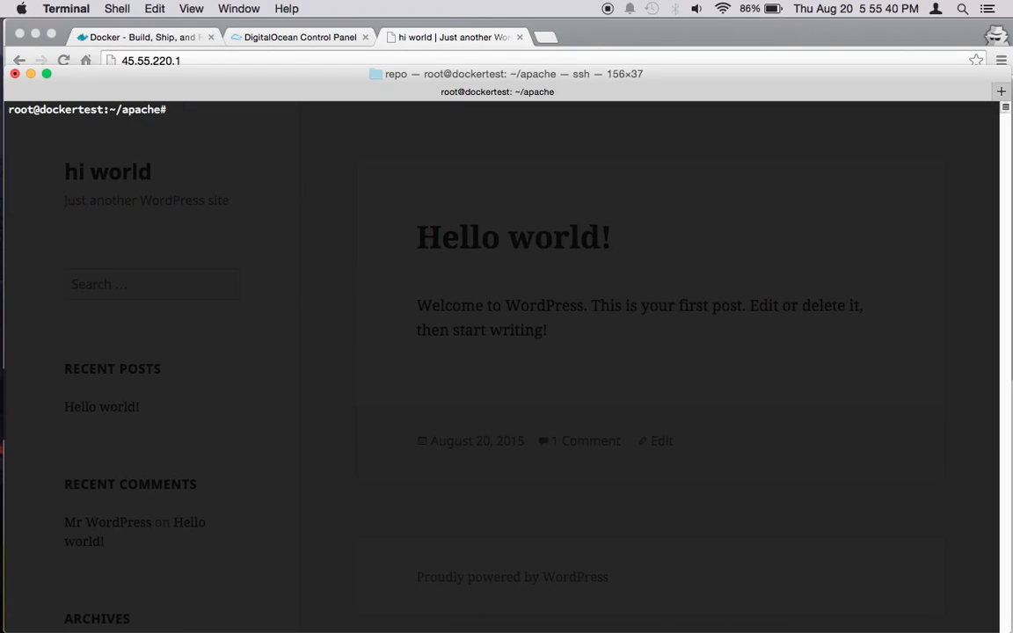
- Enter the nodejs folder and view its Dockerfile, package.json and index.js with more
{"action": "type", "text": "cd ../"}
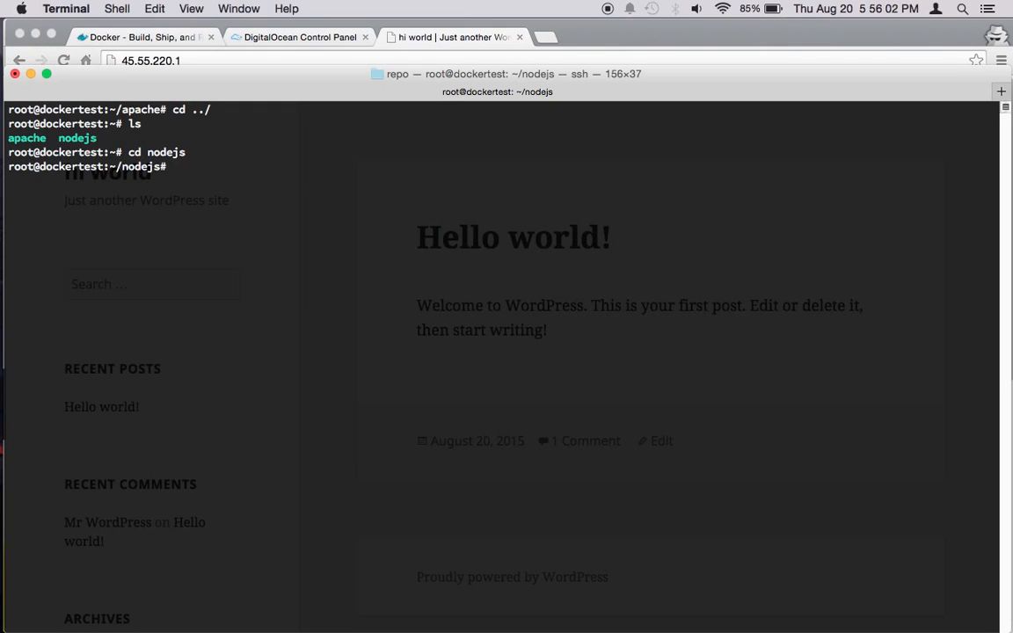
{"action": "type", "text": "more Dockerfile"}
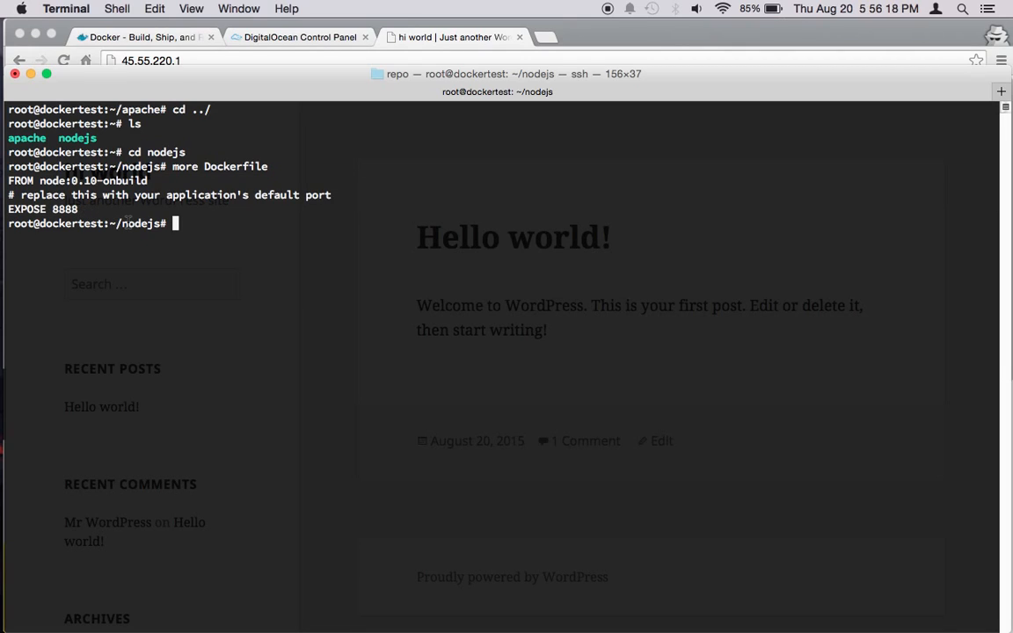
{"action": "type", "text": "ls"}
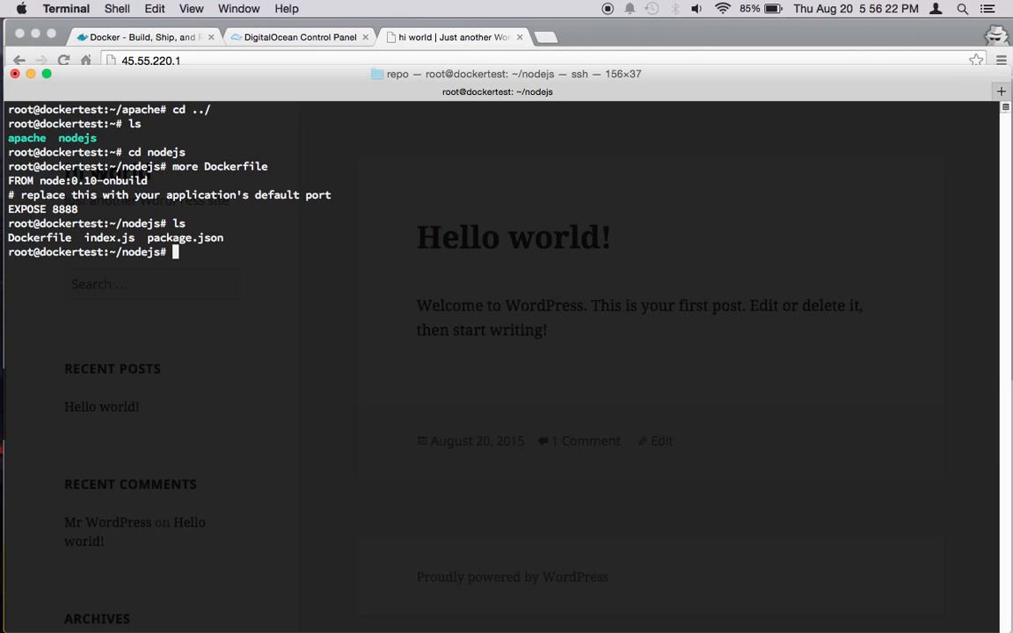
{"action": "type", "text": "more"}
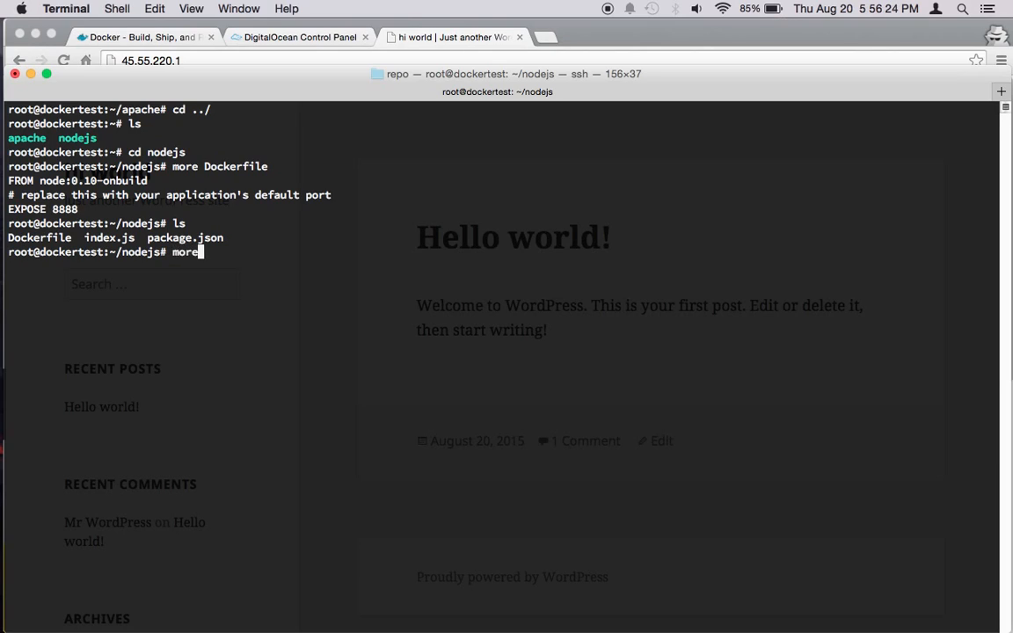
{"action": "type", "text": "package.json"}
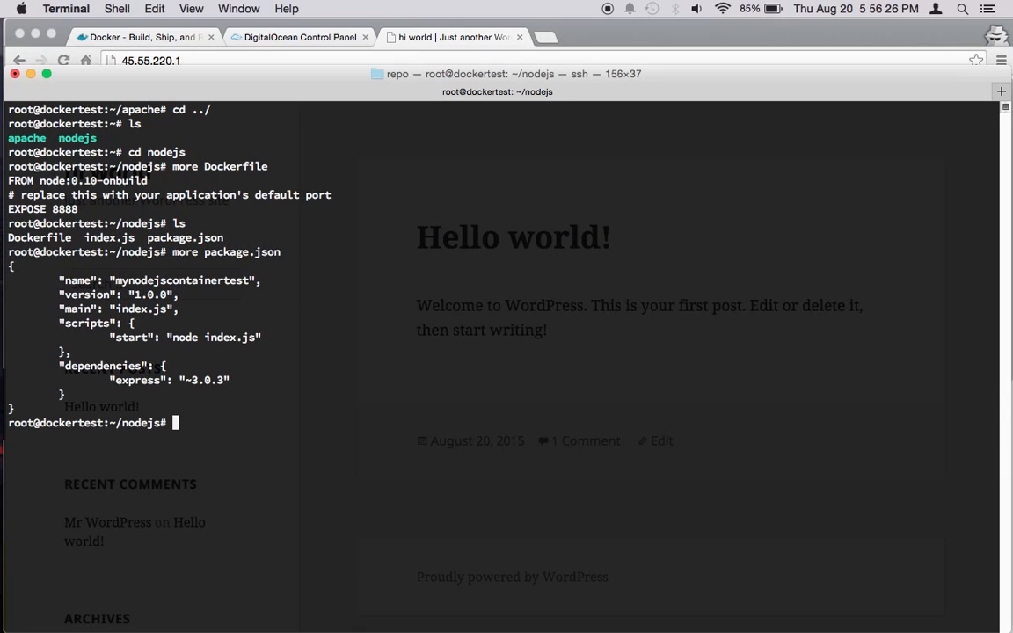
{"action": "double_click", "coordinate": [130, 336]}
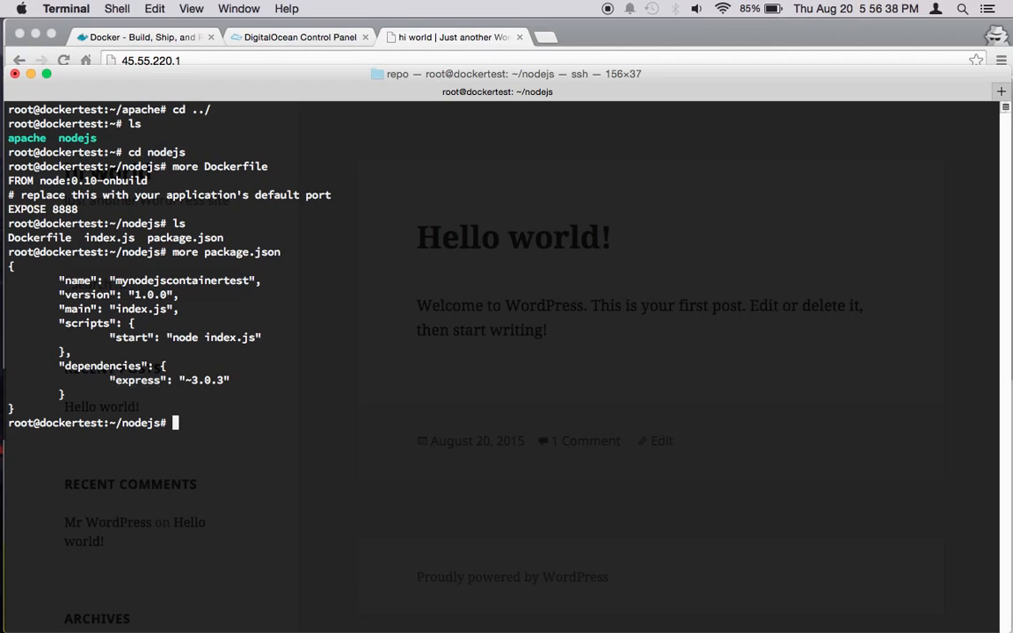
{"action": "type", "text": "more index.js"}
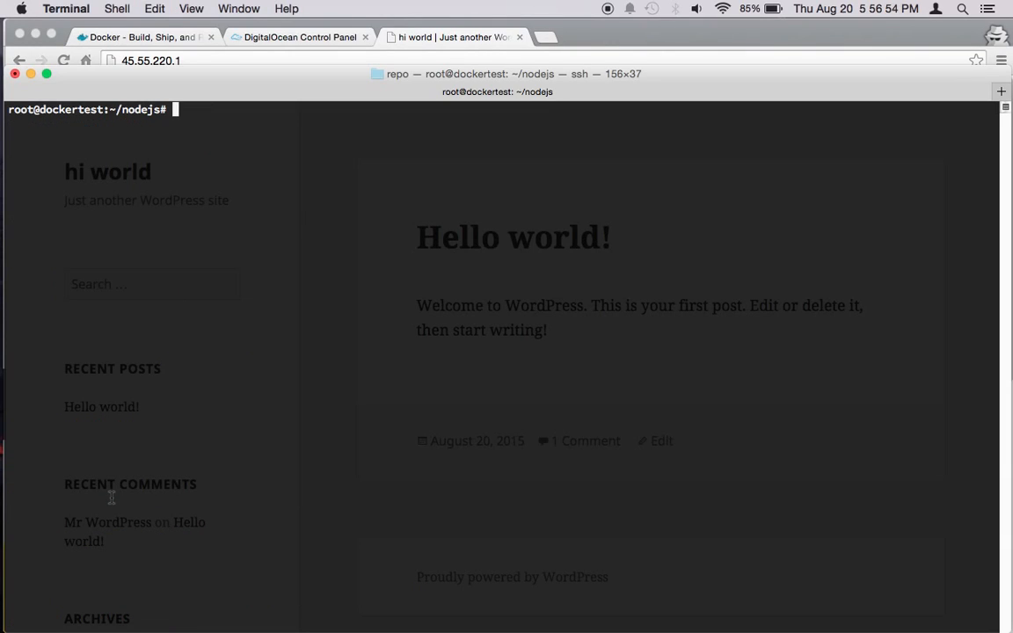
- Build image my_node_img:0.1 from the nodejs folder, pulling node:0.10-onbuild and running npm install
{"action": "type", "text": "docker"}
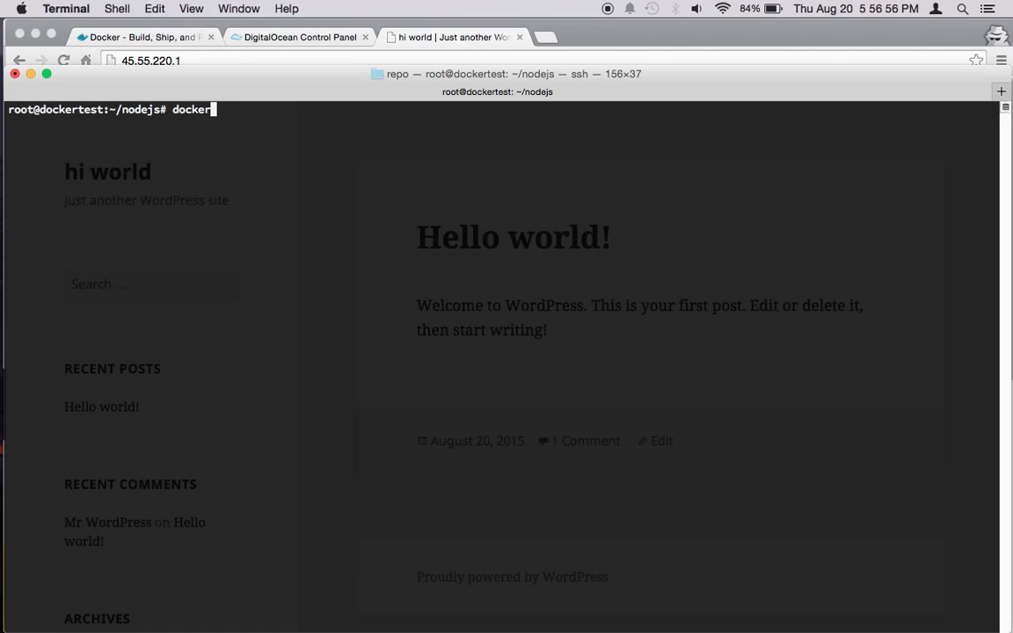
{"action": "type", "text": "build -t"}
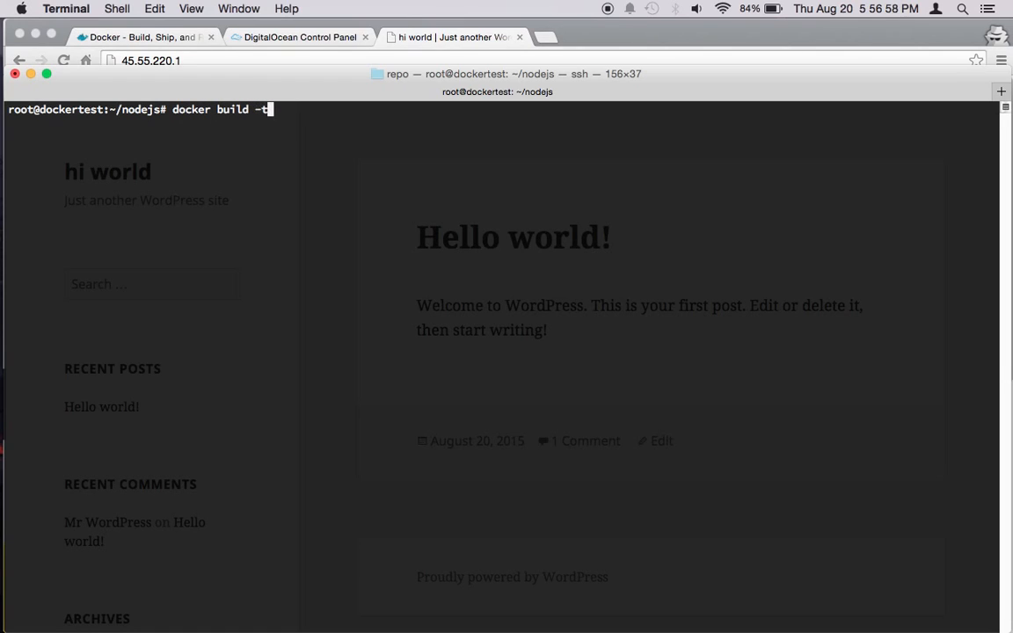
{"action": "type", "text": "my_node_img:0.1"}
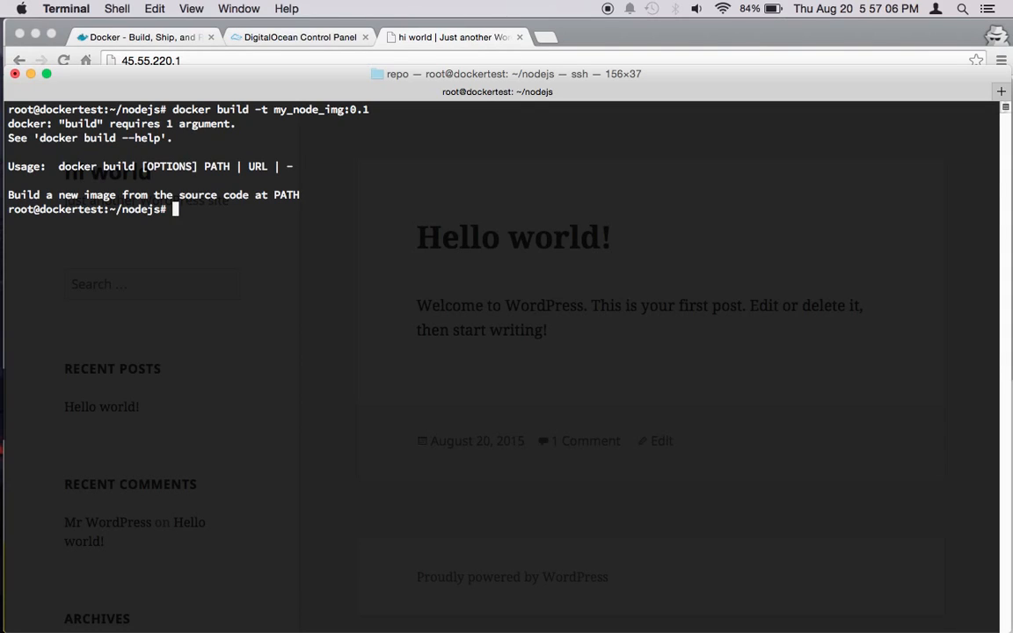
{"action": "type", "text": "docker build -t my_node_img:0.1"}
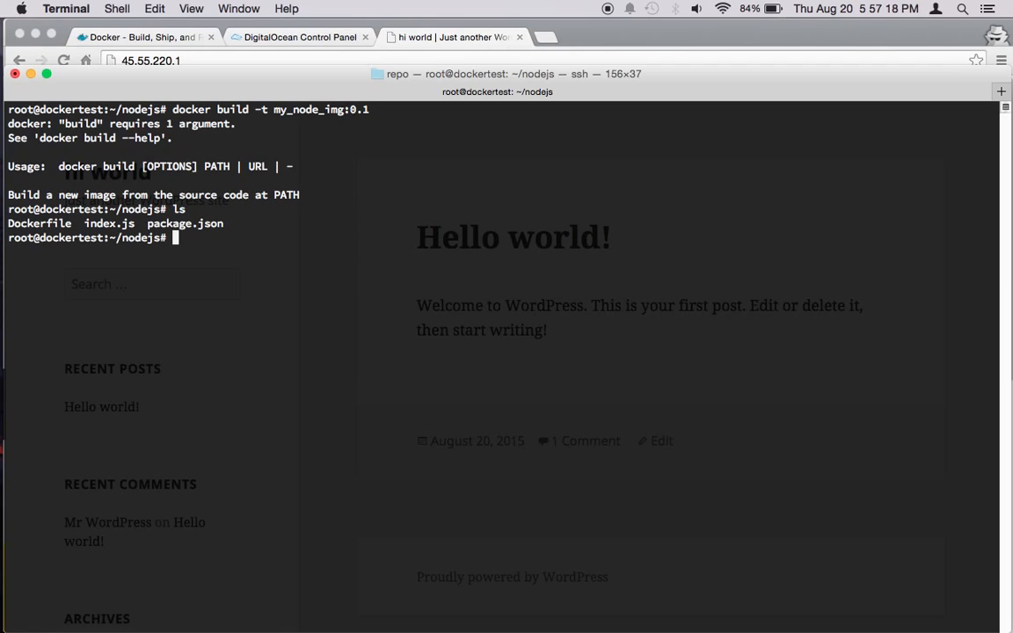
{"action": "type", "text": "ls"}
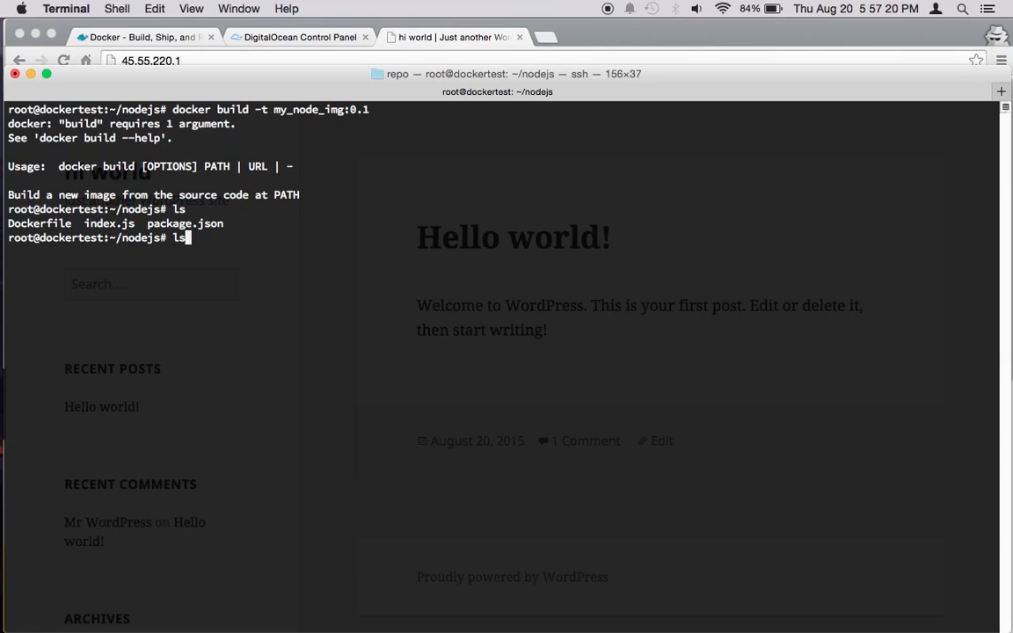
{"action": "type", "text": "docker build -t my_node_img:0.1 ."}
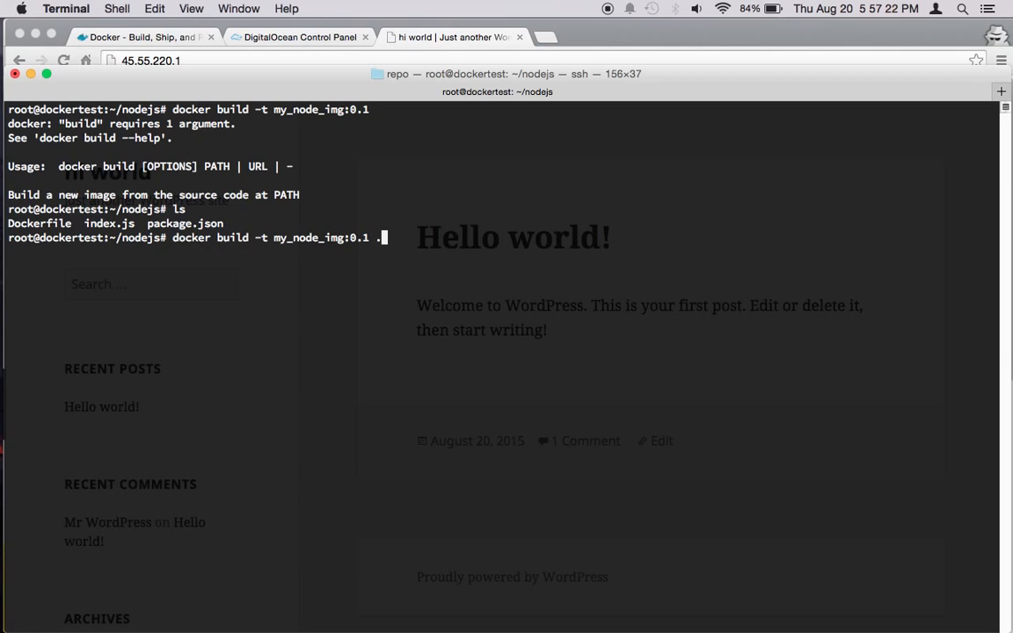
{"action": "key", "text": "Return"}
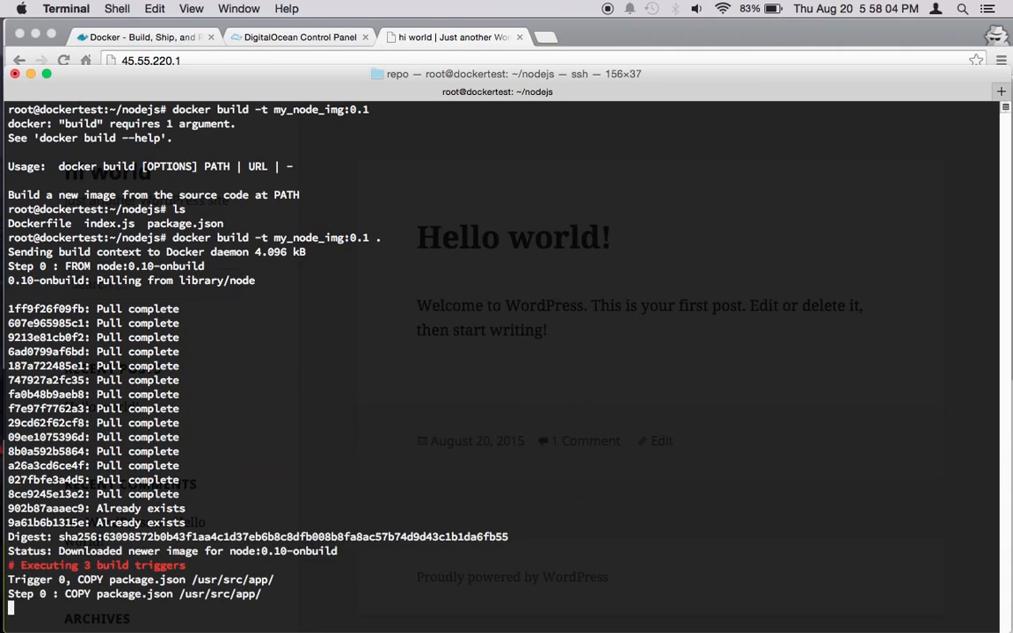
{"action": "scroll", "scroll_direction": "down", "scroll_amount": 3}
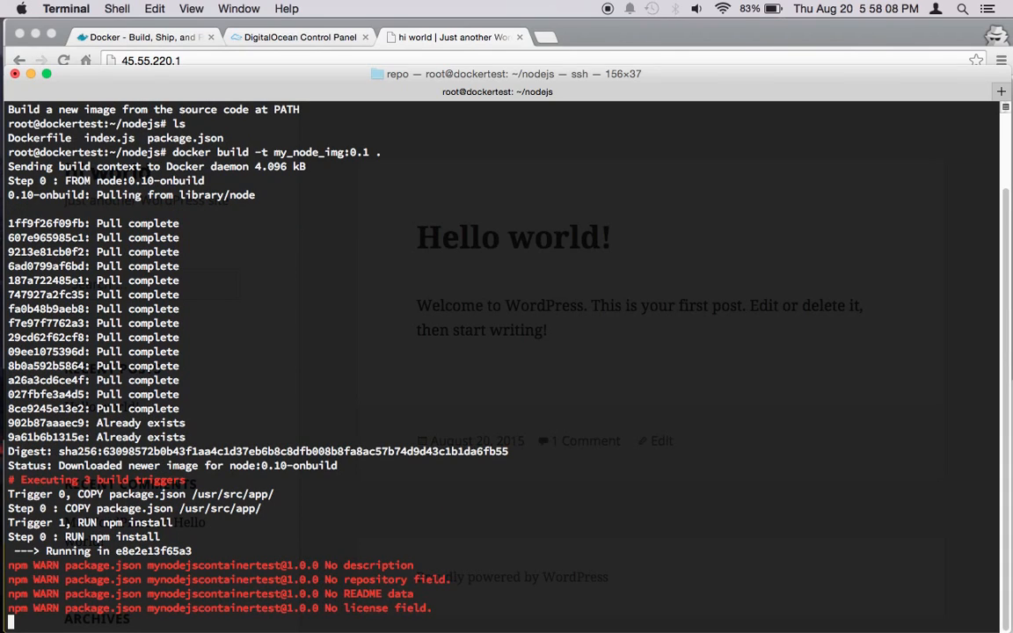
{"action": "scroll", "scroll_direction": "down", "scroll_amount": 3}
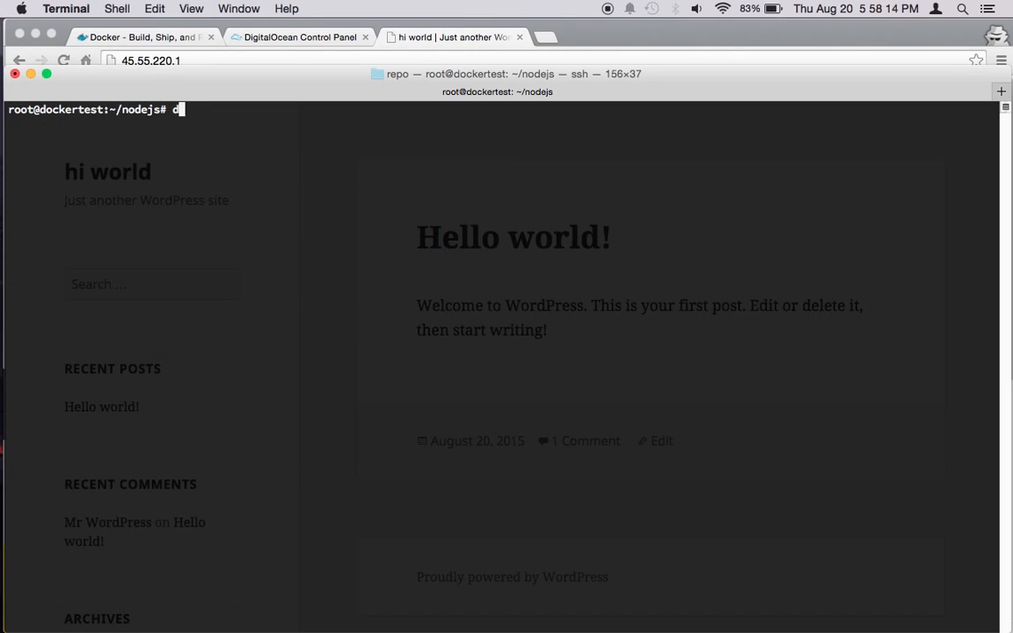
- Try running my_nodejs_container on 8888 from image 8ce9245e13e2, then remove the conflicting container
{"action": "type", "text": "docker images"}
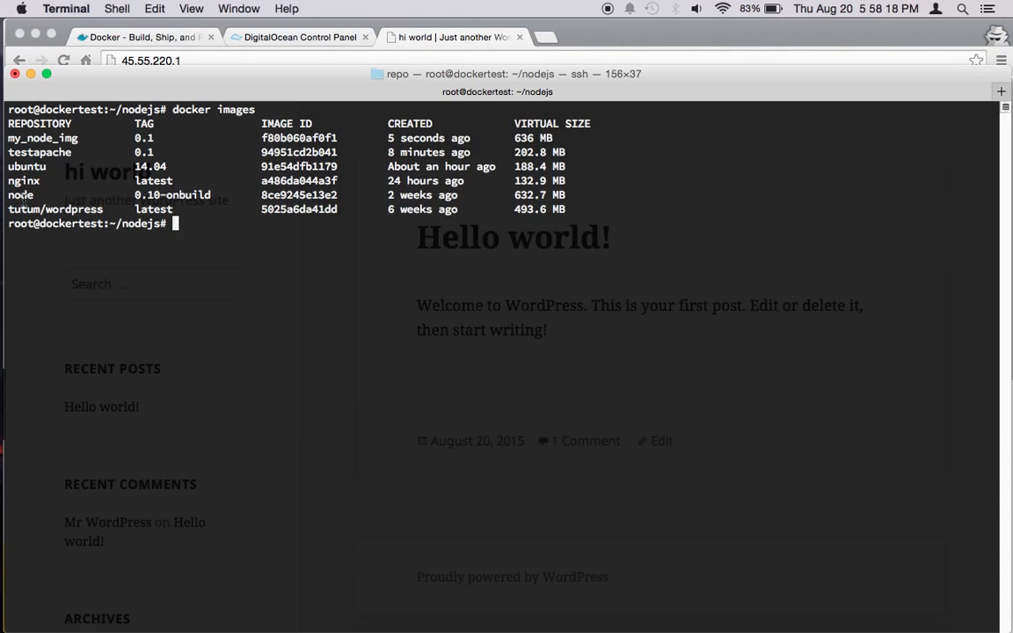
{"action": "double_click", "coordinate": [298, 195]}
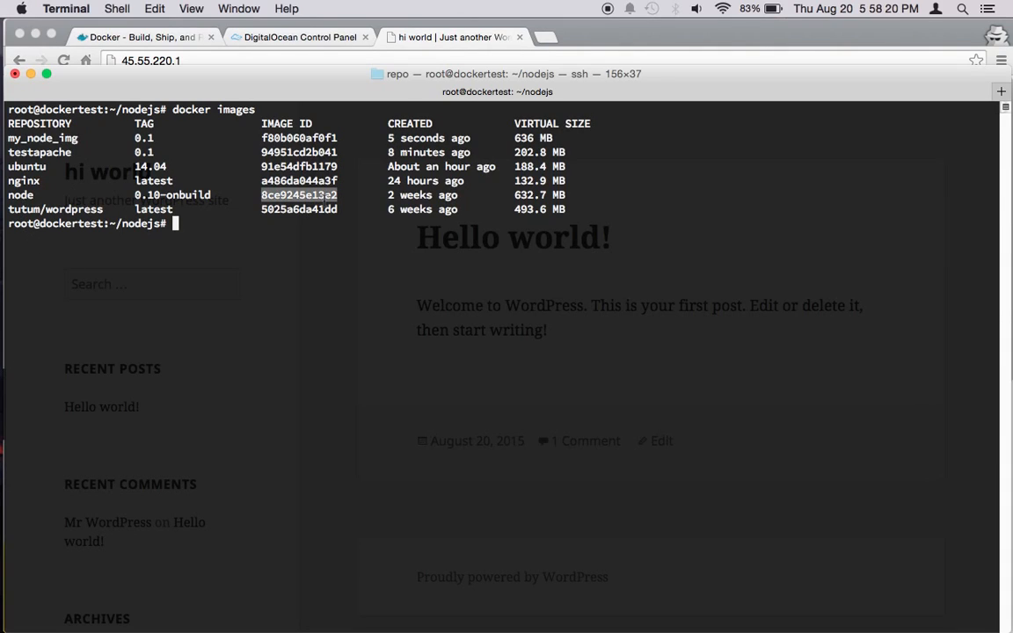
{"action": "mouse_move", "coordinate": [322, 373]}
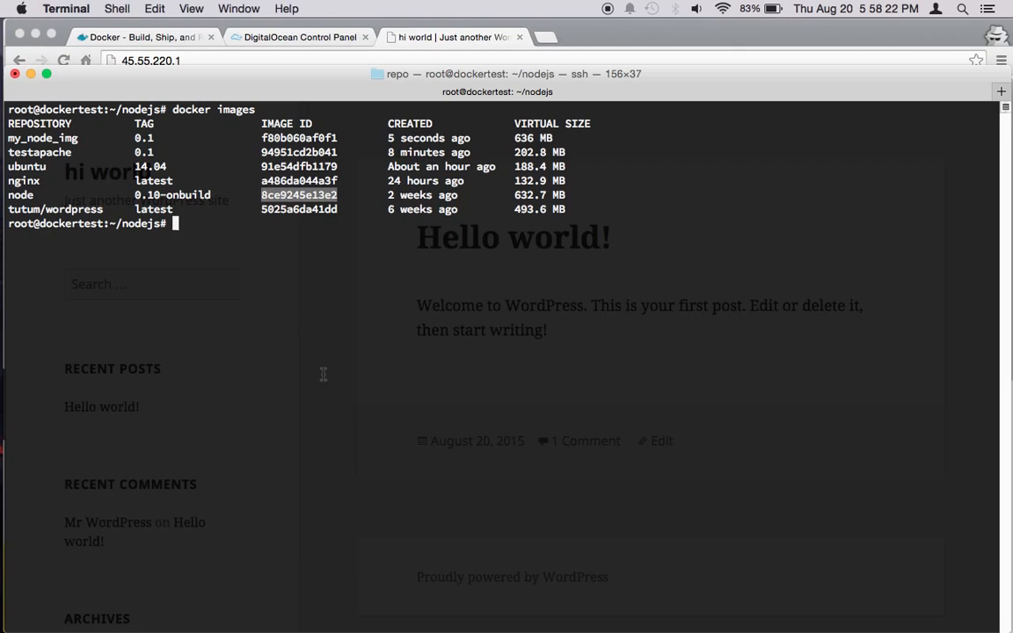
{"action": "type", "text": "docker run"}
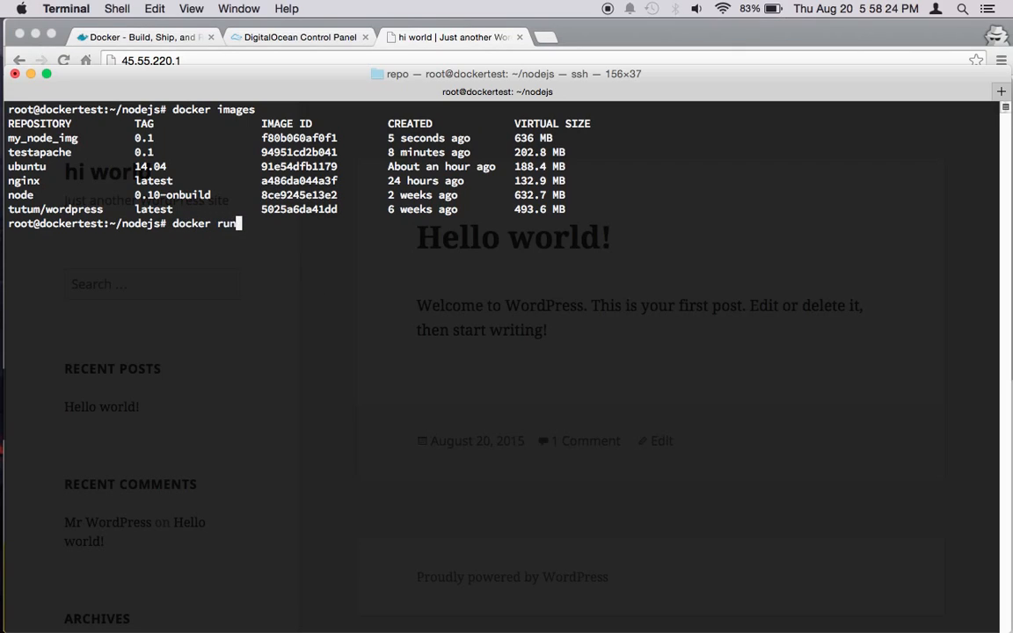
{"action": "type", "text": "--name my_nod"}
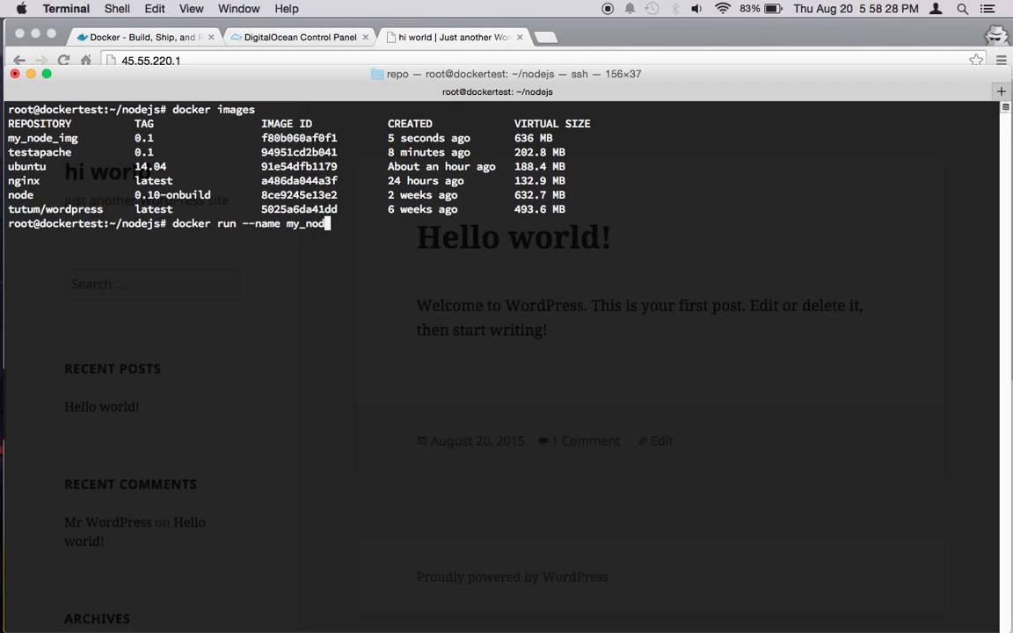
{"action": "type", "text": "_container -p"}
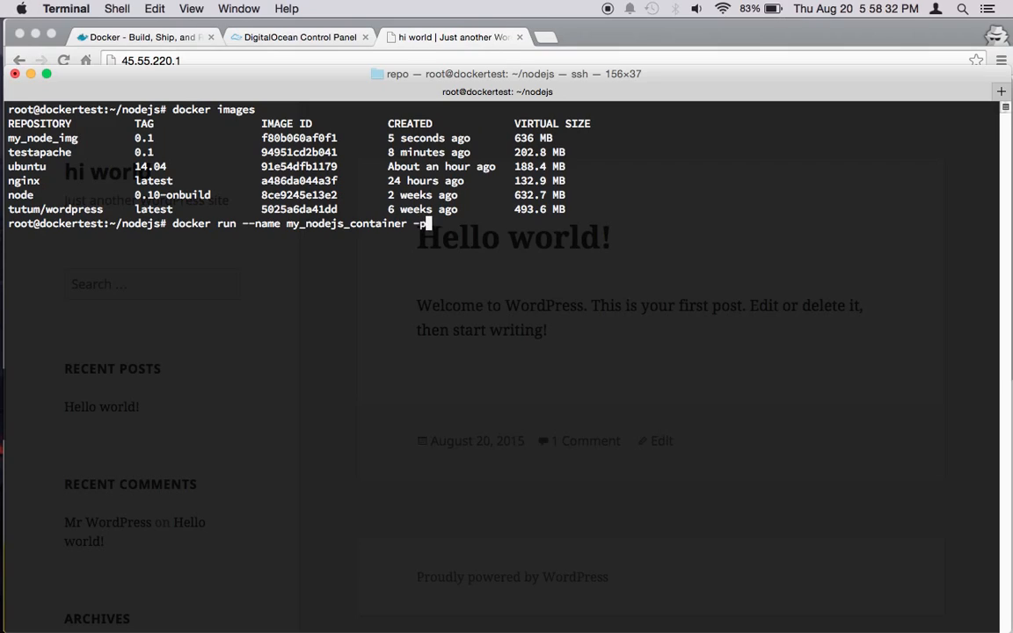
{"action": "type", "text": "8888"}
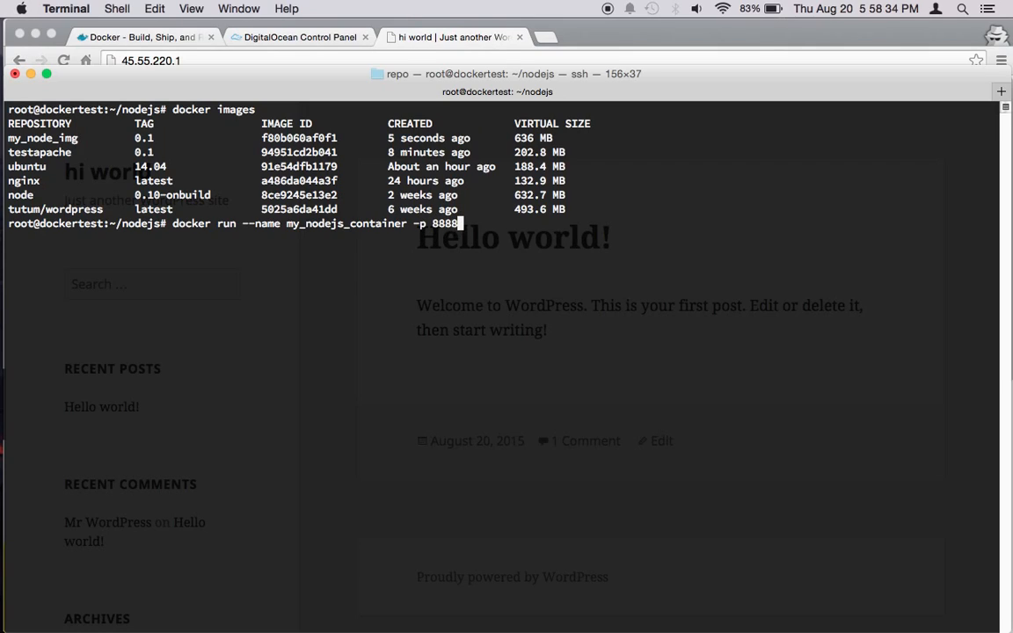
{"action": "type", "text": ":8888"}
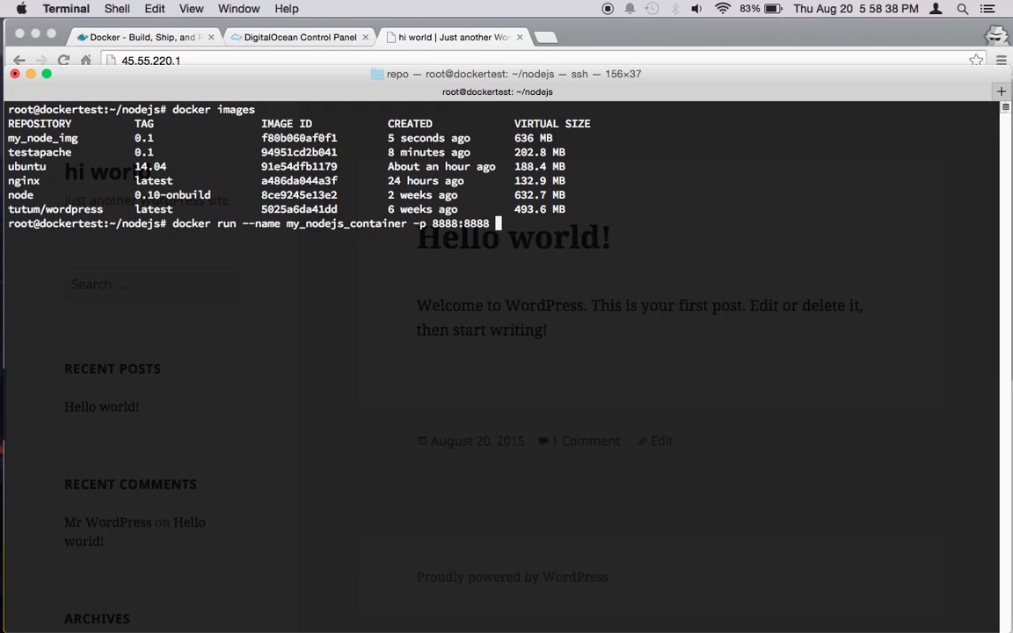
{"action": "type", "text": "8ce9245e13e2"}
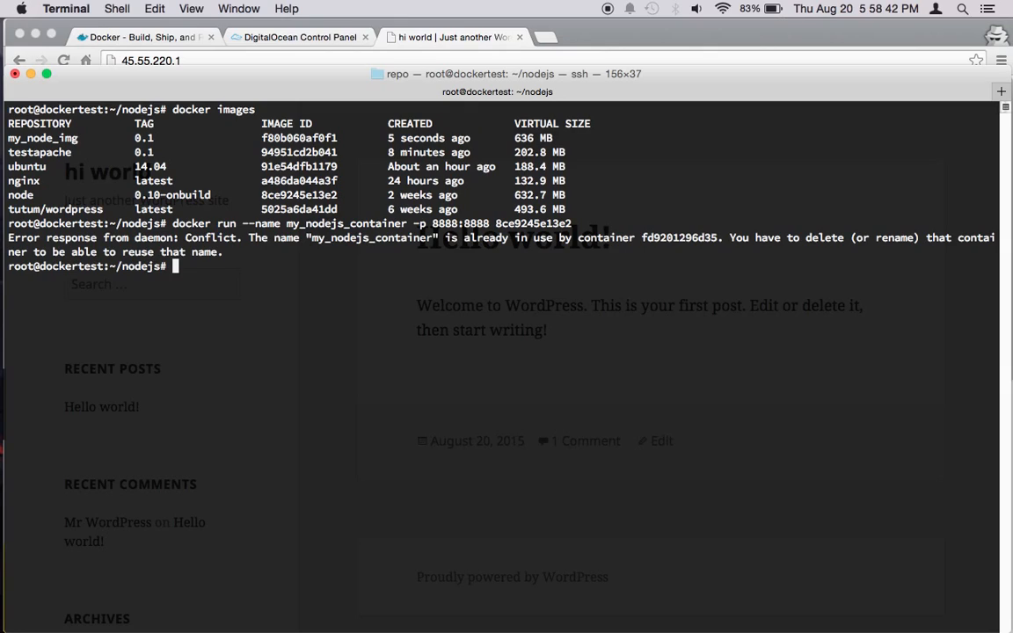
{"action": "mouse_move", "coordinate": [388, 378]}
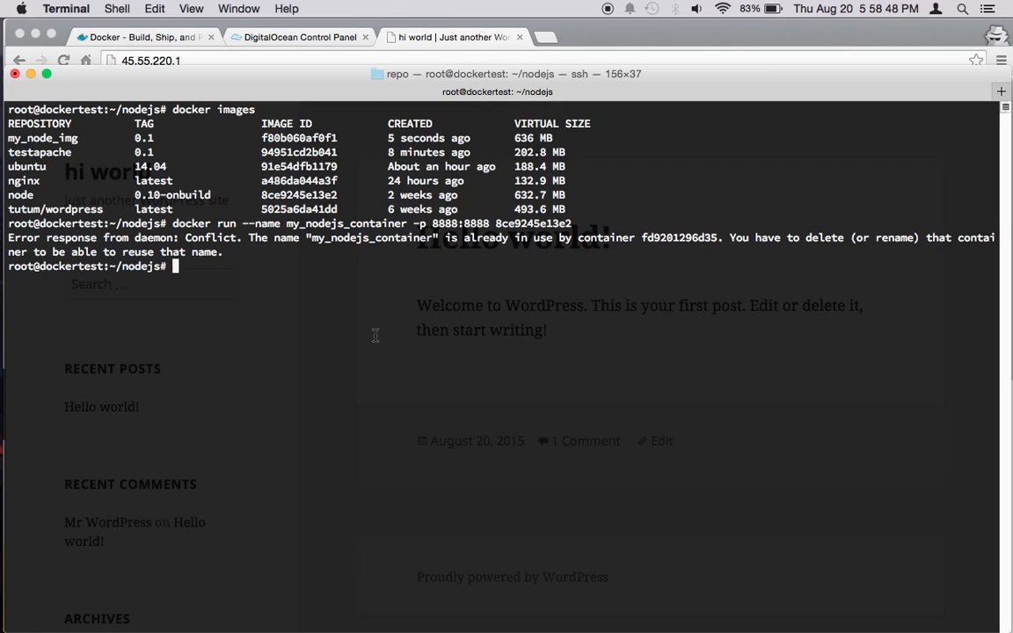
{"action": "type", "text": "docker rm m"}
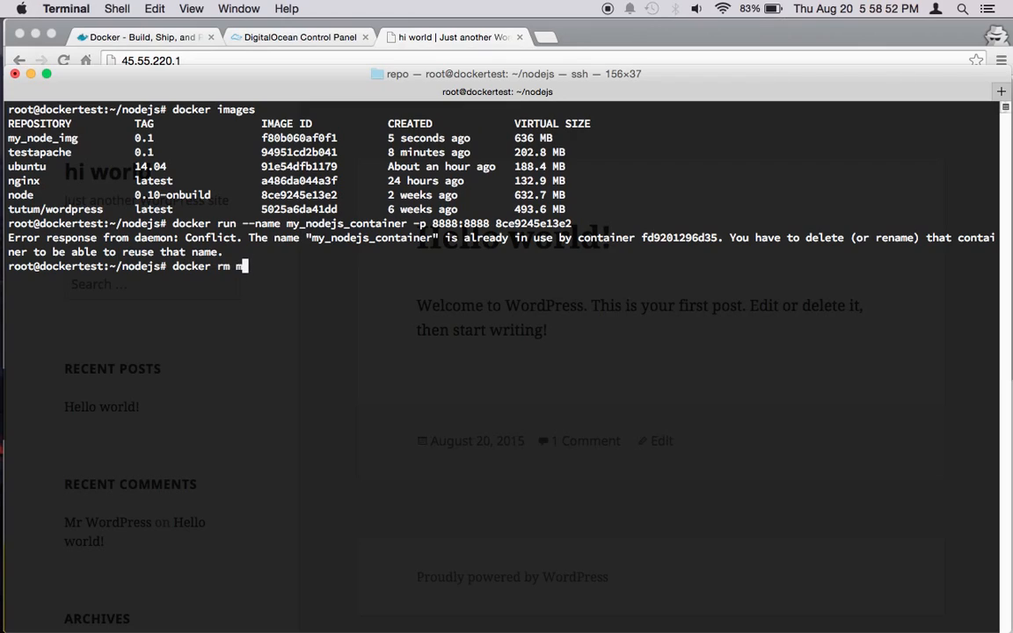
{"action": "type", "text": "y_nodejs_container"}
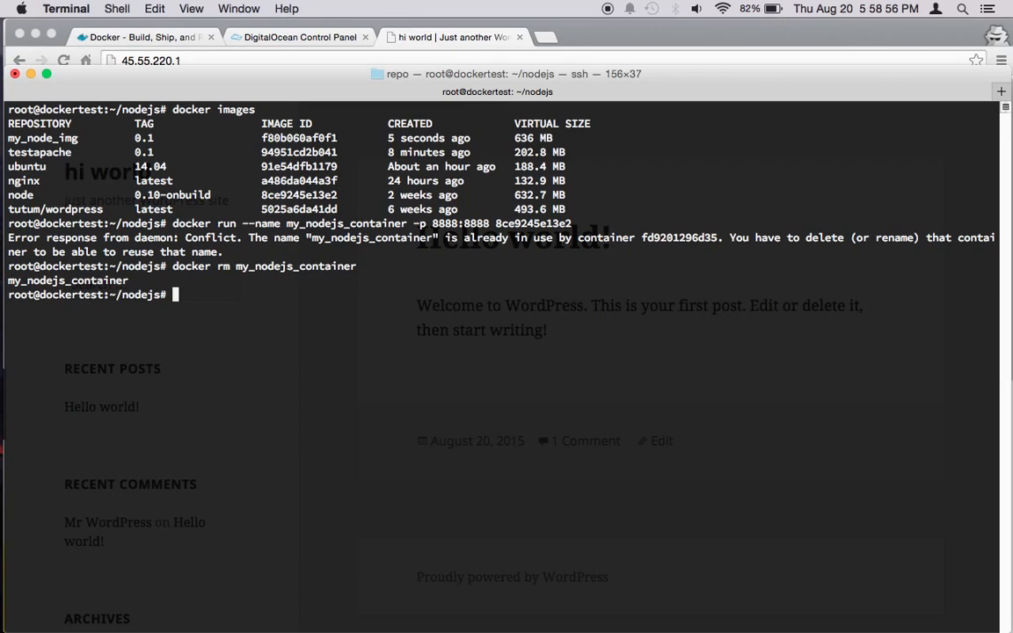
- Rerun my_nodejs_container on port 8888 from 8ce9245e13e2, getting npm errors for missing package.json
{"action": "type", "text": "docker run --name my_nodejs_container -p 8888:8888 8ce9245e13e2"}
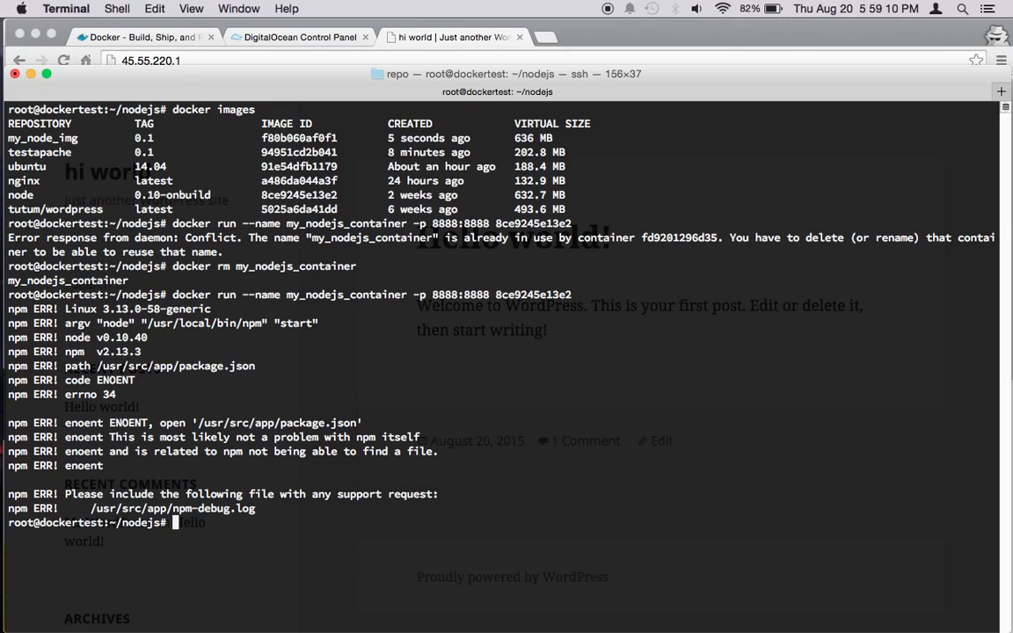
{"action": "type", "text": "ls"}
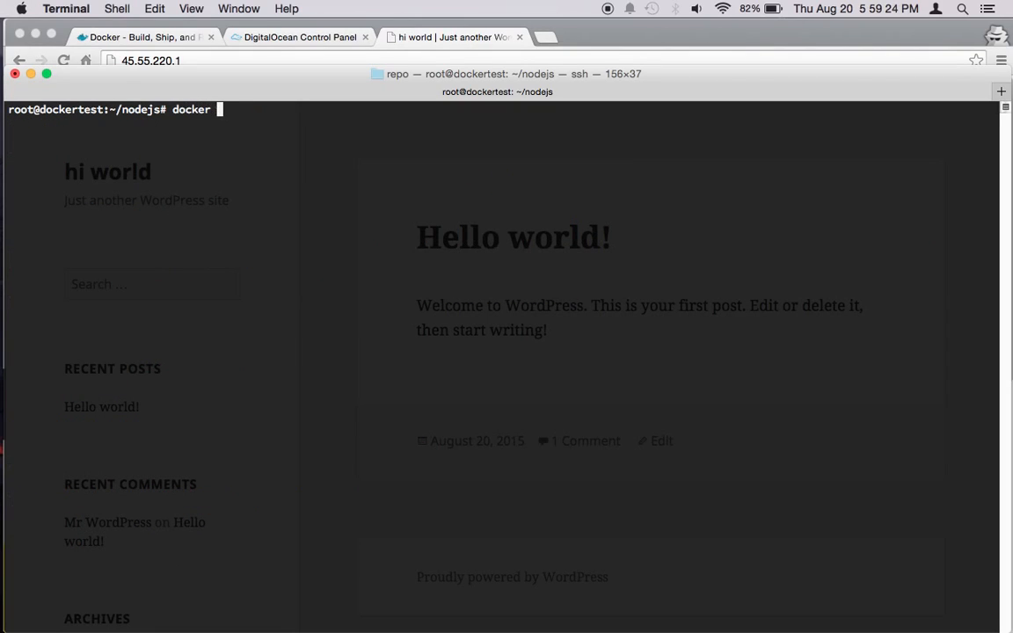
- List images, copy the my_node_img ID f80b060af0f1, check running containers, and relist images
{"action": "type", "text": "images"}
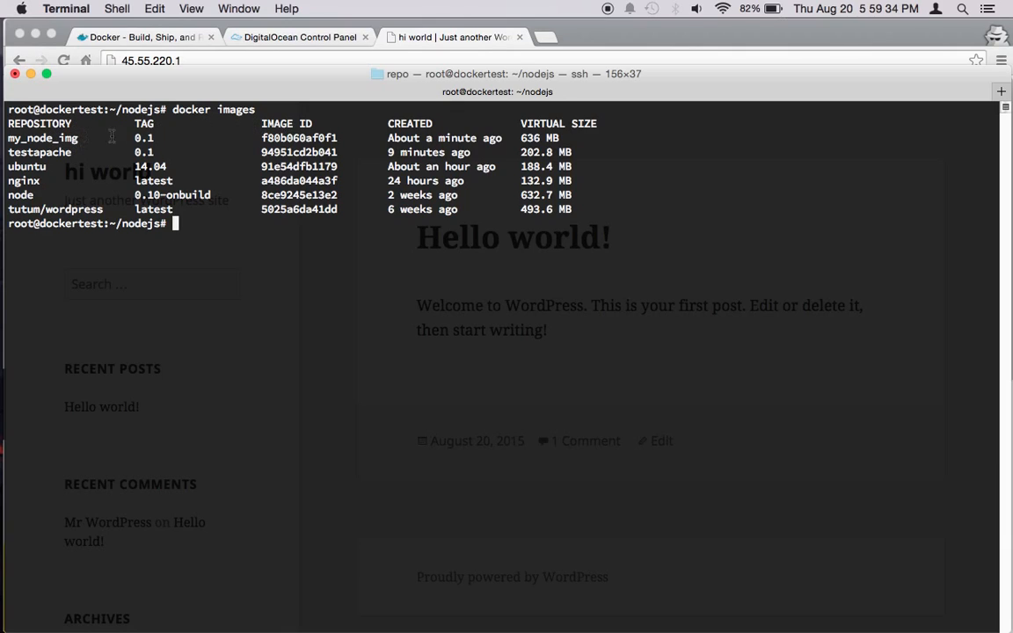
{"action": "double_click", "coordinate": [298, 137]}
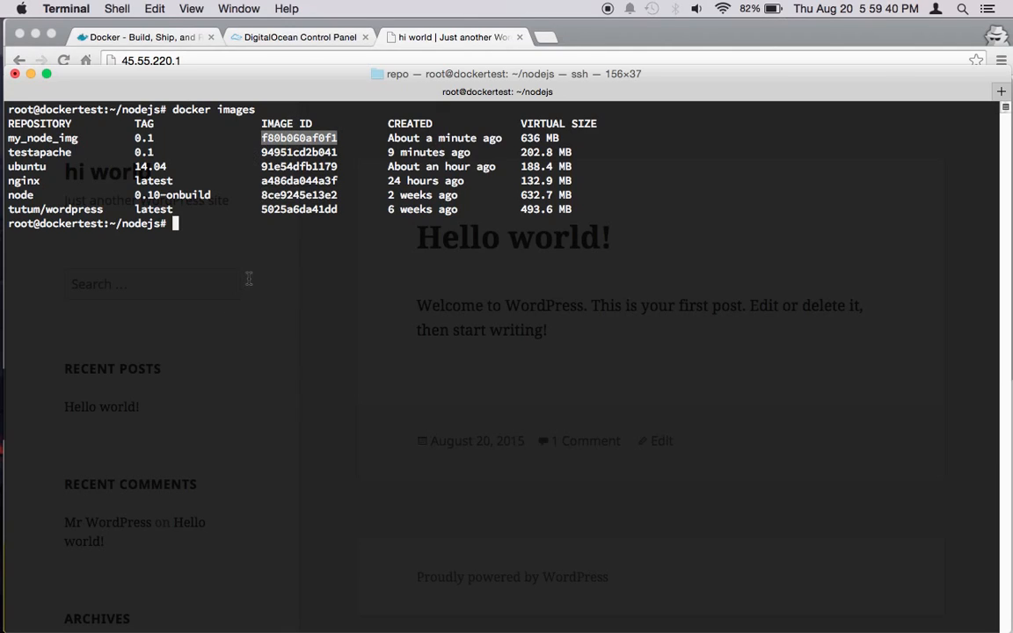
{"action": "type", "text": "docker ru"}
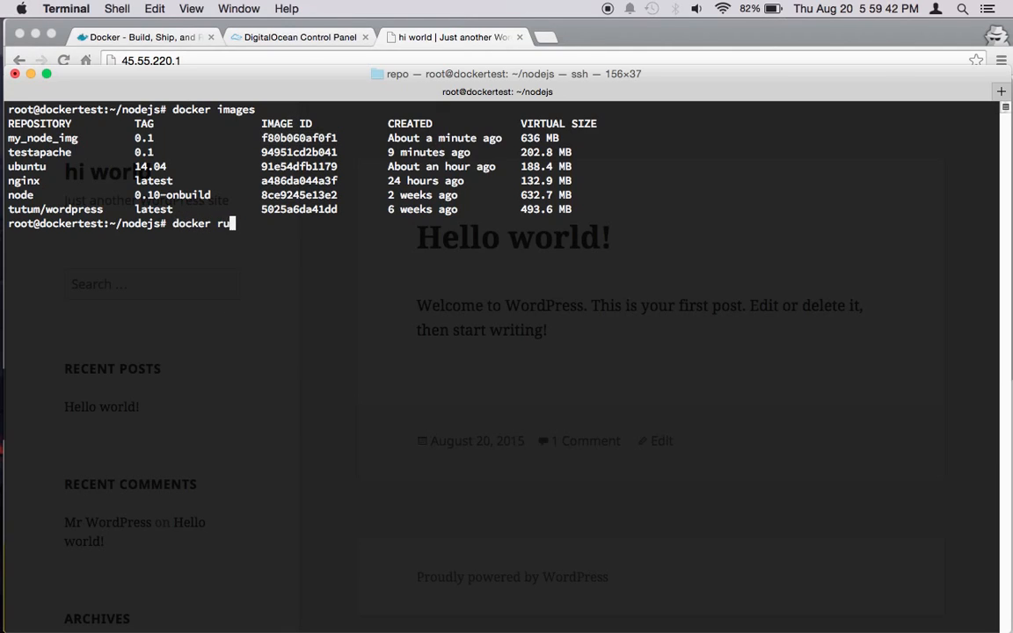
{"action": "type", "text": "n --name"}
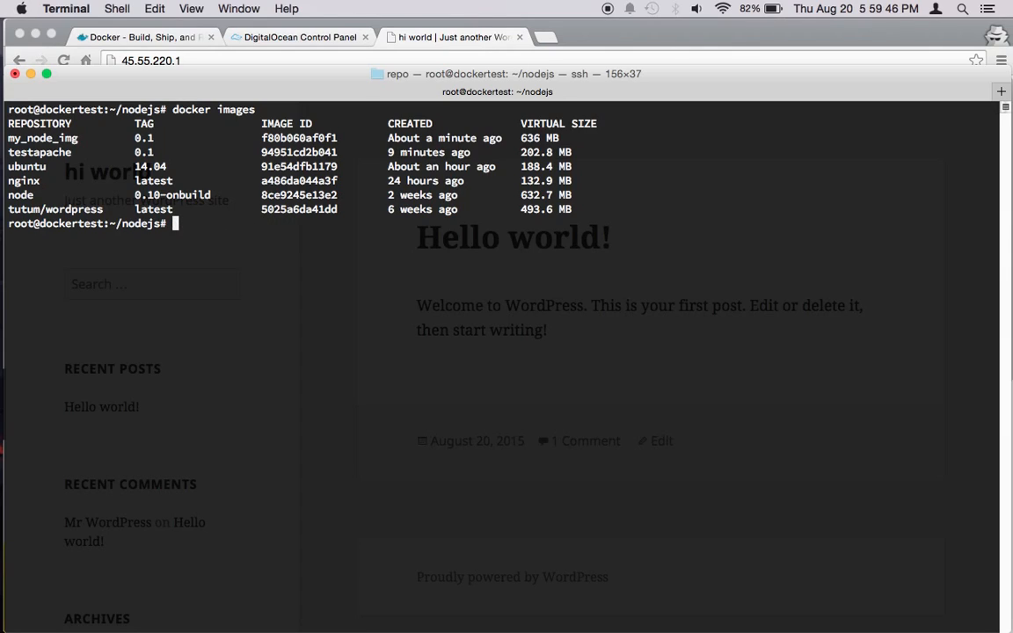
{"action": "type", "text": "docker ps"}
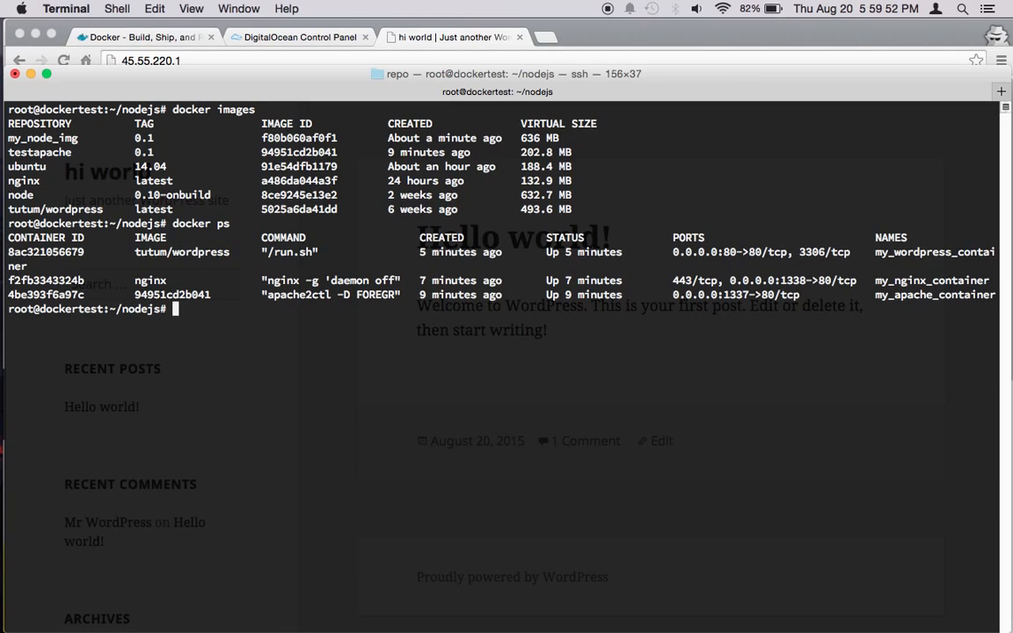
{"action": "type", "text": "docker run --name my_nodejs_container -p 8888:8888 8ce9245e13e2"}
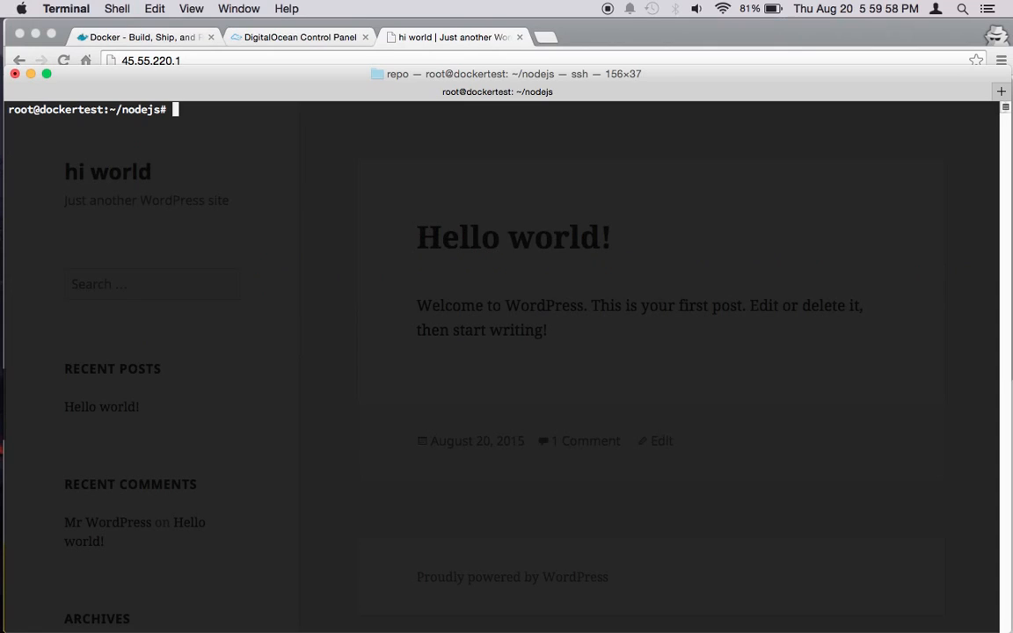
{"action": "type", "text": "docker images"}
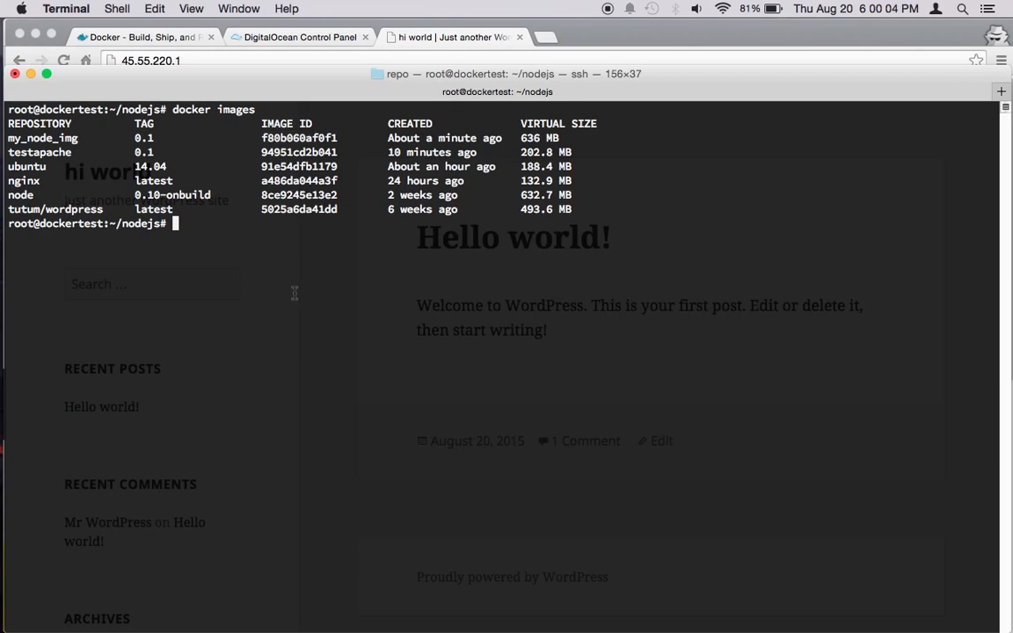
- Run my_nodejs_container from image f80b060af0f1, publishing port 8888:8888
{"action": "type", "text": "docker run"}
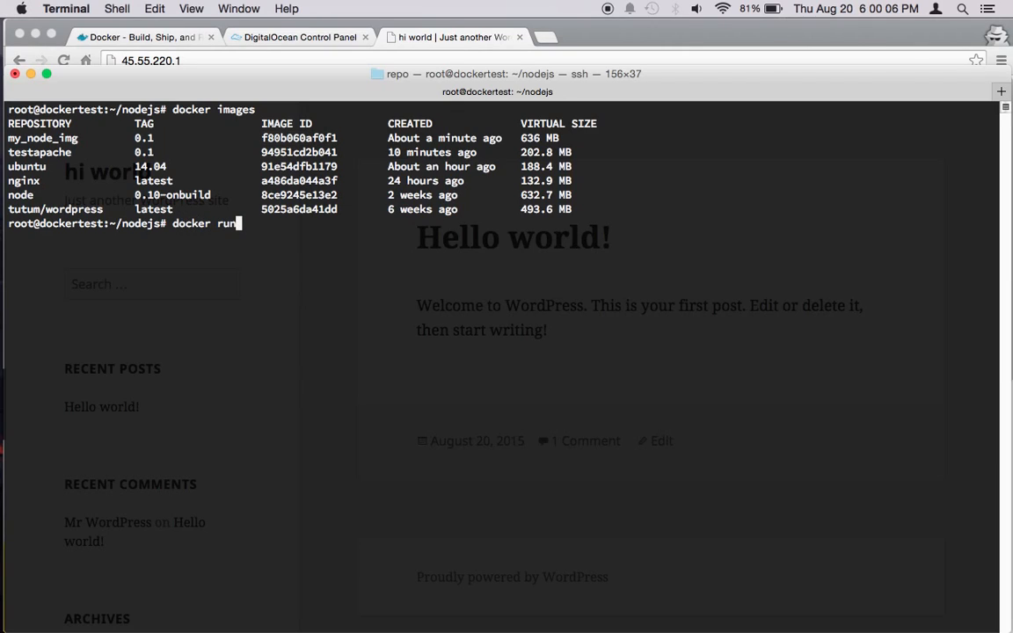
{"action": "type", "text": "--name my"}
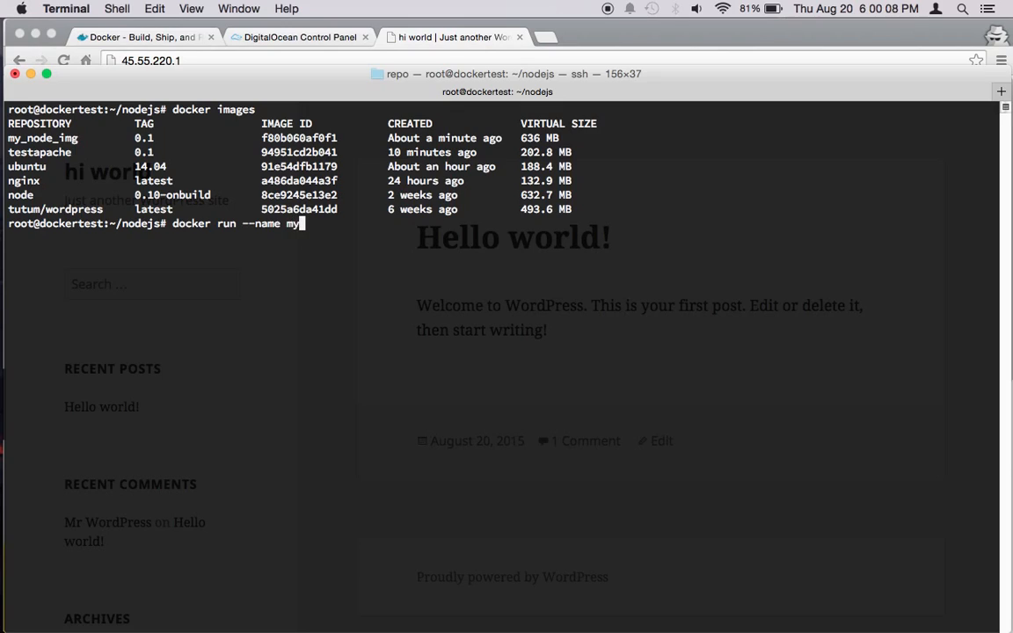
{"action": "type", "text": "_nodejs_"}
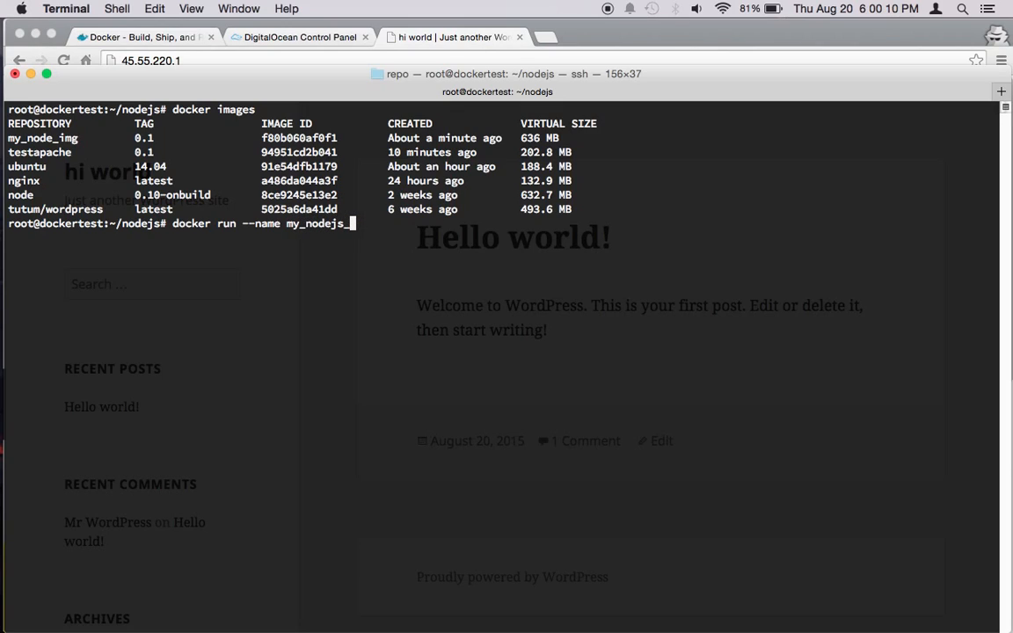
{"action": "type", "text": "container"}
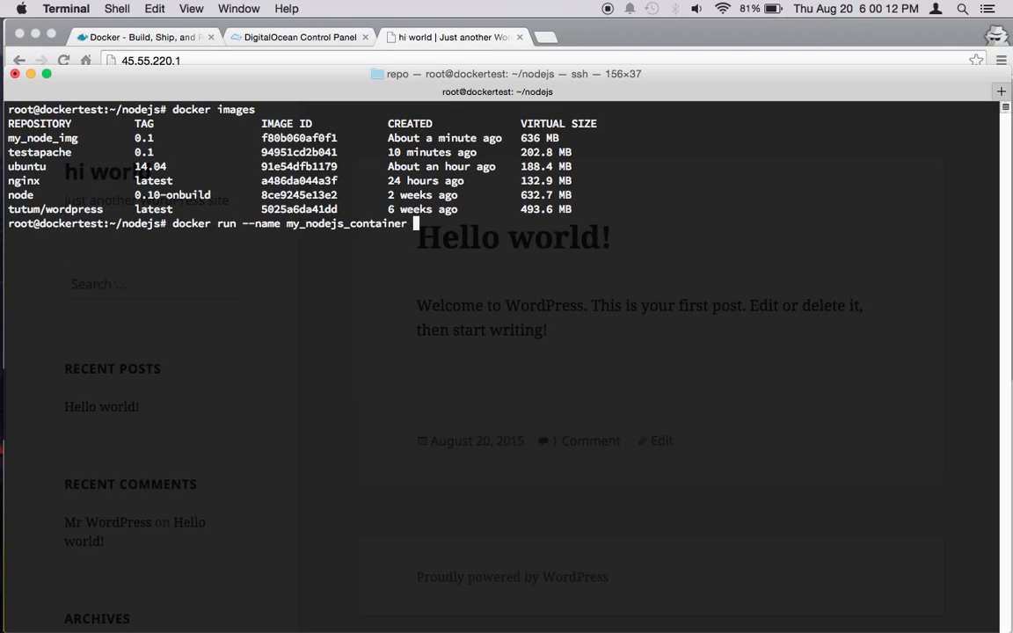
{"action": "type", "text": "-p 8888"}
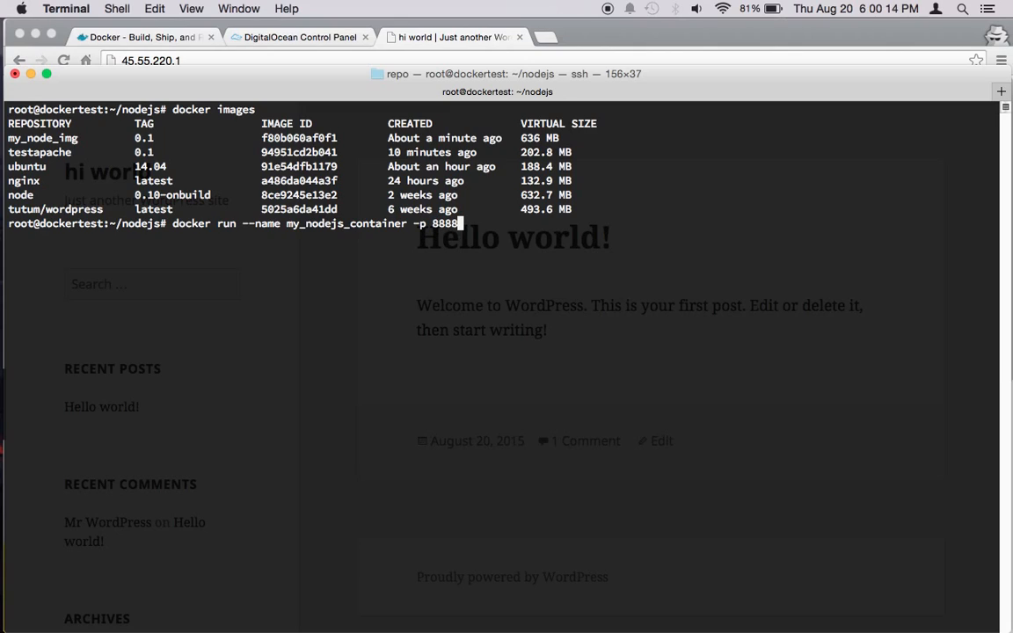
{"action": "type", "text": ":8888 f80b060af0f1"}
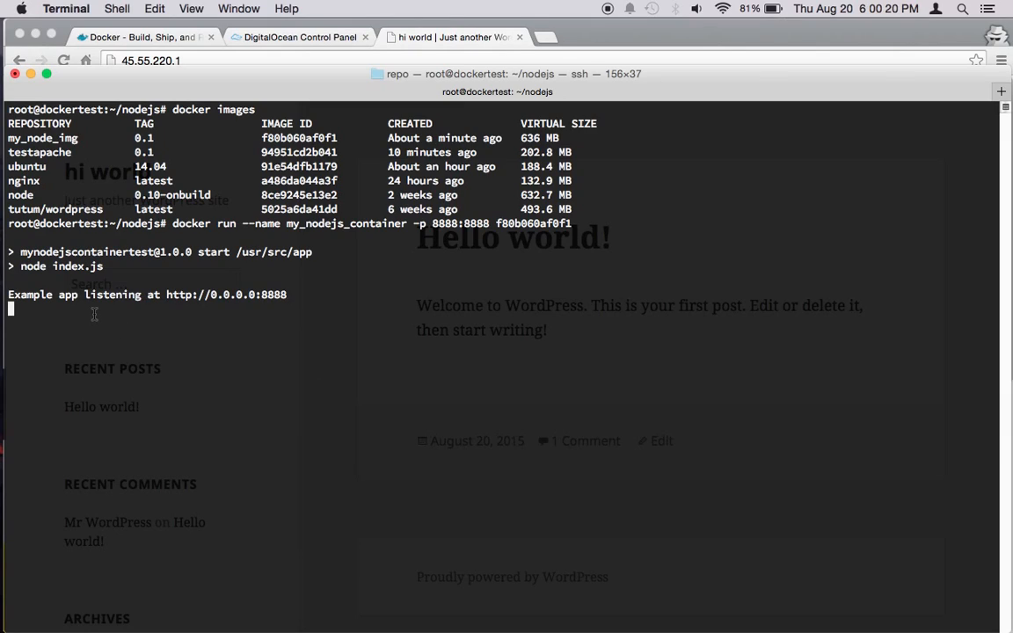
{"action": "mouse_move", "coordinate": [326, 250]}
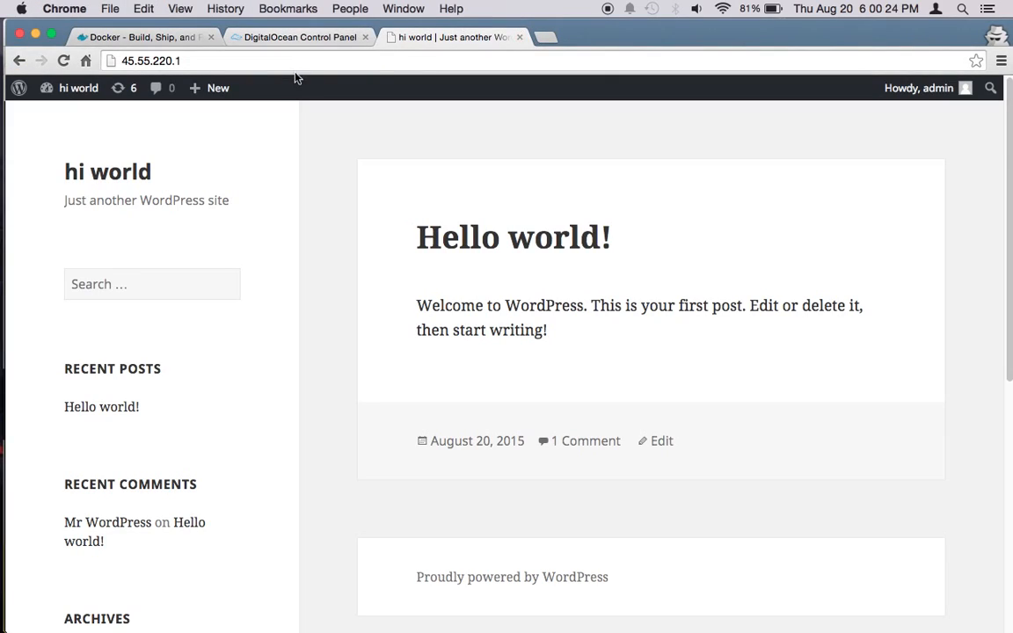
- Load 45.55.220.1:8888 in Chrome and verify 'Hello World from Nodejs!' appears
{"action": "type", "text": ":8888"}
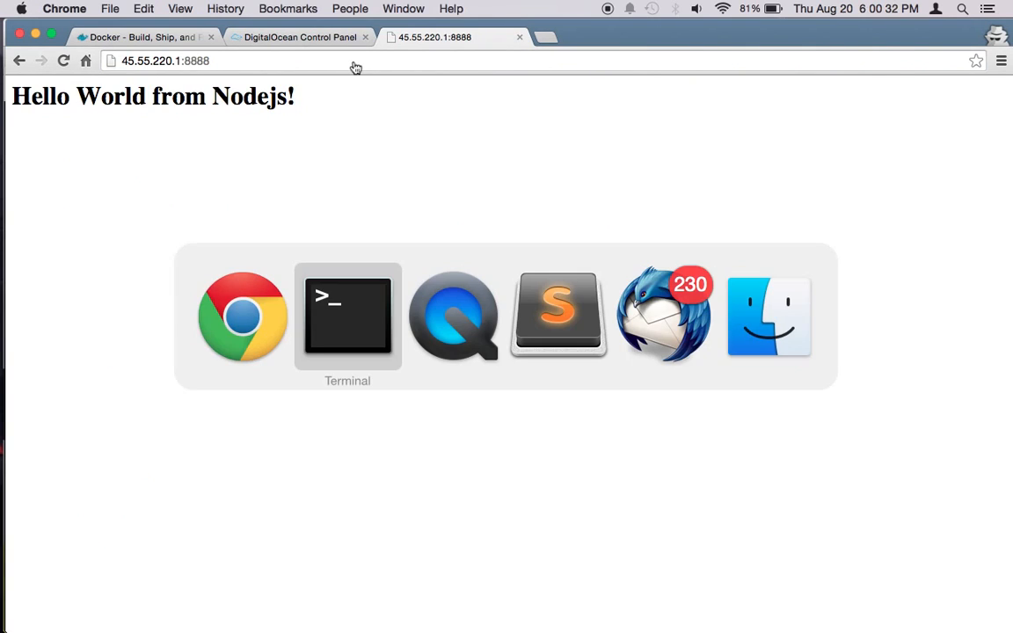
{"action": "left_click", "coordinate": [347, 316]}
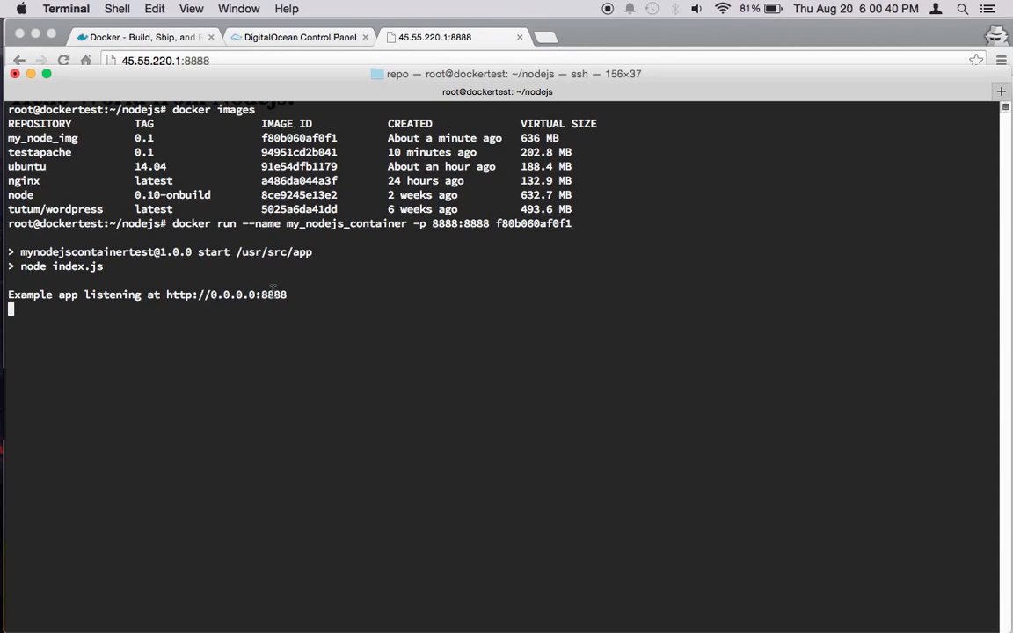
- Stop the Node.js container, list running containers with docker ps, and reload port 8888
{"action": "key", "text": "ctrl+p"}
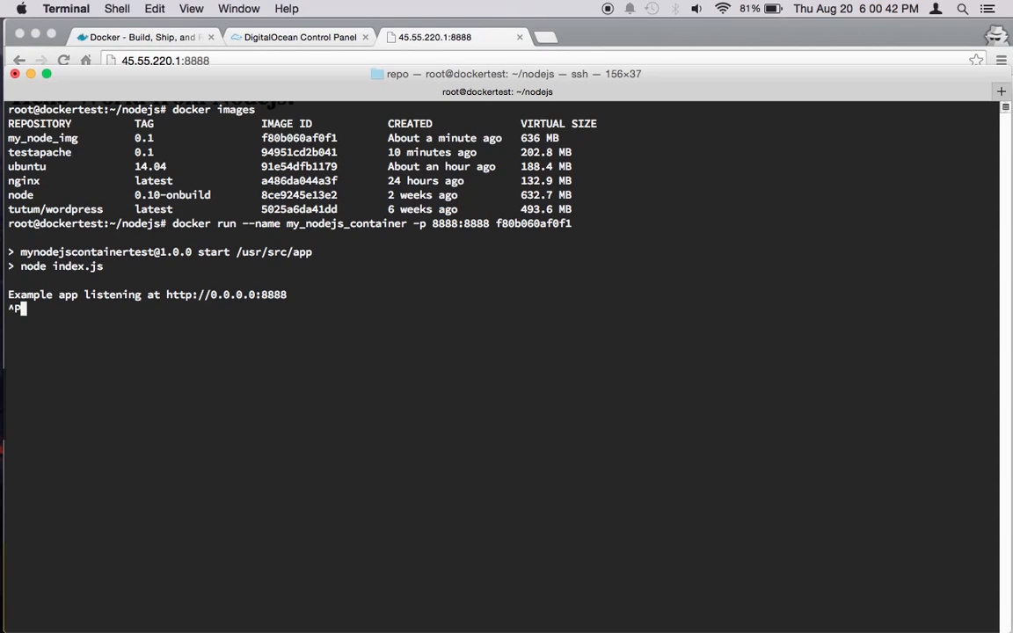
{"action": "key", "text": "ctrl+c"}
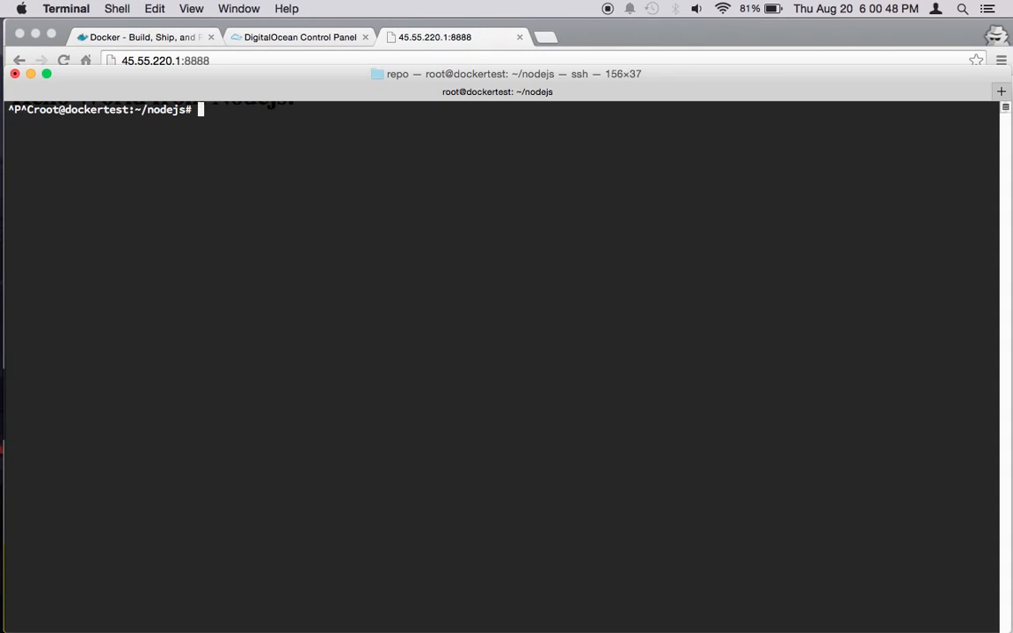
{"action": "type", "text": "p"}
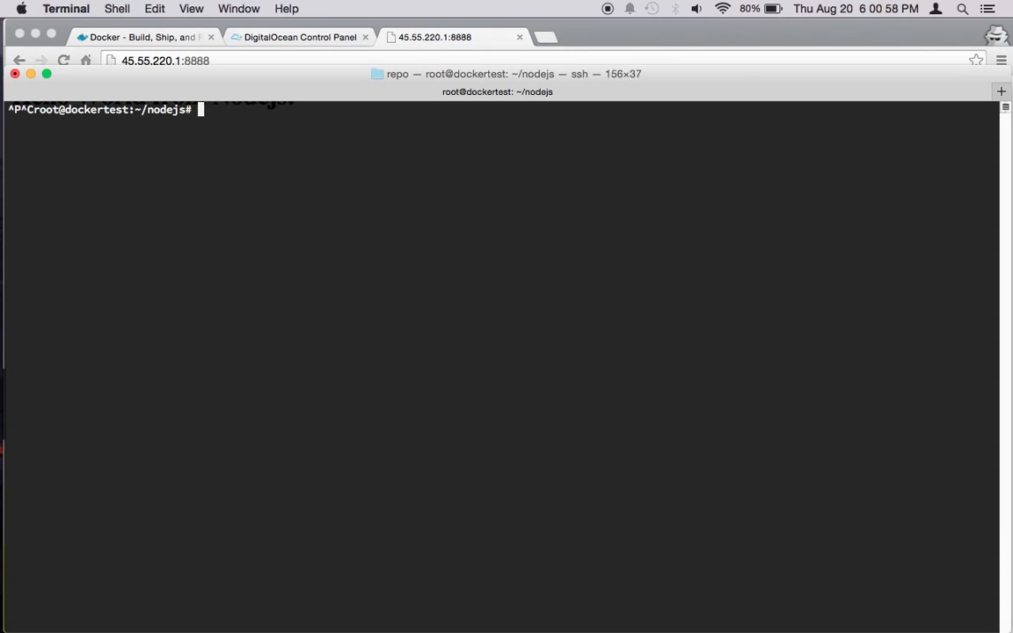
{"action": "type", "text": "docker"}
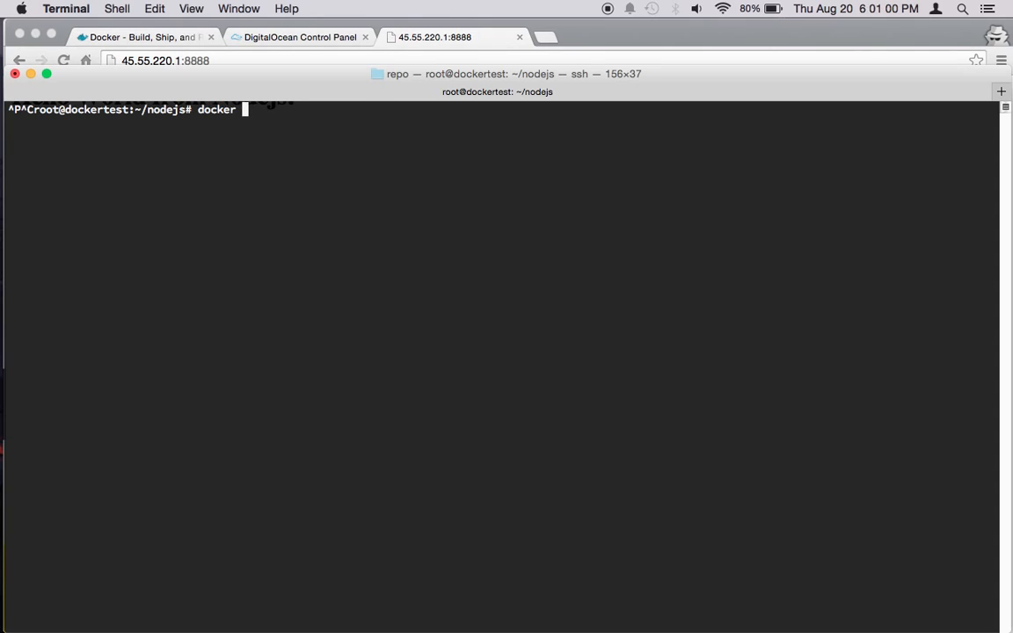
{"action": "type", "text": "ps"}
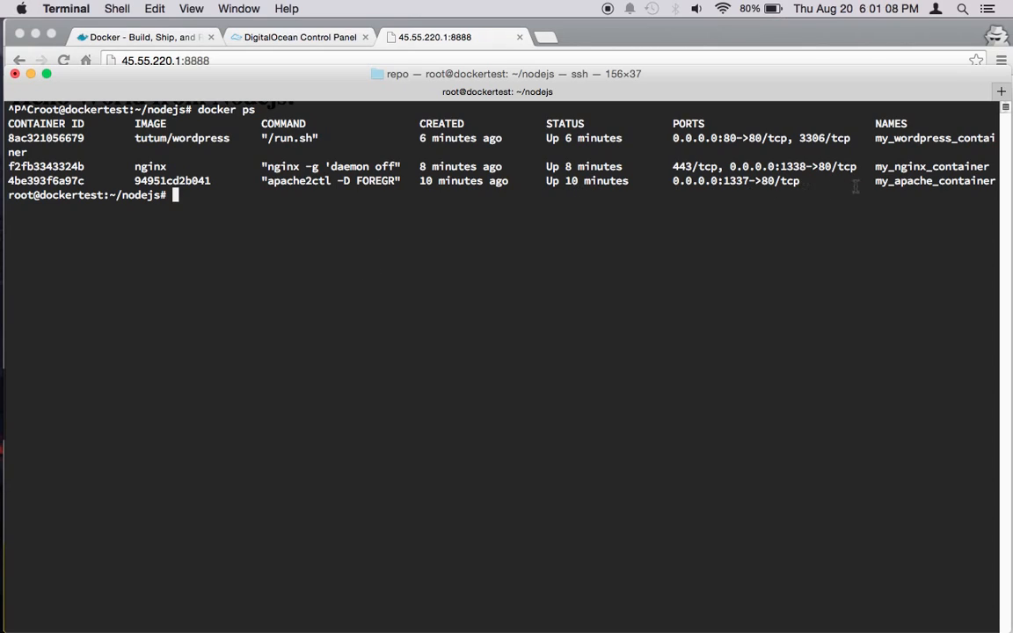
{"action": "left_click", "coordinate": [452, 37]}
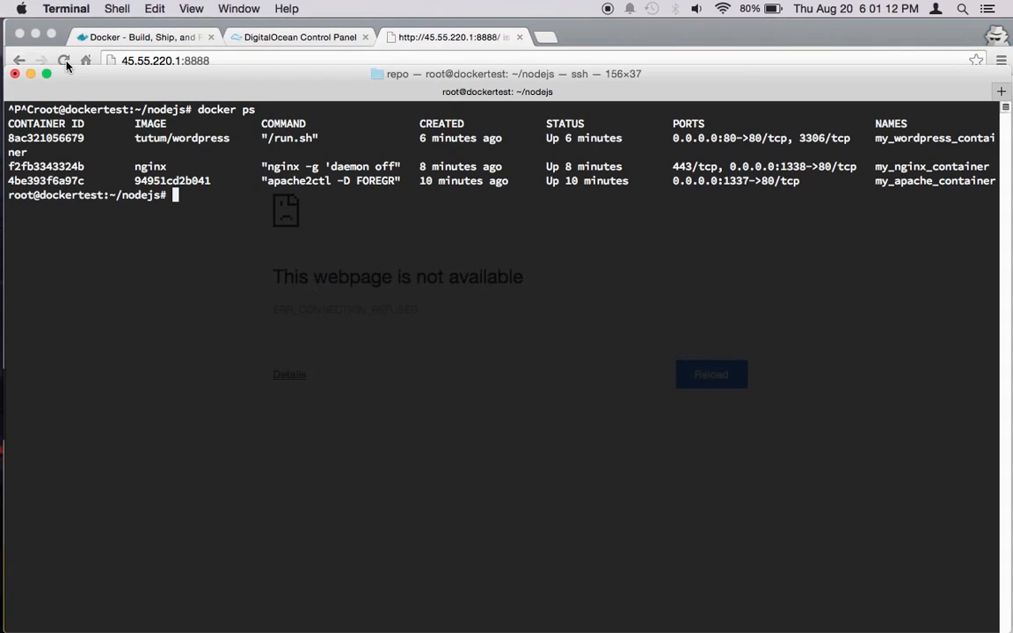
- Remove my_nodejs_container and re-edit its docker run command to include -it
{"action": "type", "text": "docker ps"}
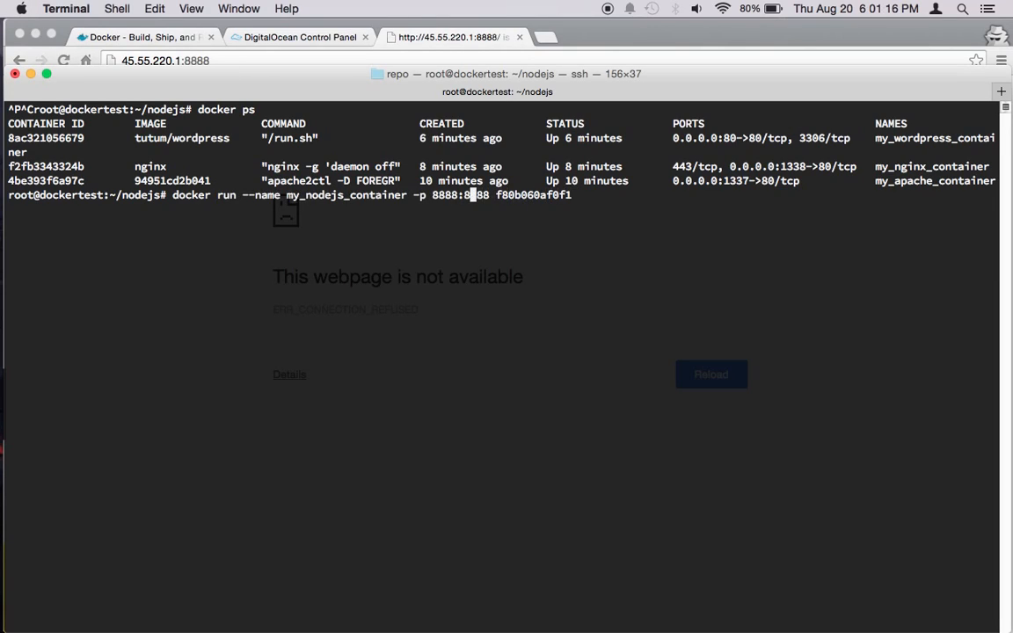
{"action": "type", "text": "docker rm my_nodejs_container"}
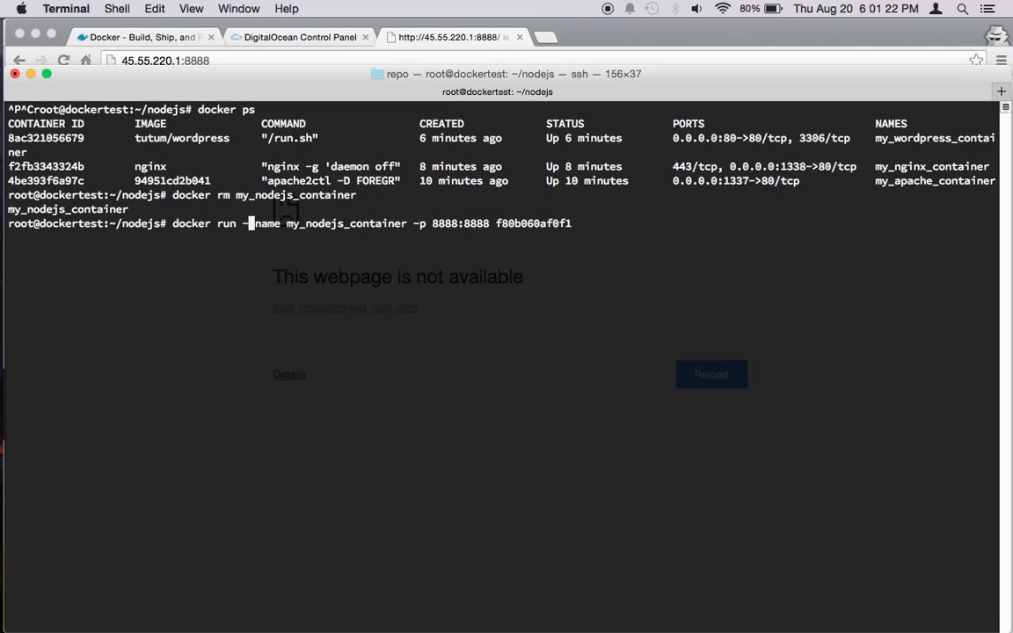
{"action": "type", "text": "it"}
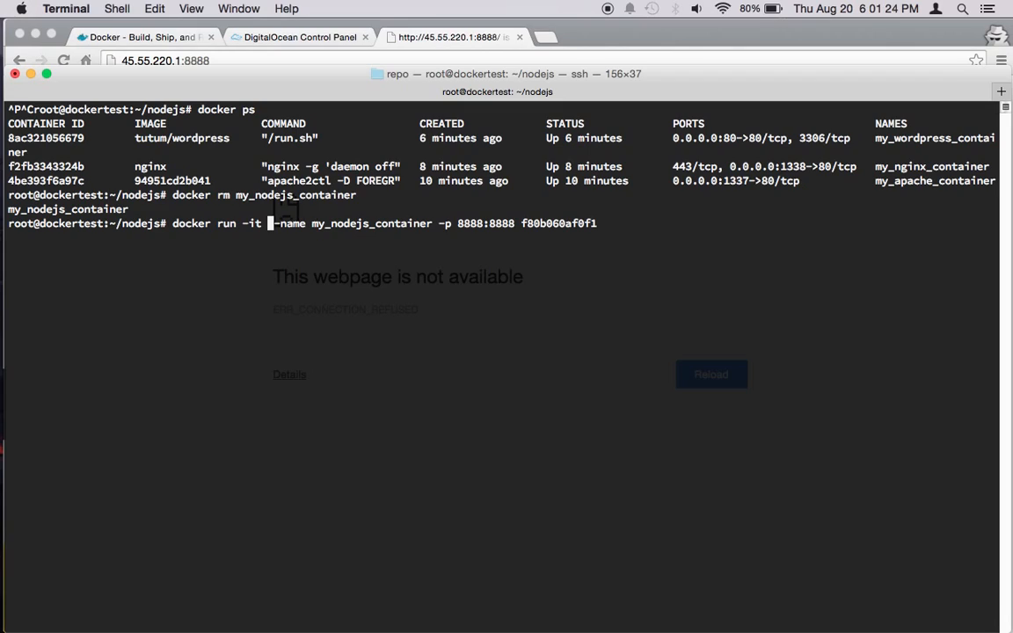